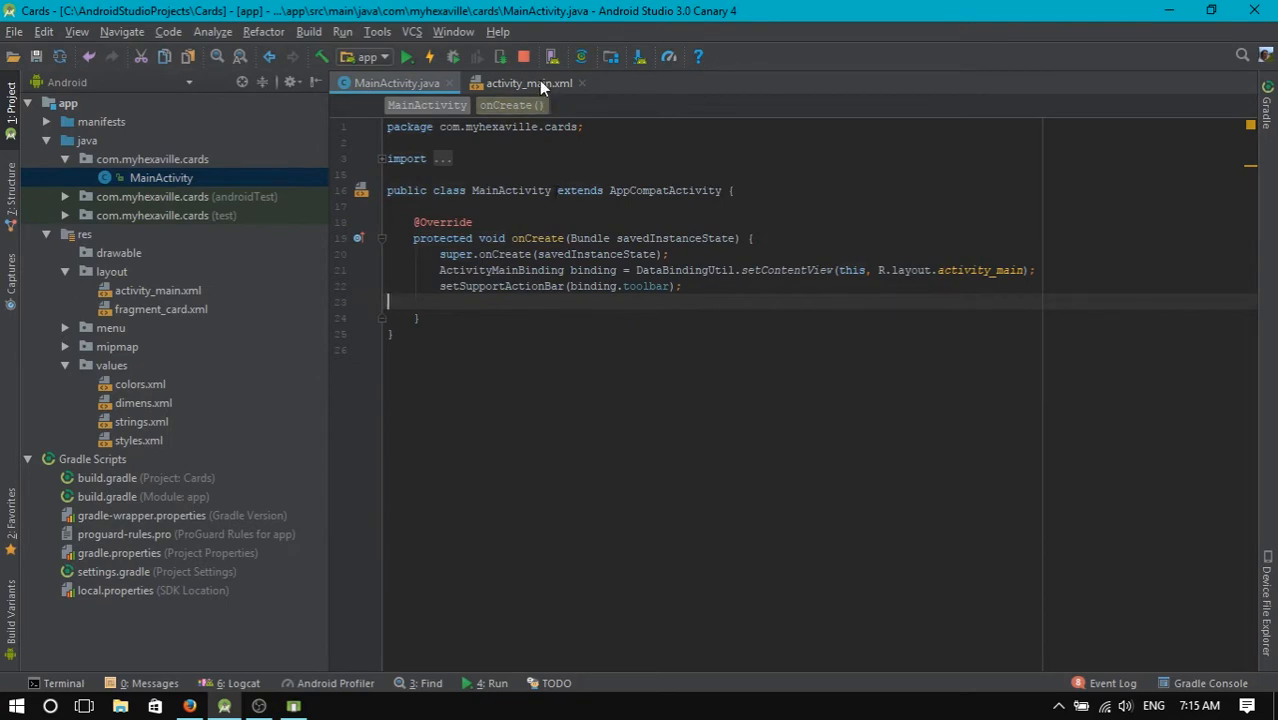
Step: View the activity_main.xml layout, then bring up styles.xml with the project's theme styles
{"action": "left_click", "coordinate": [522, 83]}
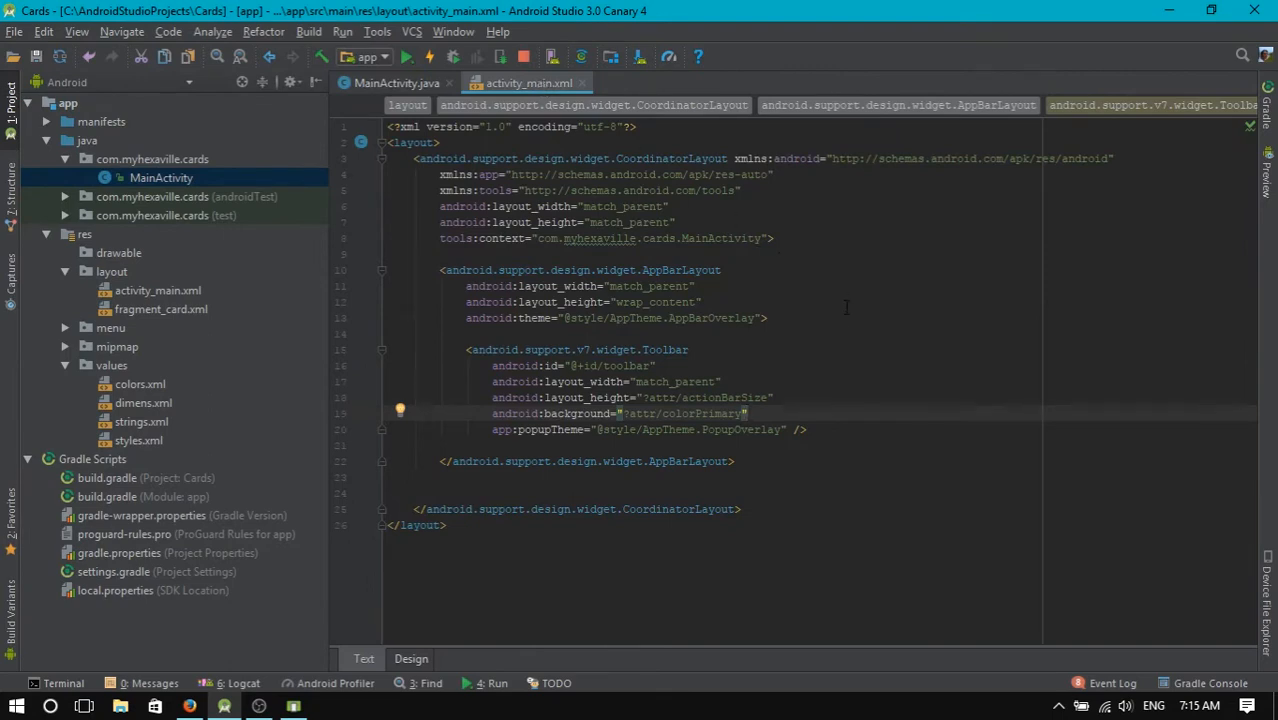
{"action": "left_click", "coordinate": [801, 429]}
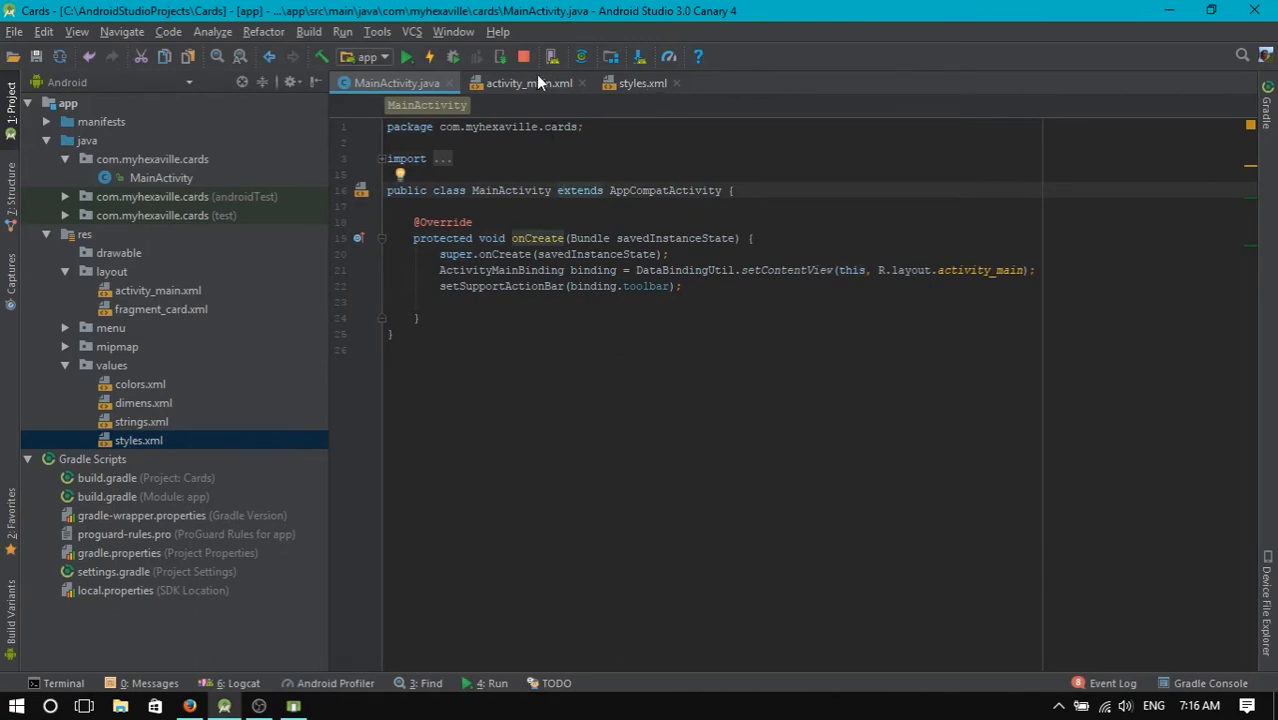
{"action": "left_click", "coordinate": [528, 83]}
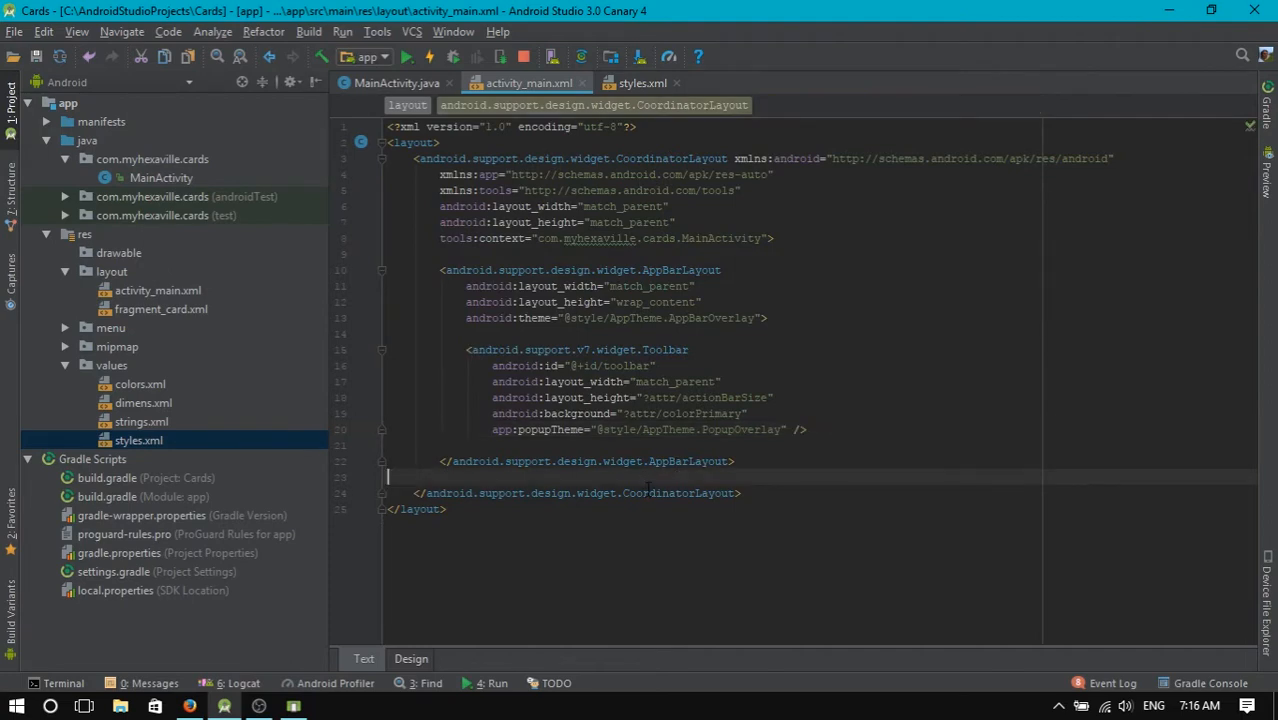
{"action": "left_click", "coordinate": [642, 83]}
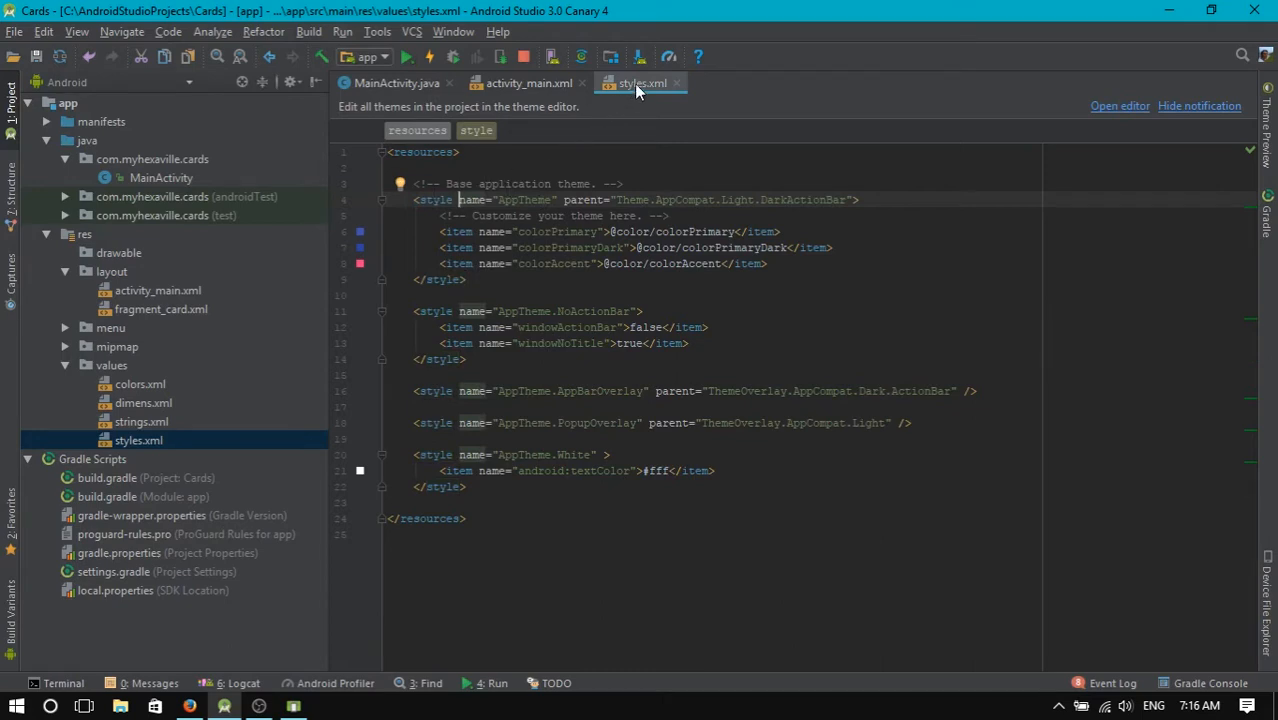
Step: Inspect the parent theme in styles.xml, then begin a TextView below the AppBarLayout in activity_main.xml
{"action": "double_click", "coordinate": [434, 199]}
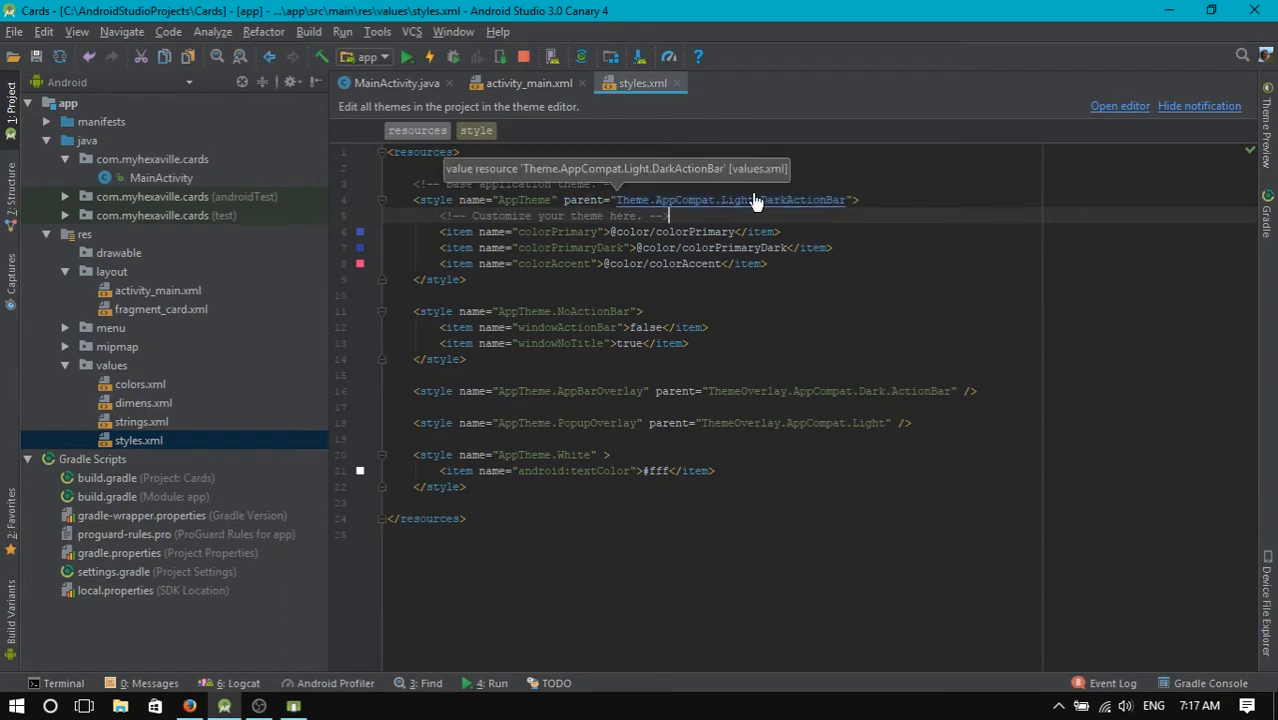
{"action": "mouse_move", "coordinate": [798, 202]}
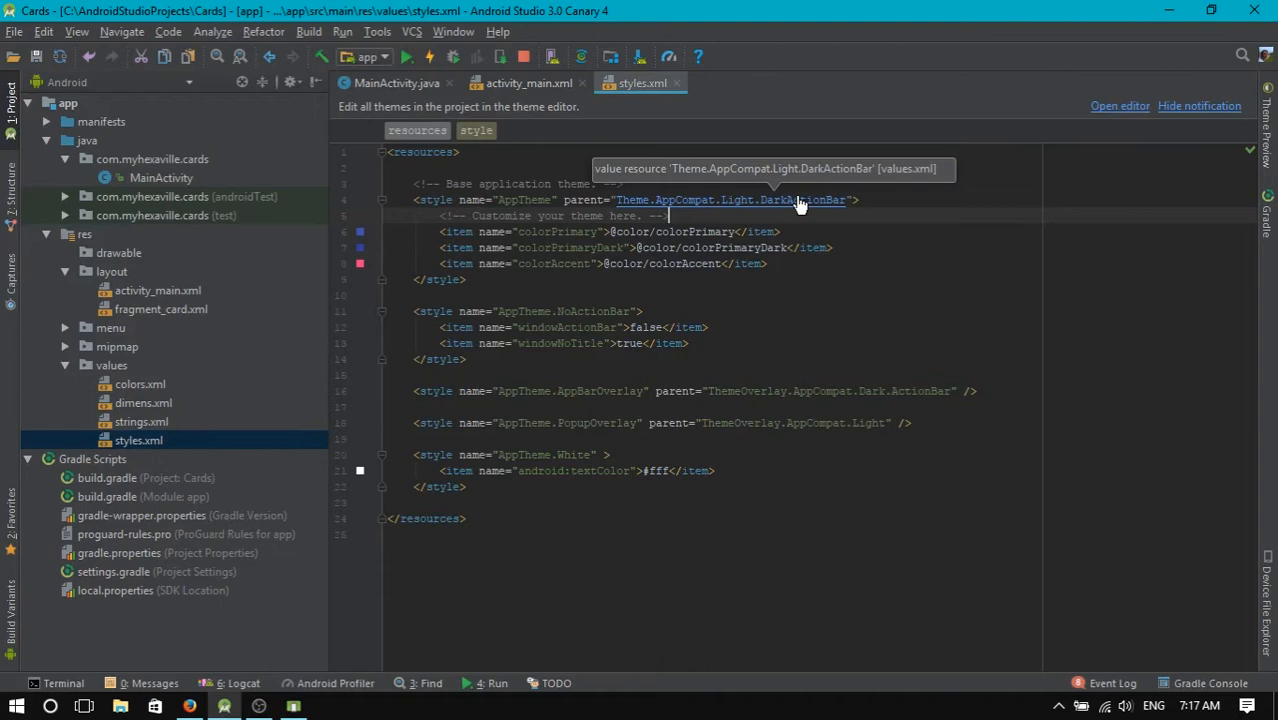
{"action": "left_click", "coordinate": [528, 83]}
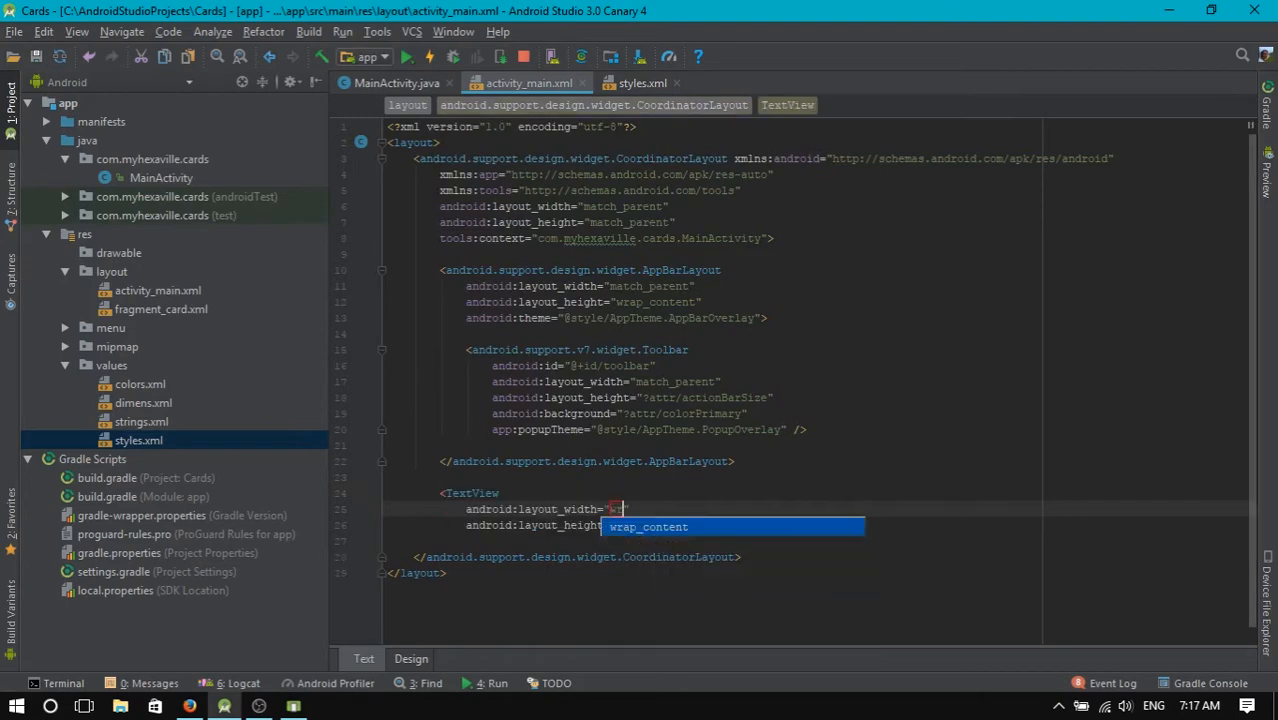
{"action": "type", "text": "text=\"Hello"}
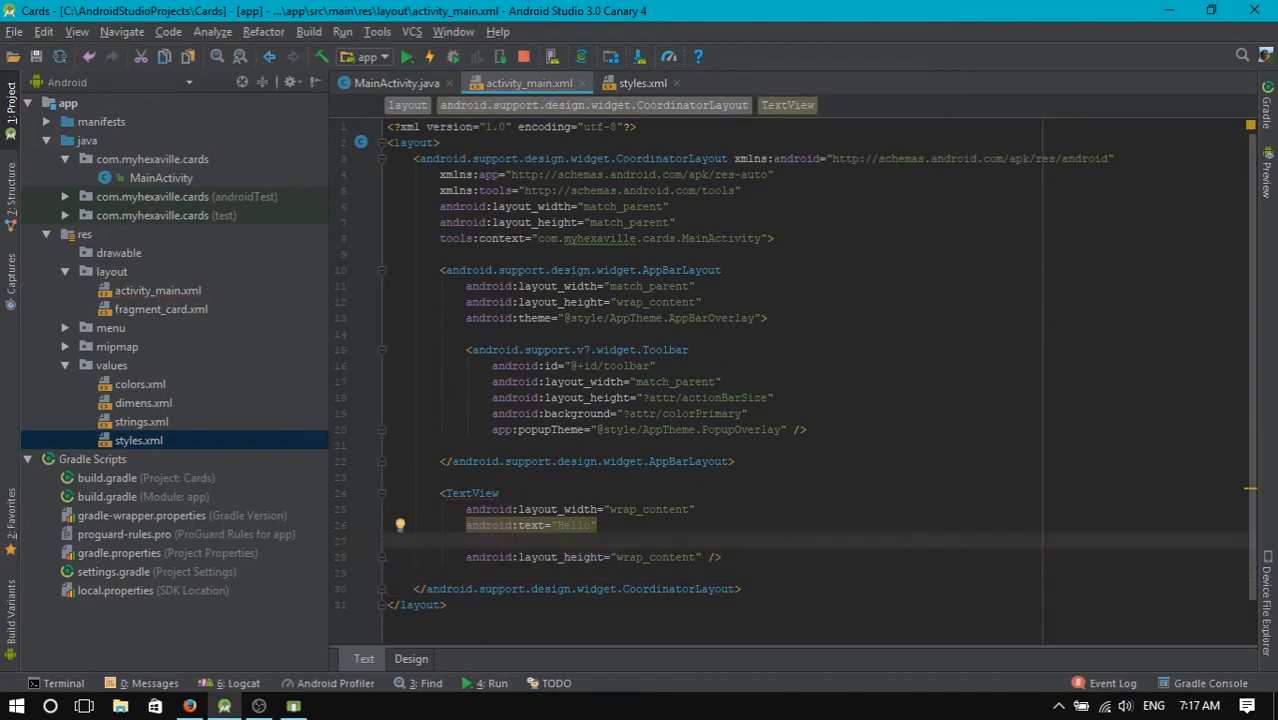
{"action": "type", "text": "style=\""}
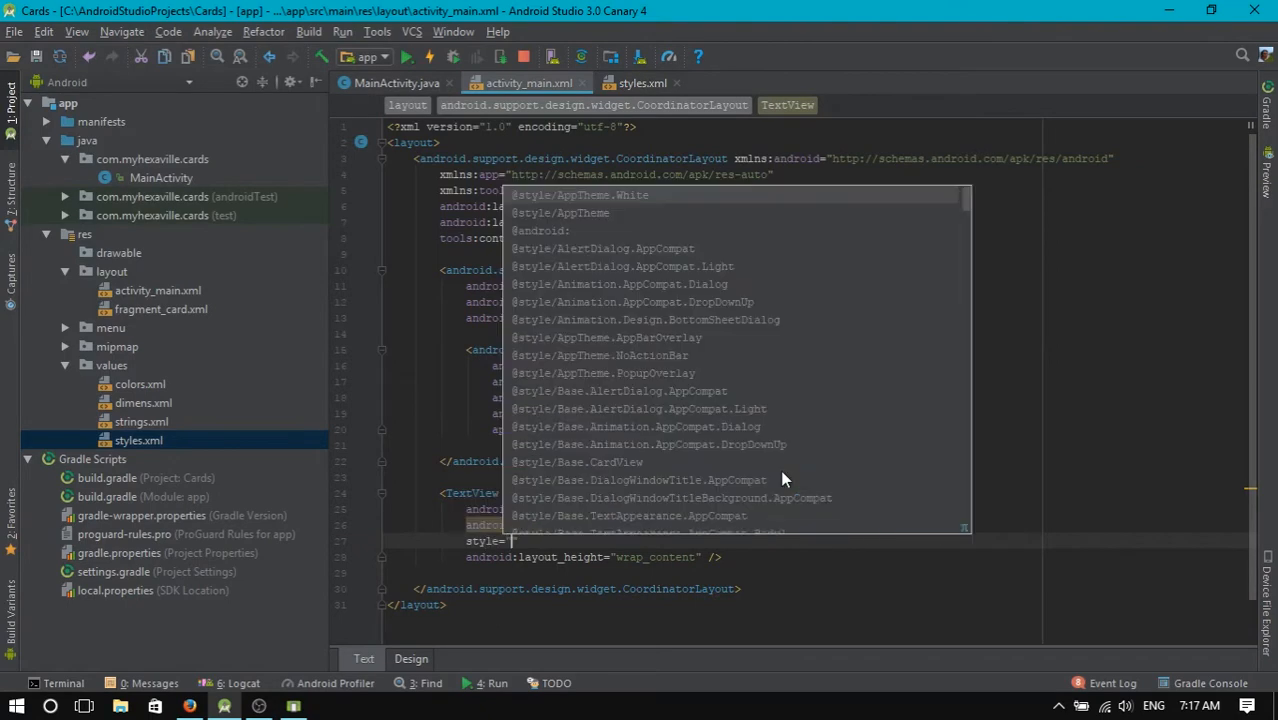
{"action": "left_click", "coordinate": [580, 195]}
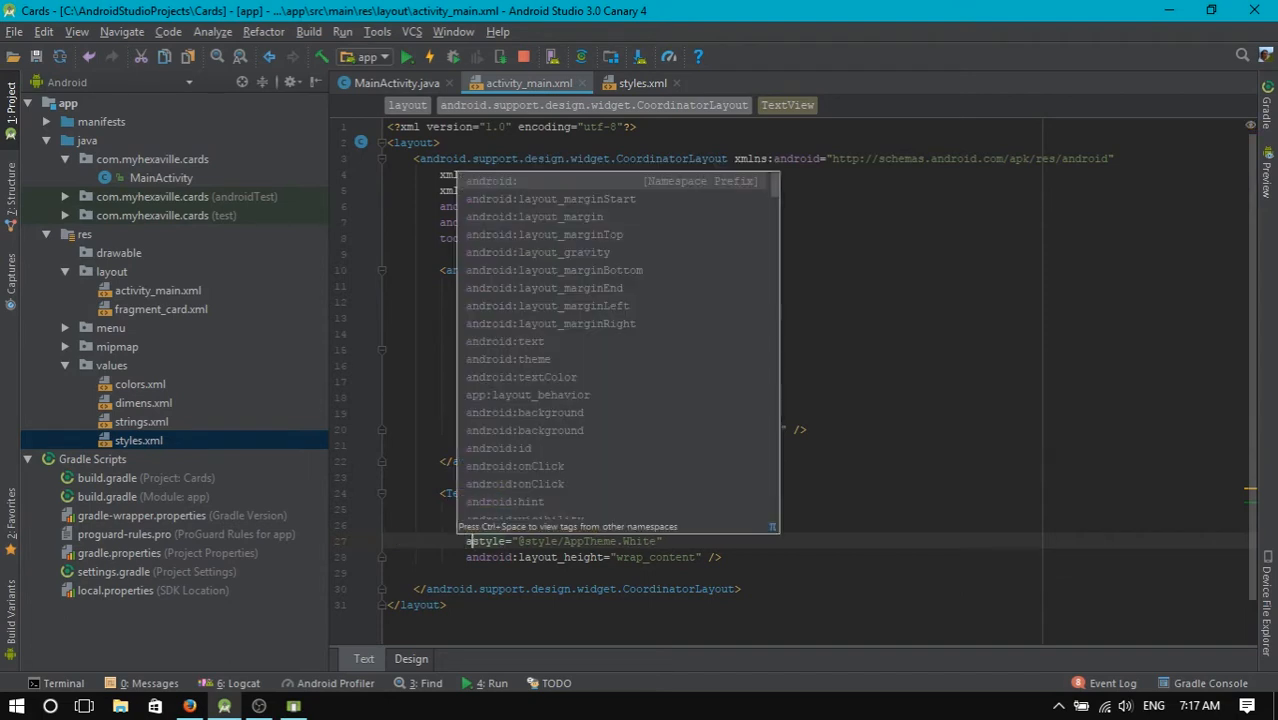
{"action": "key", "text": "Escape"}
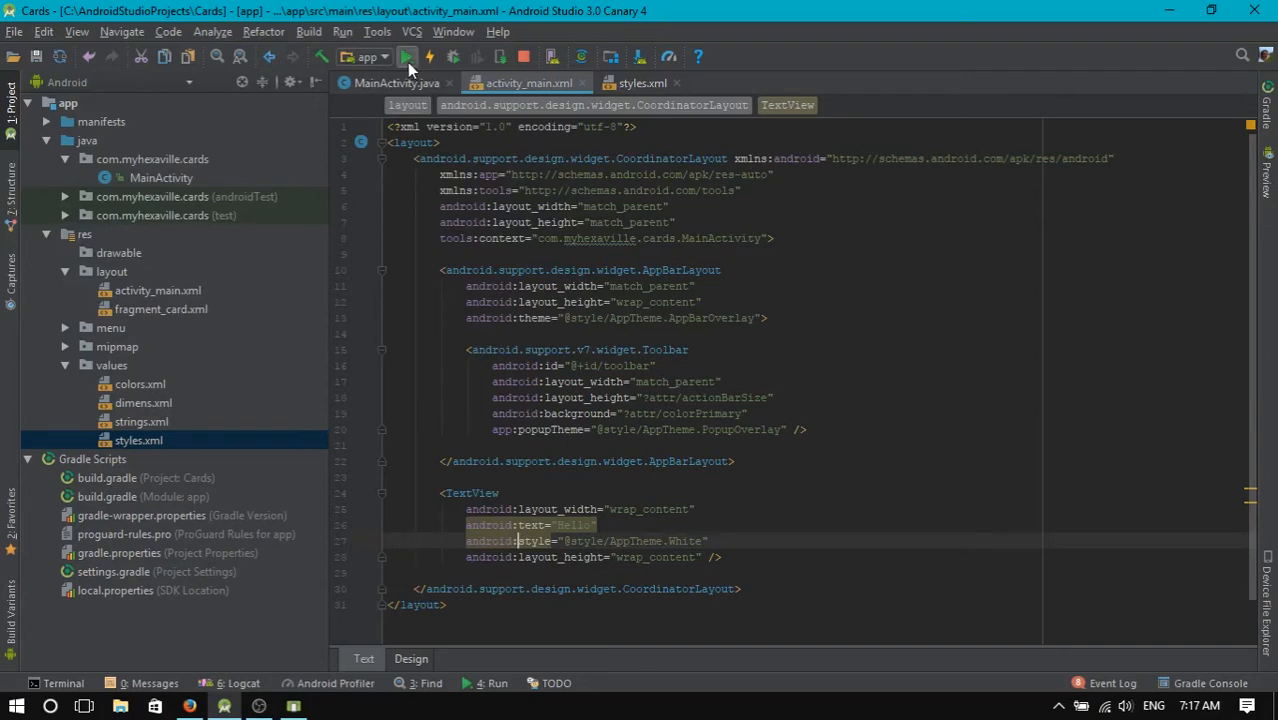
Step: Change the style attribute's prefix from android: to app:, then view the WordPress post on styles and themes
{"action": "left_click", "coordinate": [408, 57]}
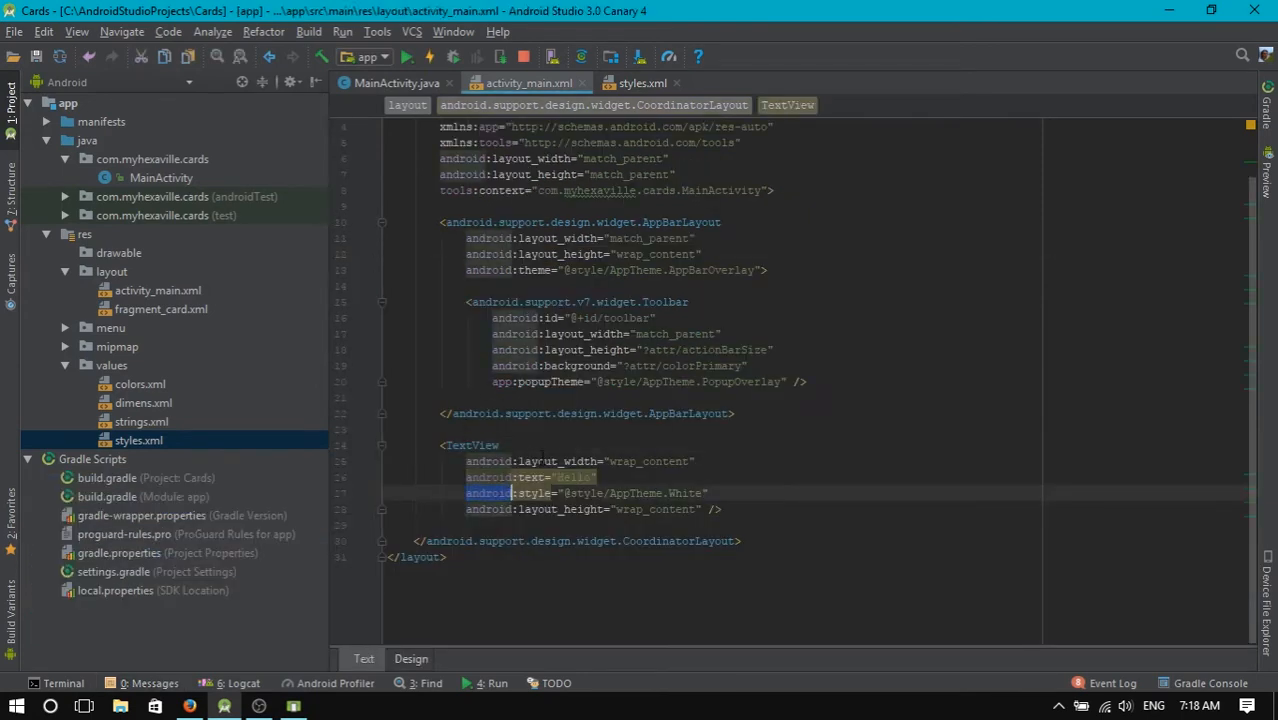
{"action": "left_click", "coordinate": [483, 493]}
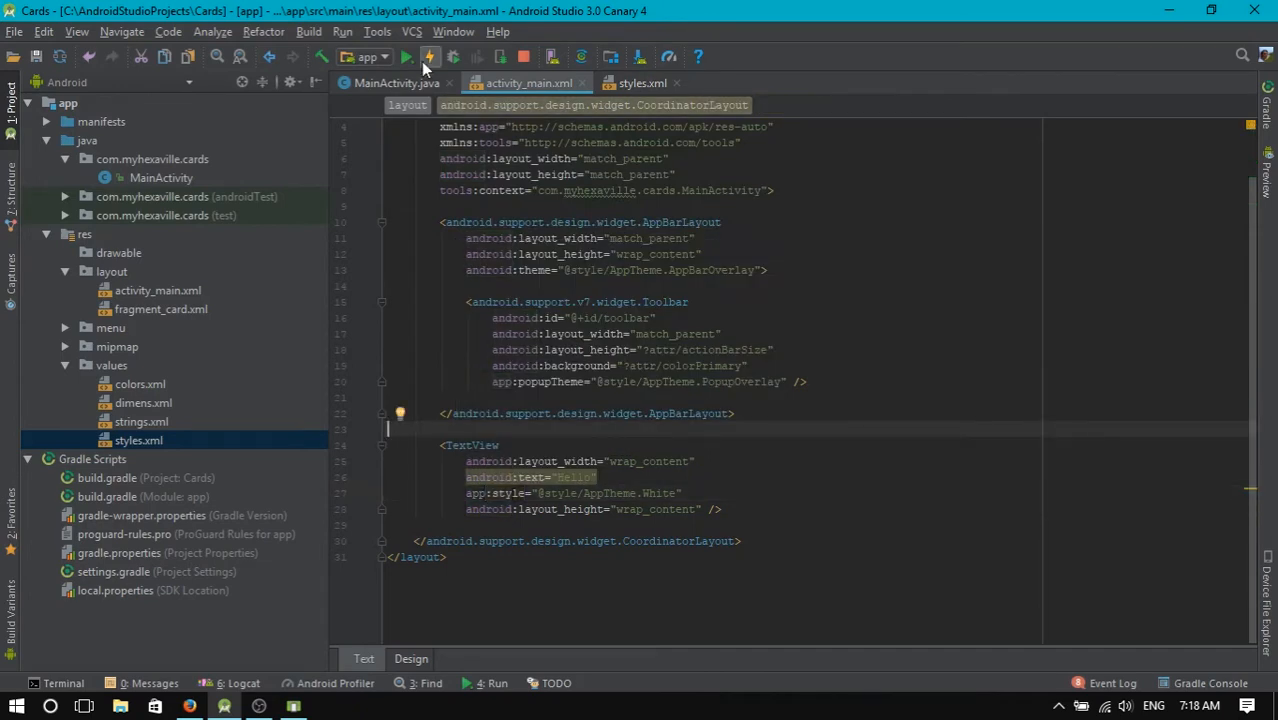
{"action": "left_click", "coordinate": [429, 57]}
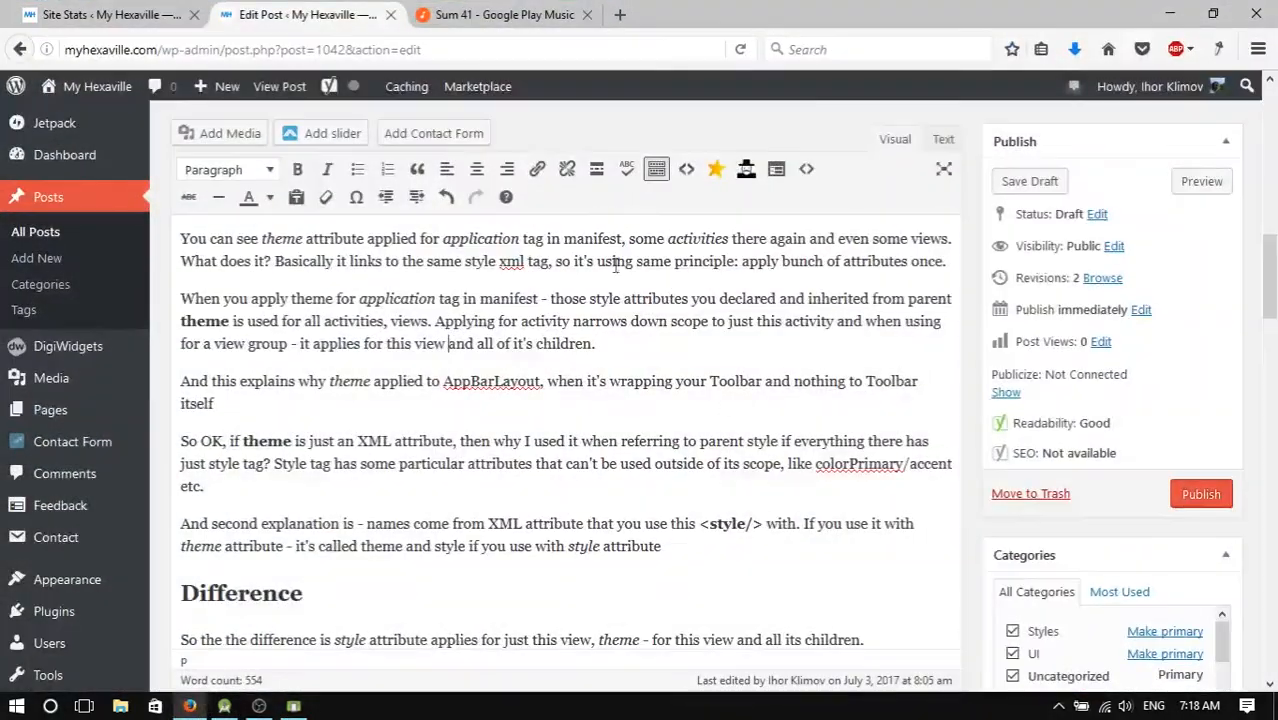
Step: Follow the post's 'here' explanation link to the Stack Overflow question on the style attribute's namespace
{"action": "scroll", "scroll_direction": "up", "scroll_amount": 3}
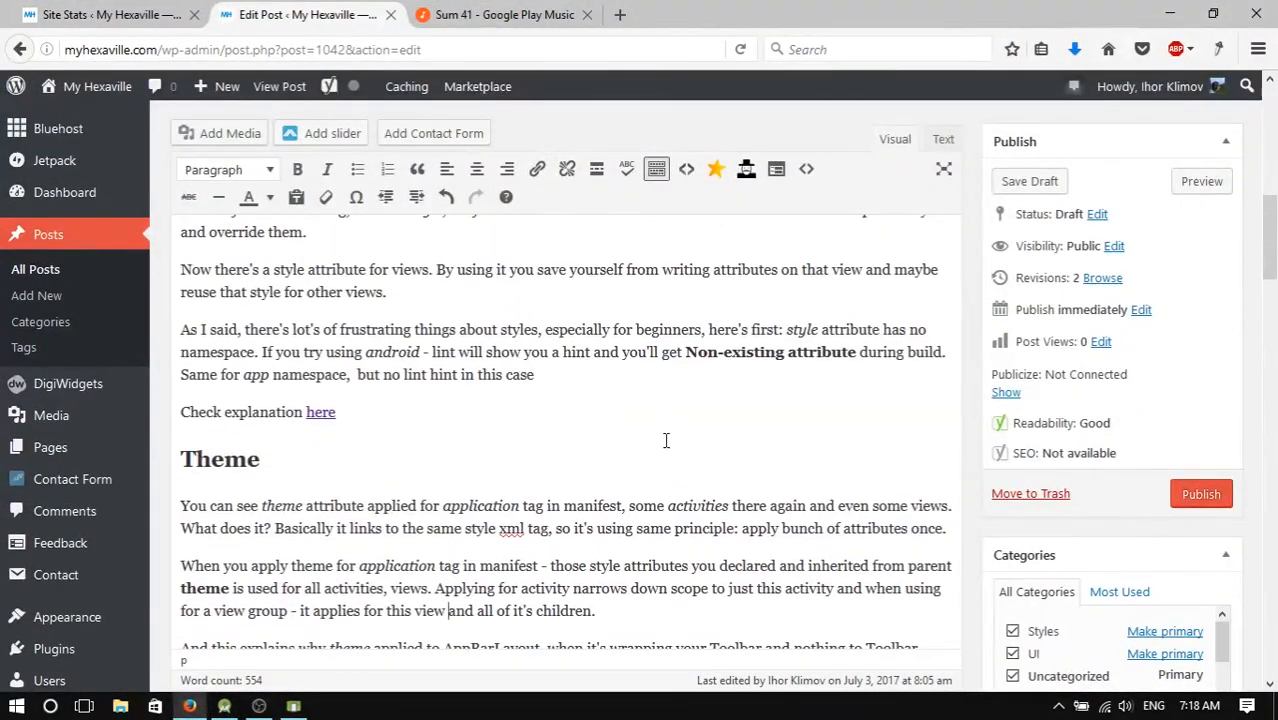
{"action": "left_click", "coordinate": [320, 412]}
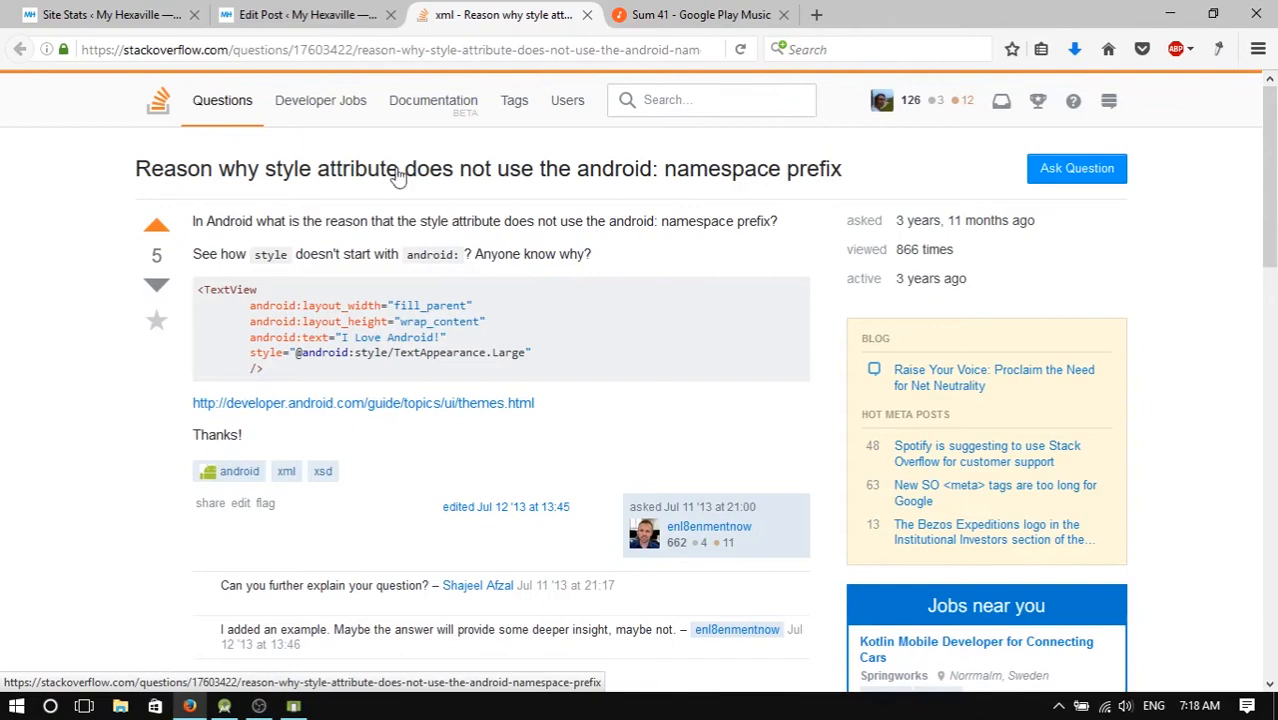
{"action": "mouse_move", "coordinate": [843, 157]}
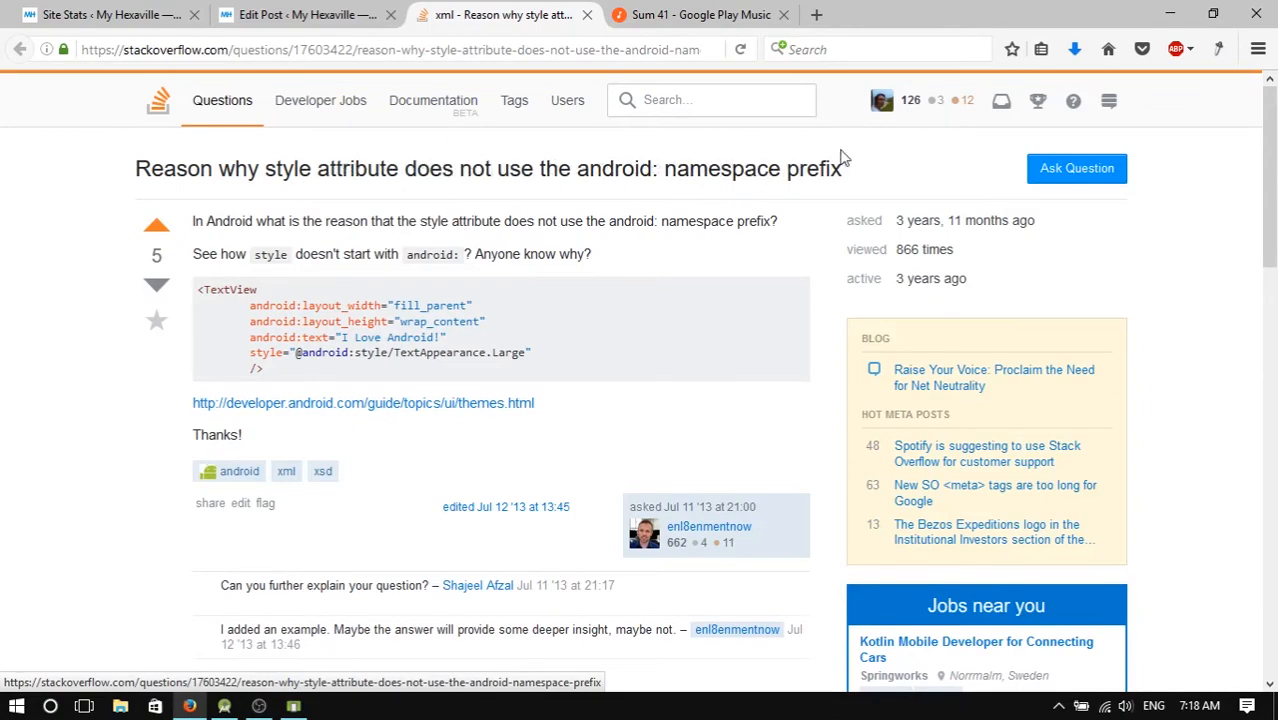
Step: Read the accepted answer calling style a stock XML attribute, then return to the layout with style unprefixed
{"action": "scroll", "scroll_direction": "down", "scroll_amount": 3}
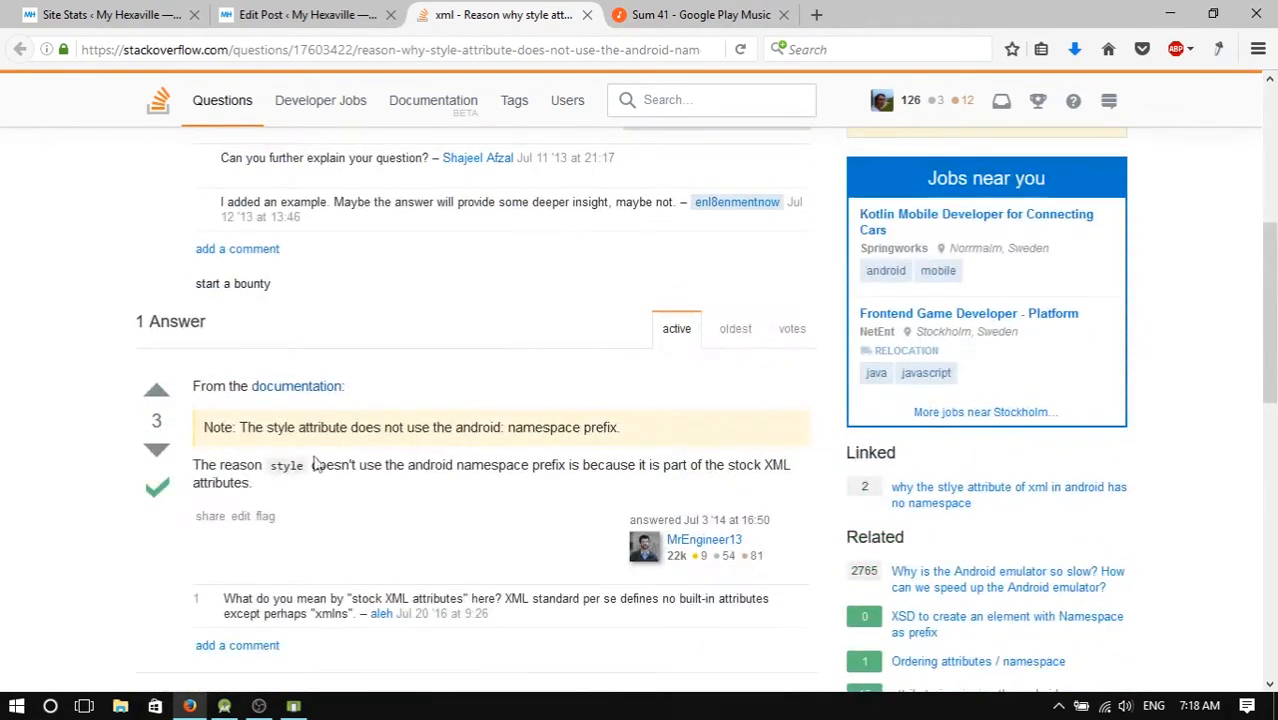
{"action": "mouse_move", "coordinate": [293, 490]}
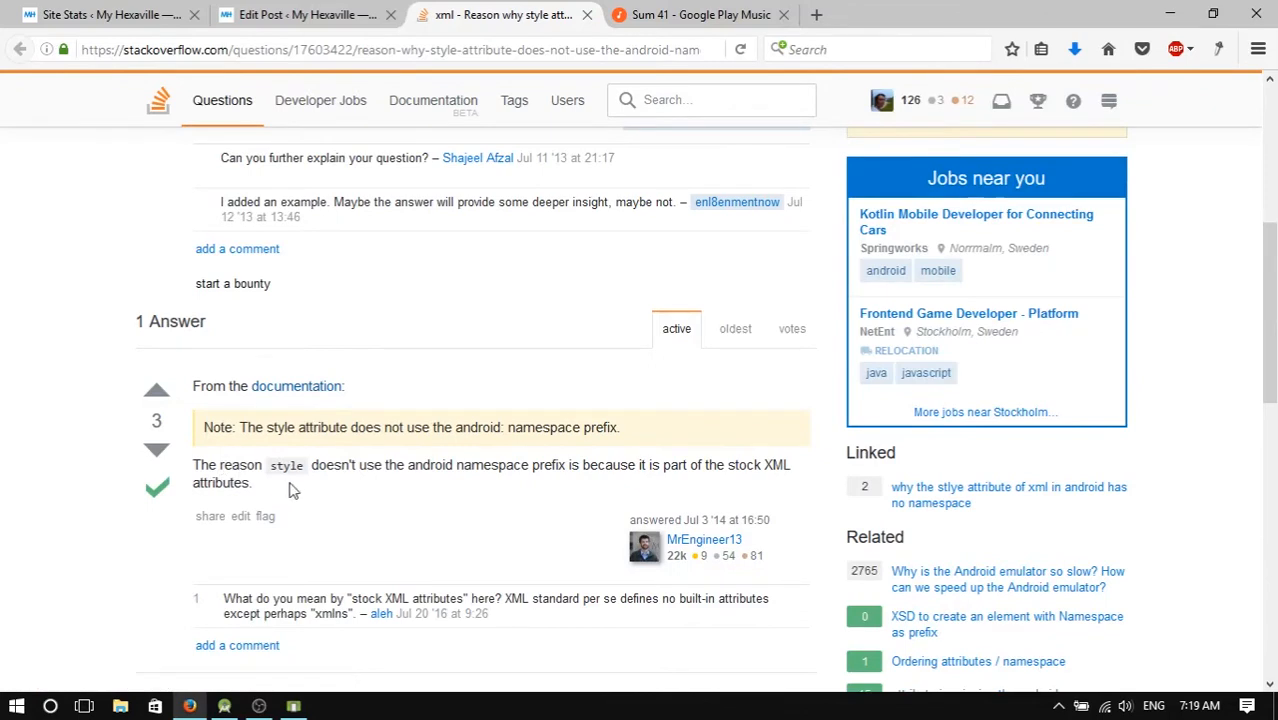
{"action": "mouse_move", "coordinate": [390, 338]}
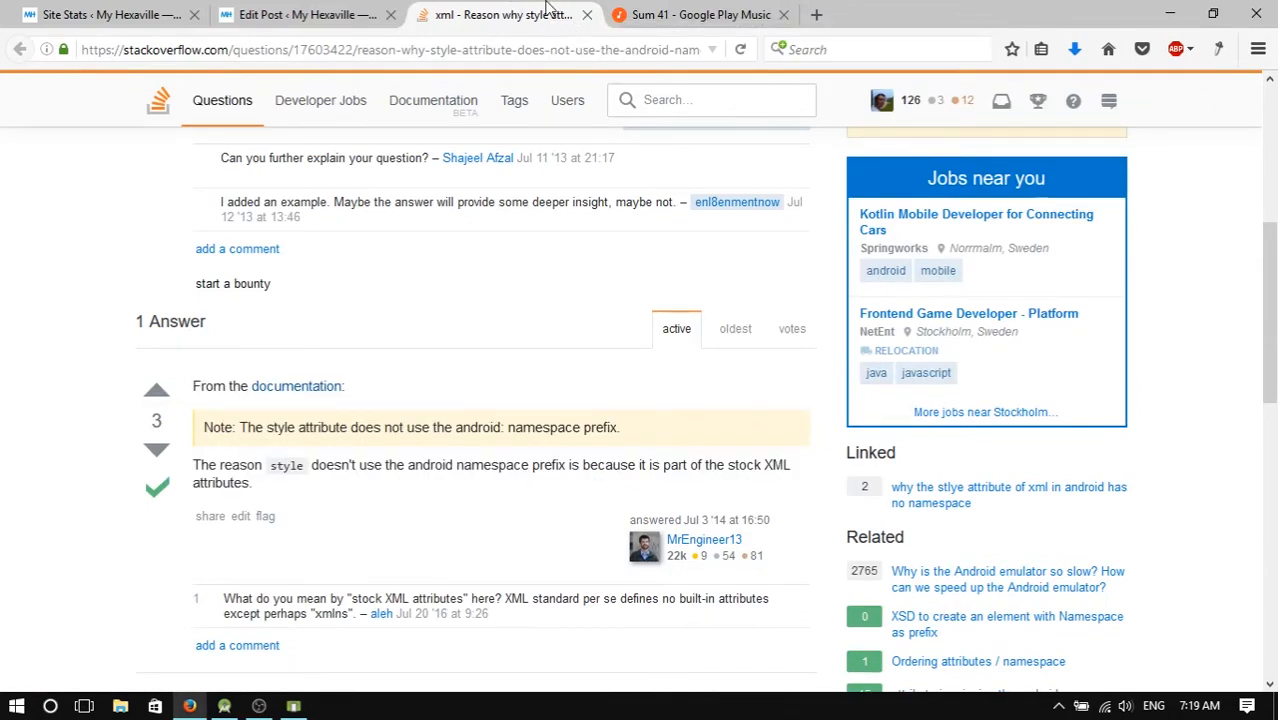
{"action": "left_click", "coordinate": [224, 706]}
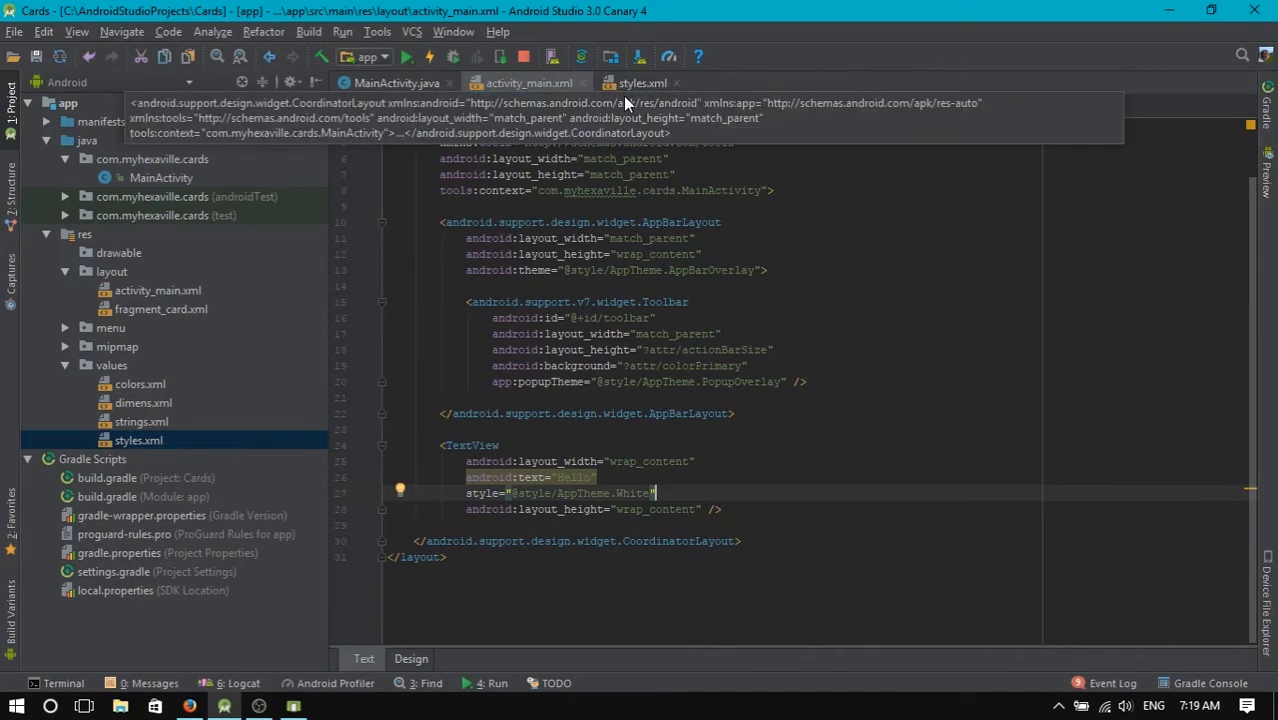
Step: Bring up AndroidManifest.xml from the manifests folder, showing the application theme AppTheme
{"action": "left_click", "coordinate": [101, 121]}
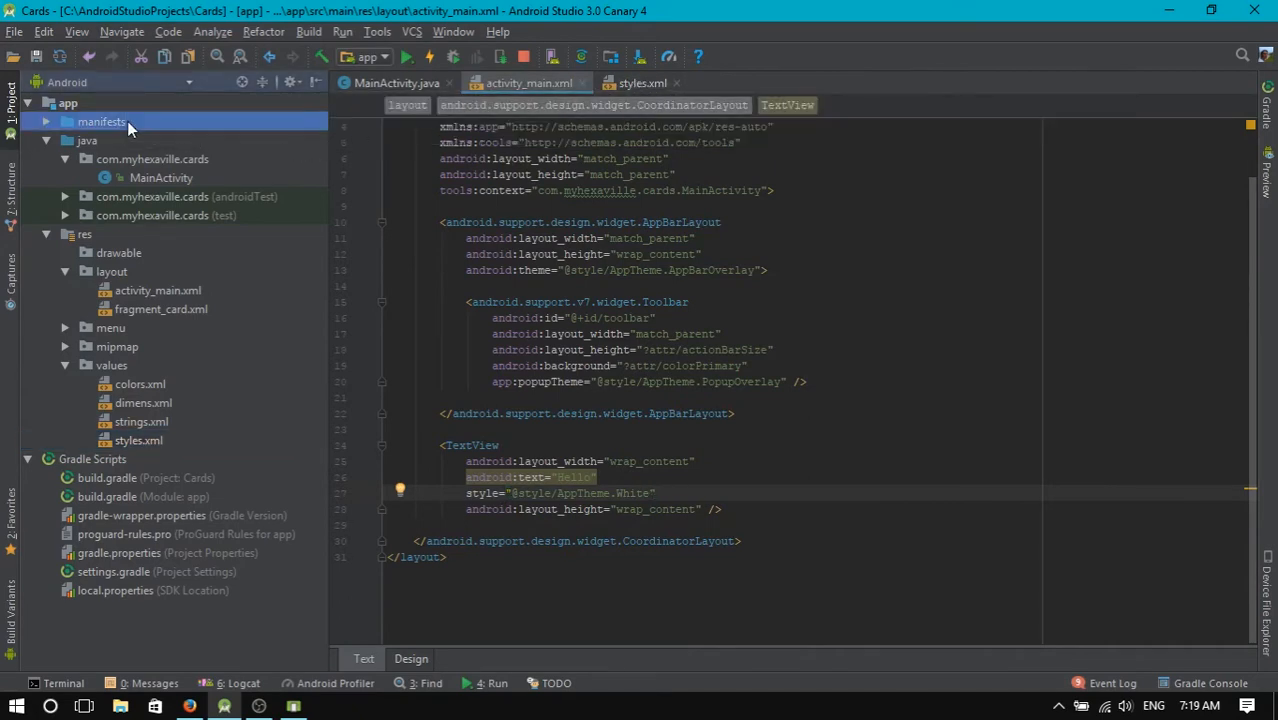
{"action": "left_click", "coordinate": [101, 121]}
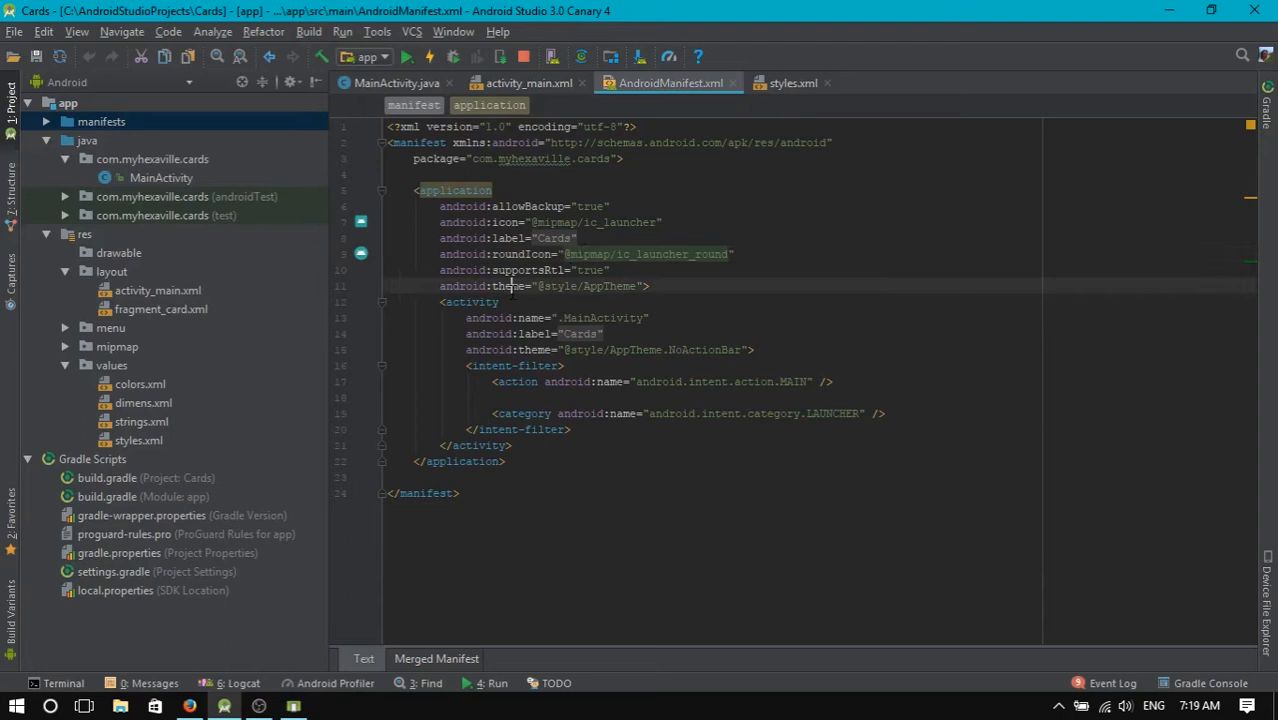
{"action": "left_click", "coordinate": [453, 190]}
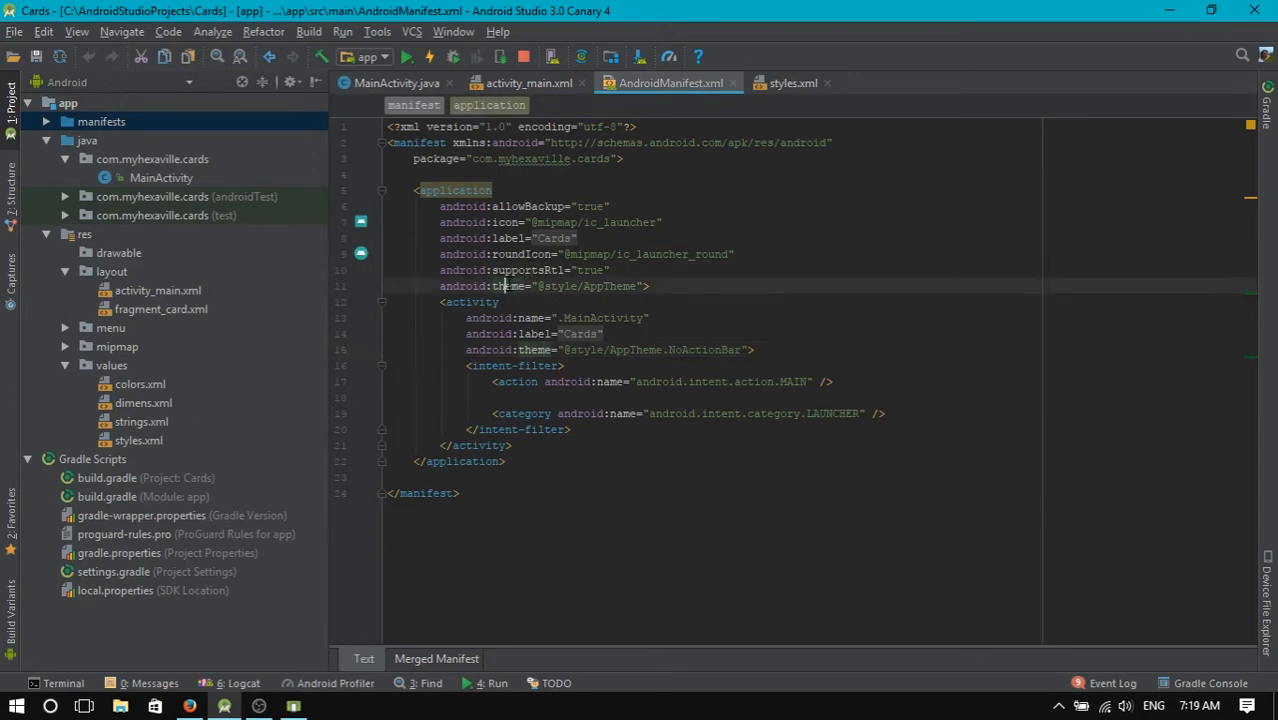
{"action": "left_click", "coordinate": [793, 83]}
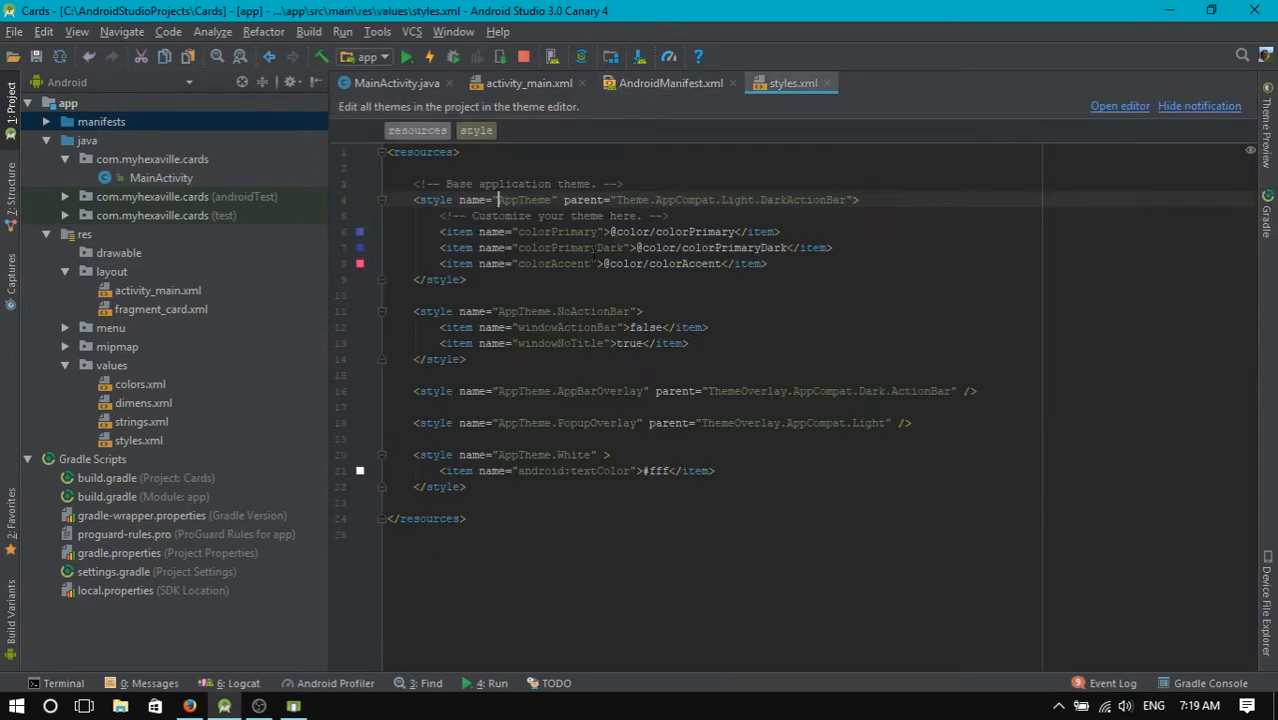
{"action": "double_click", "coordinate": [435, 199]}
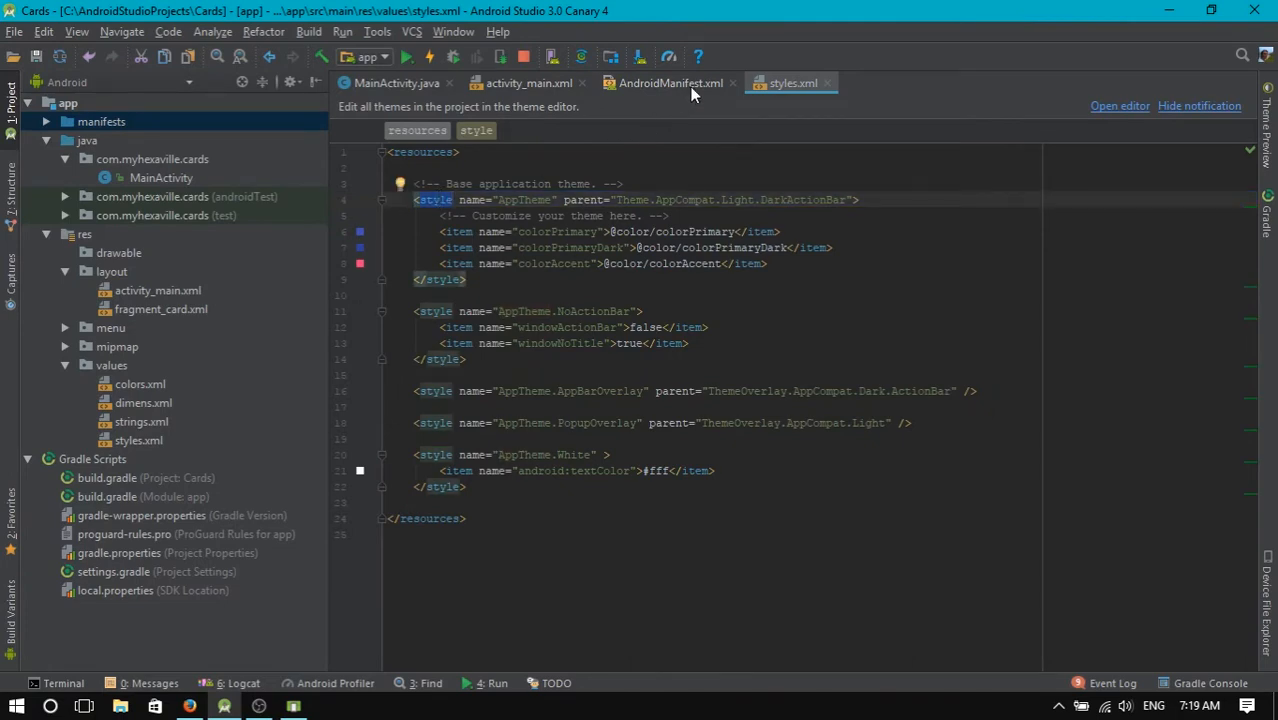
{"action": "left_click", "coordinate": [490, 199]}
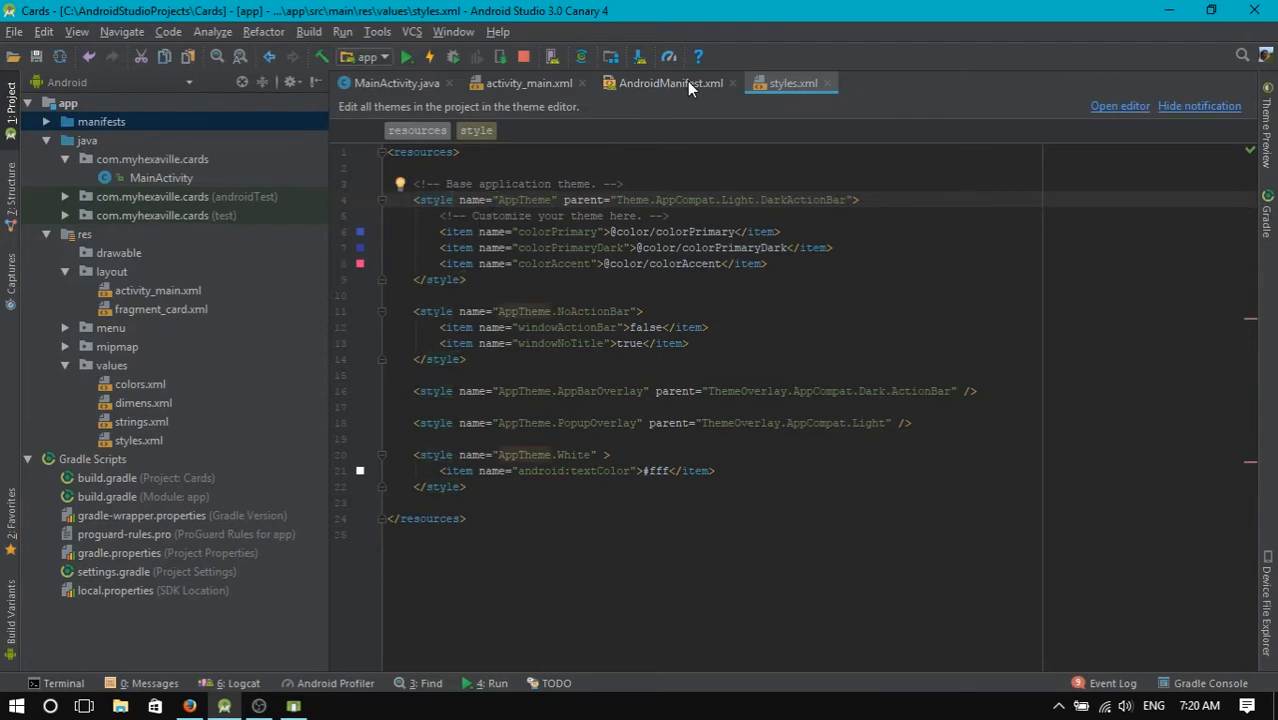
{"action": "double_click", "coordinate": [434, 199]}
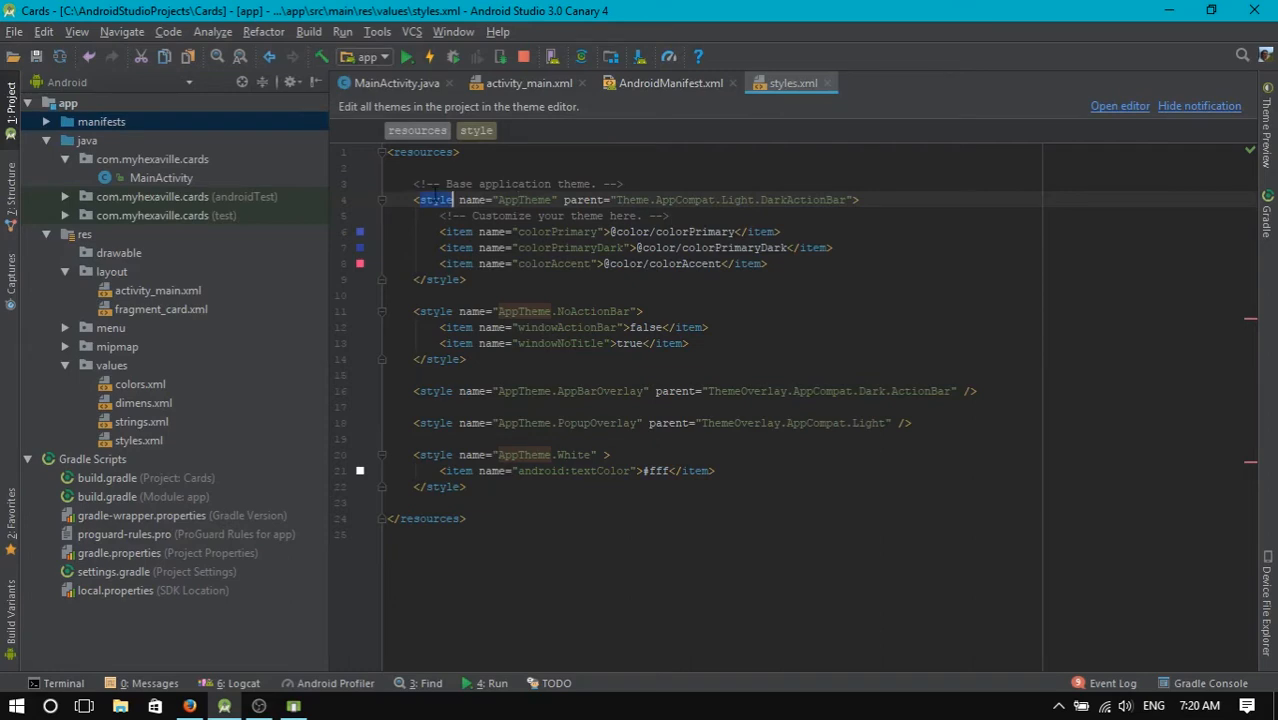
{"action": "left_click", "coordinate": [670, 83]}
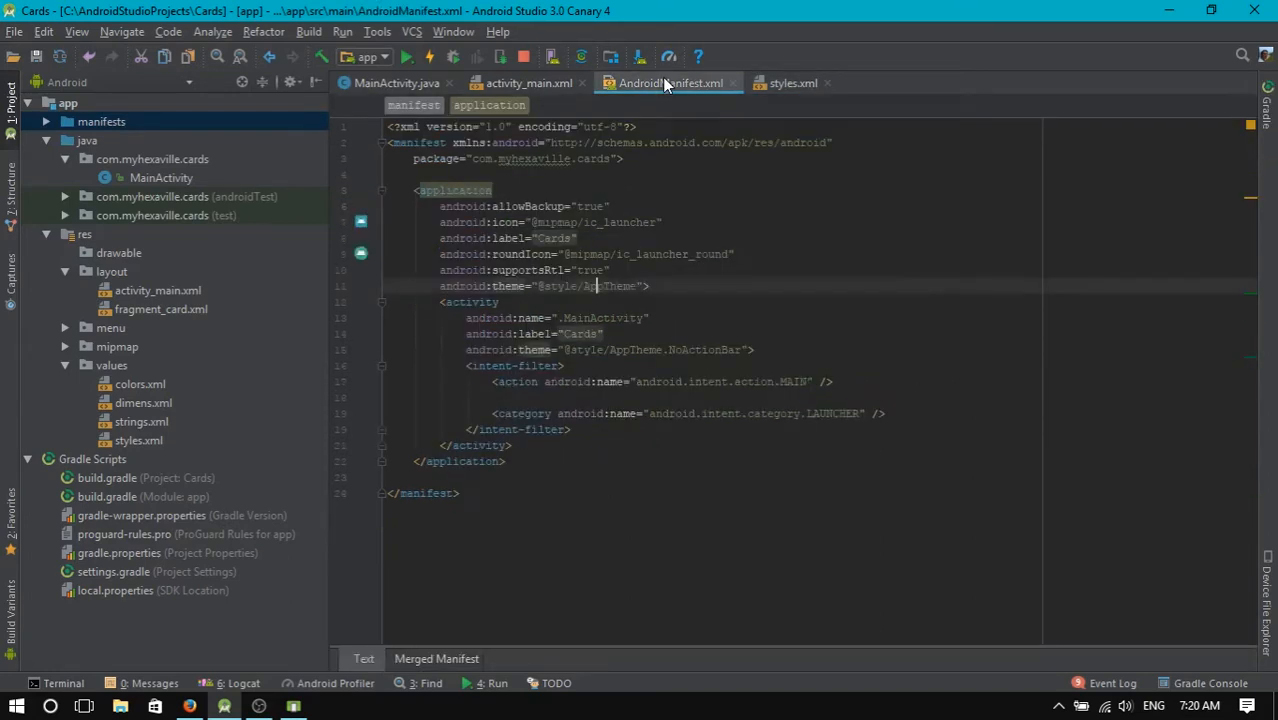
{"action": "left_click", "coordinate": [527, 83]}
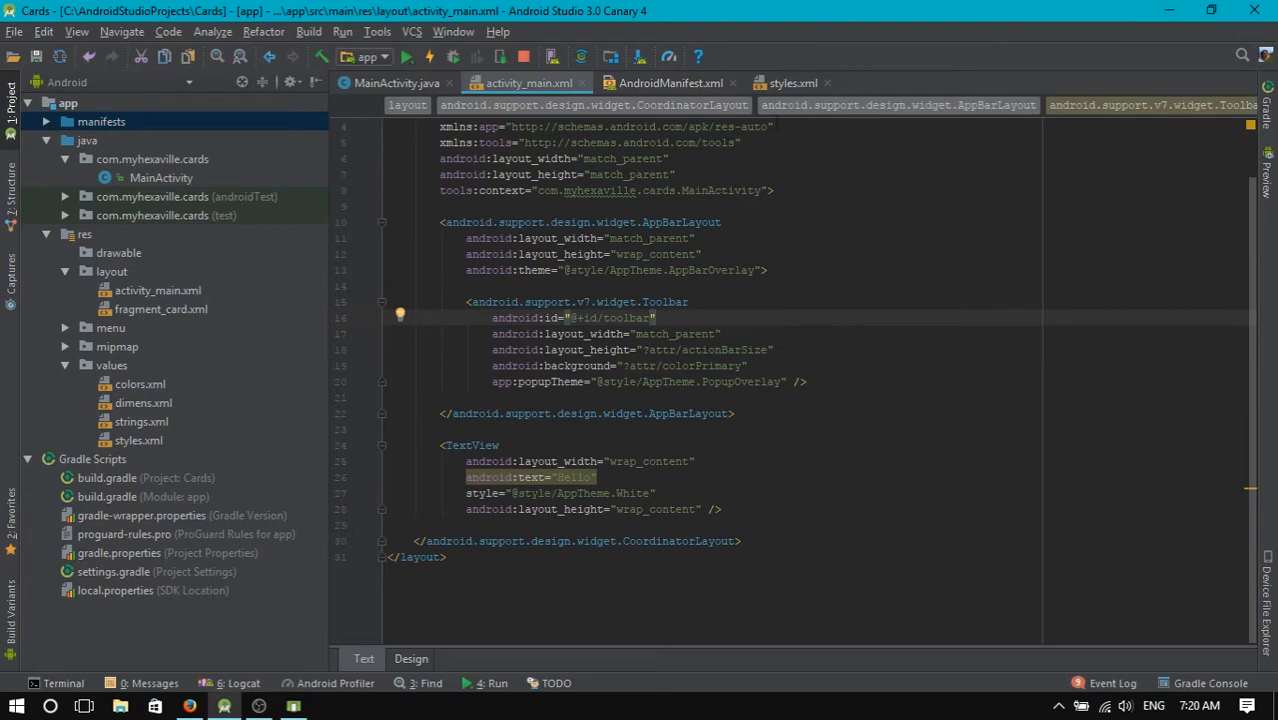
{"action": "left_click", "coordinate": [793, 83]}
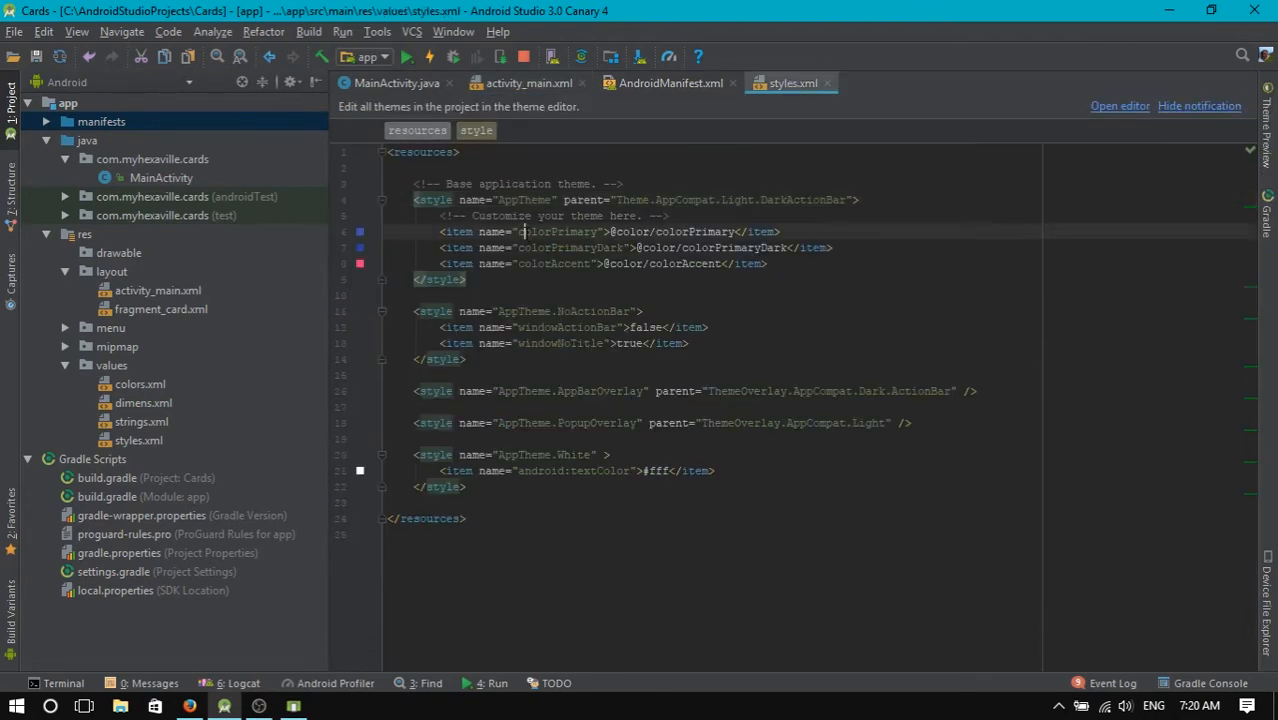
{"action": "left_click", "coordinate": [563, 263]}
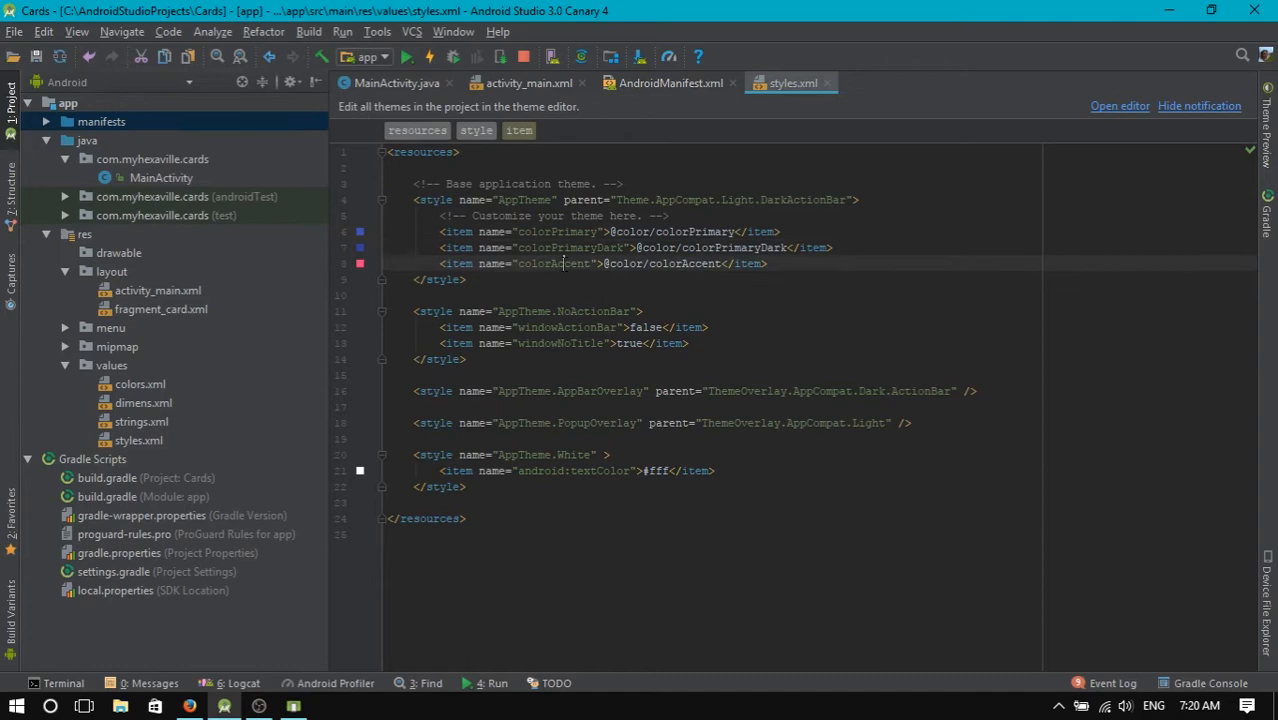
{"action": "mouse_move", "coordinate": [567, 134]}
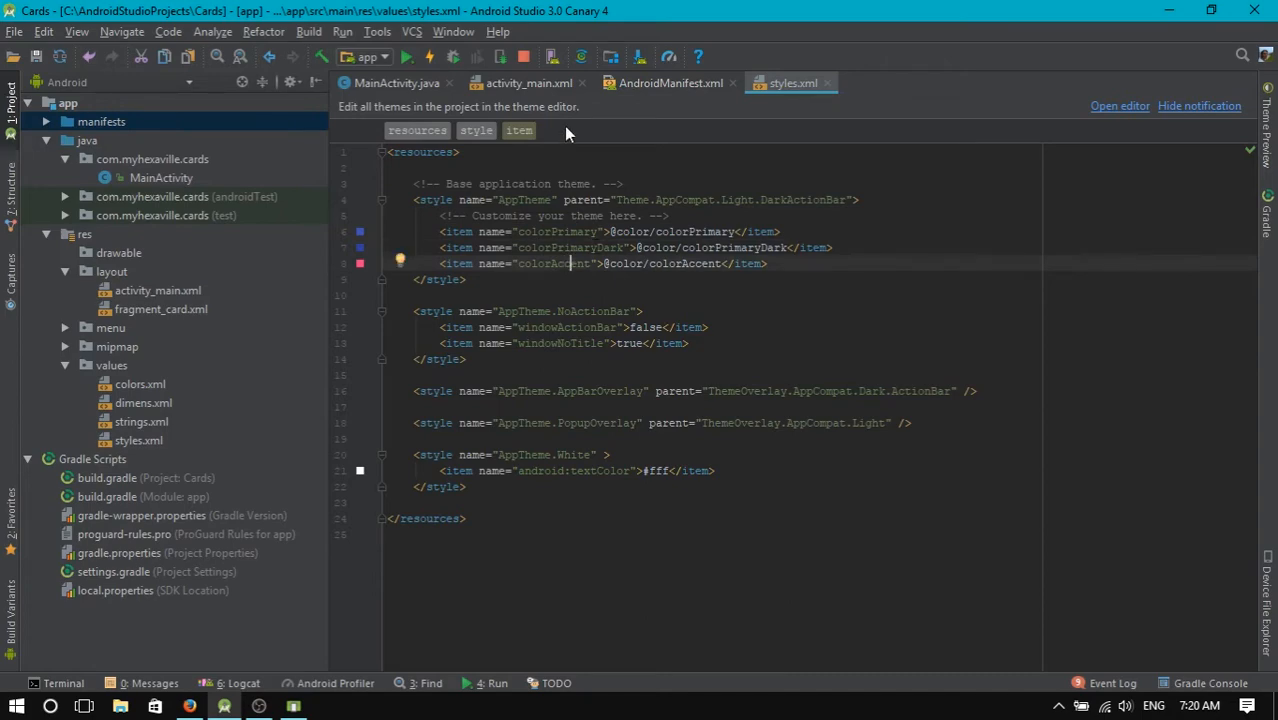
{"action": "left_click", "coordinate": [529, 83]}
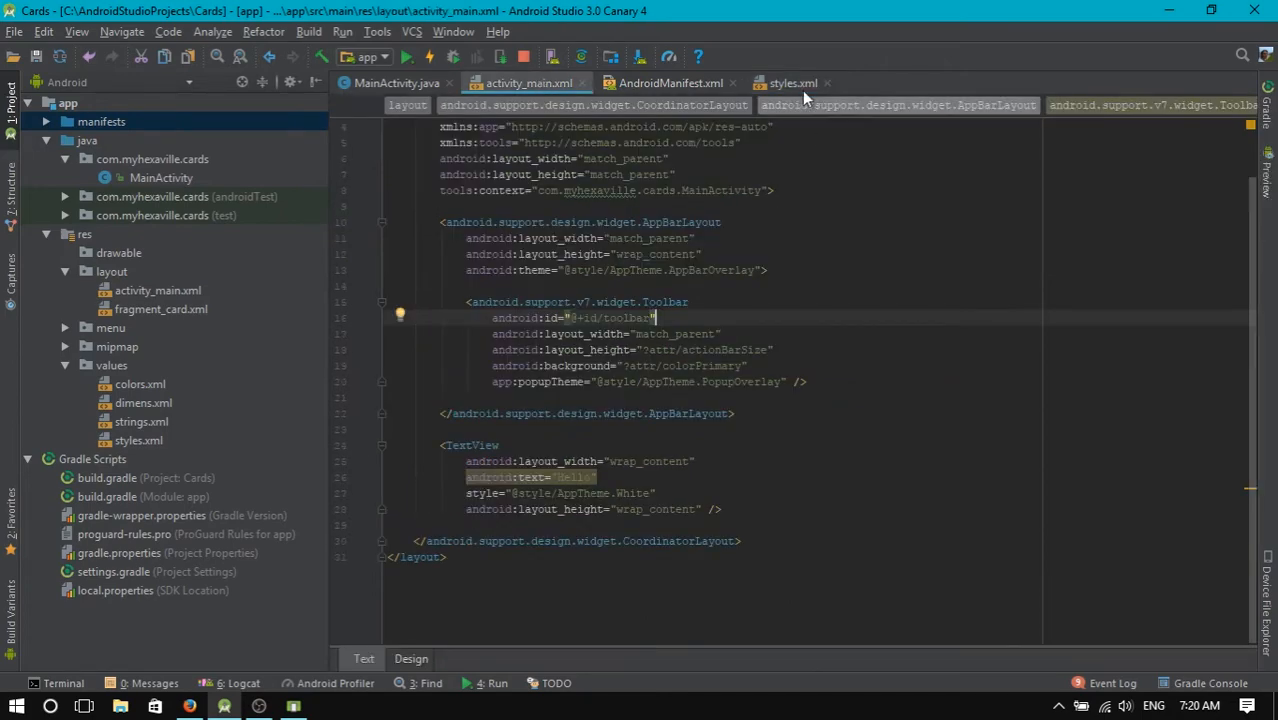
{"action": "left_click", "coordinate": [670, 83]}
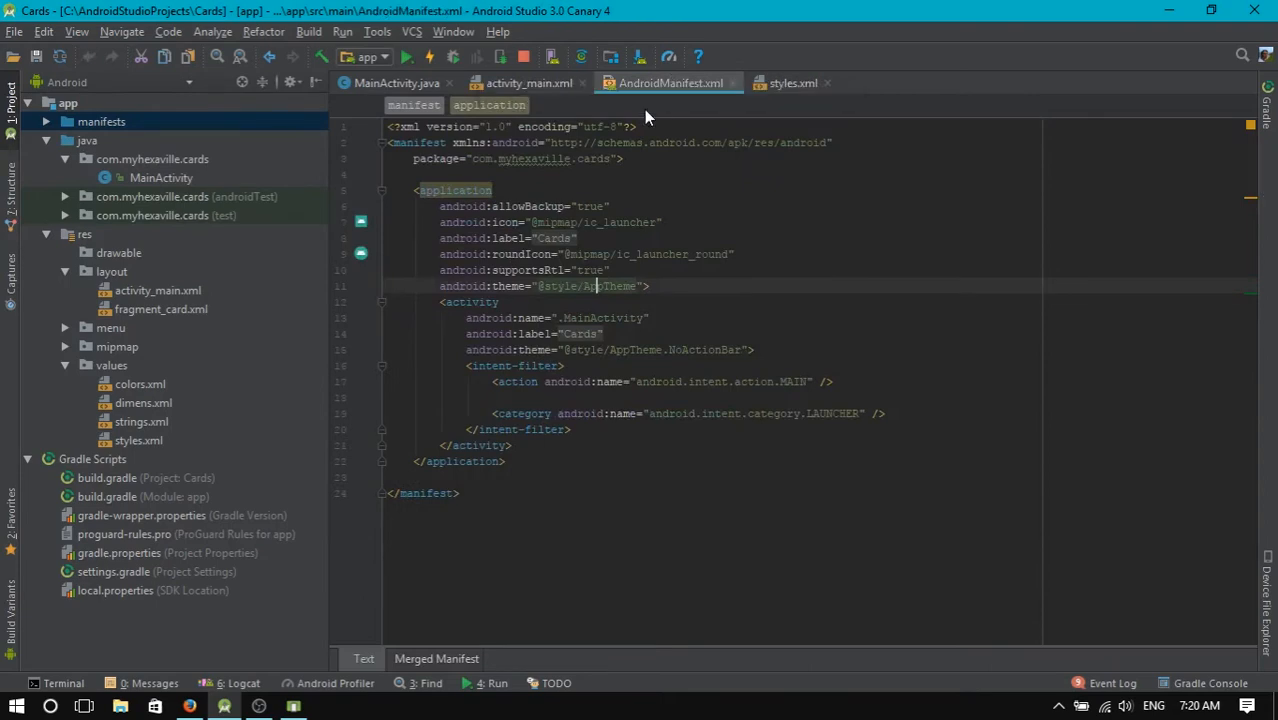
{"action": "double_click", "coordinate": [508, 286]}
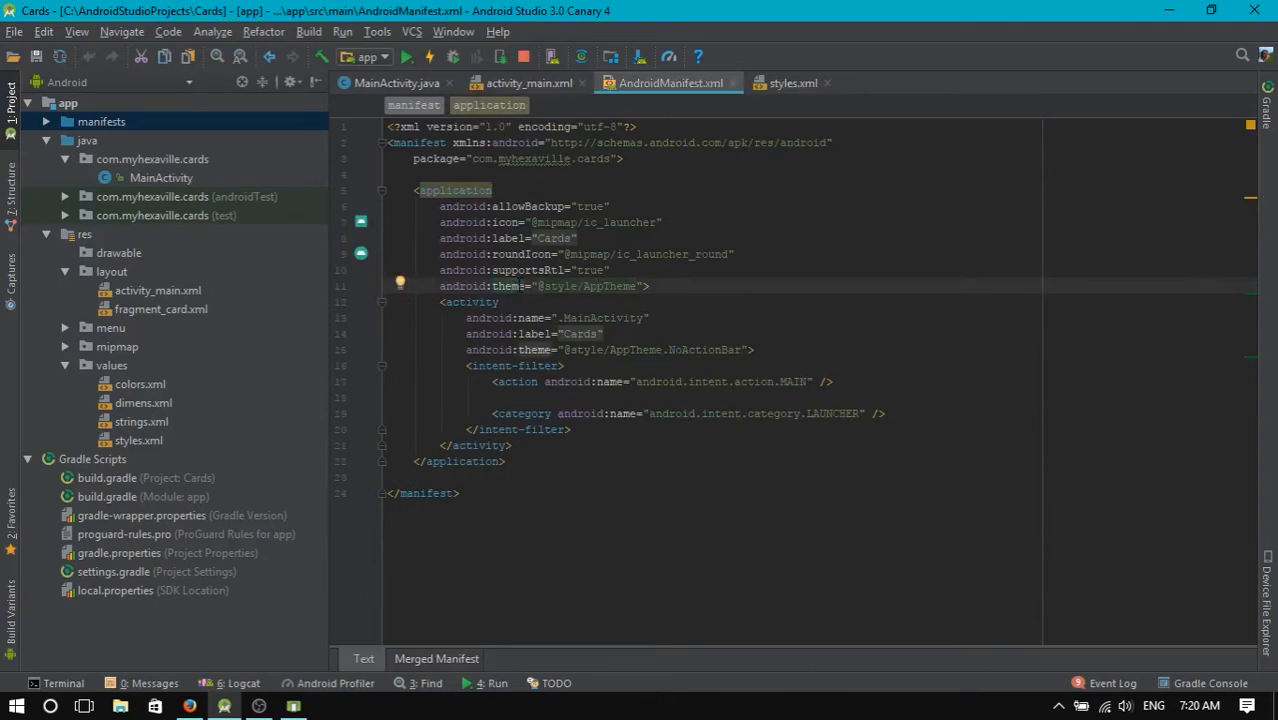
{"action": "double_click", "coordinate": [509, 286]}
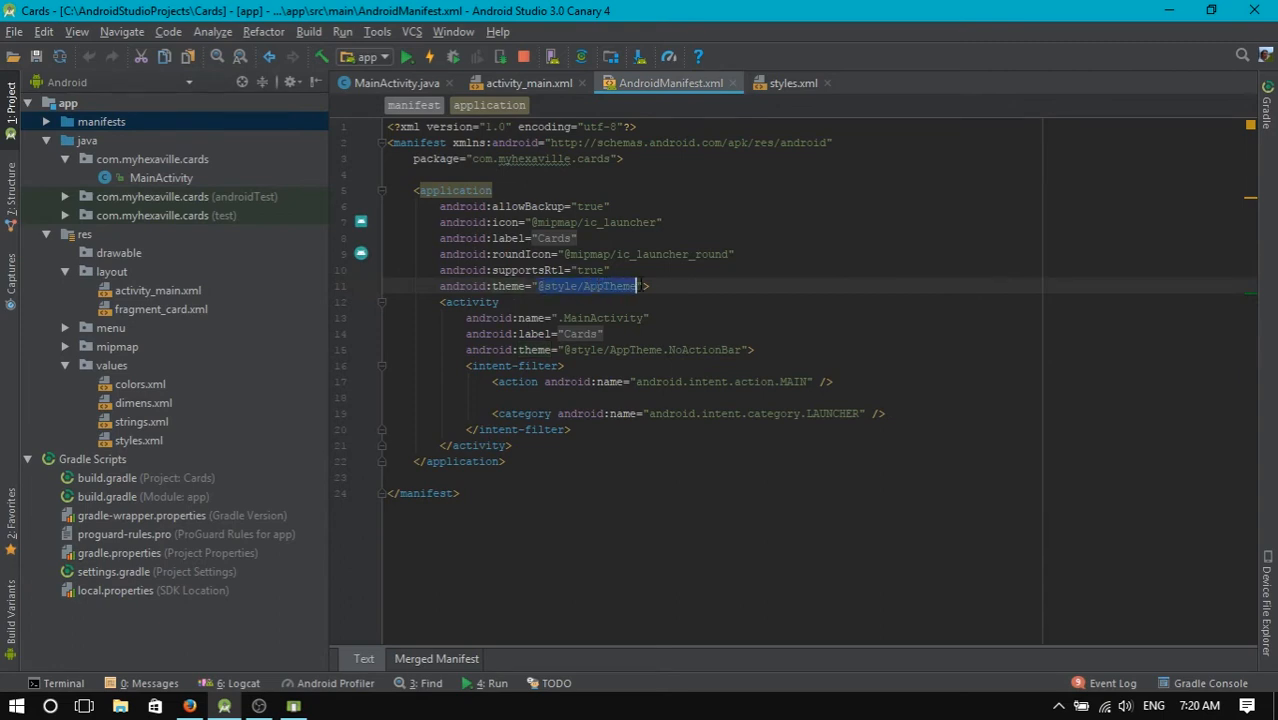
{"action": "left_click", "coordinate": [512, 286]}
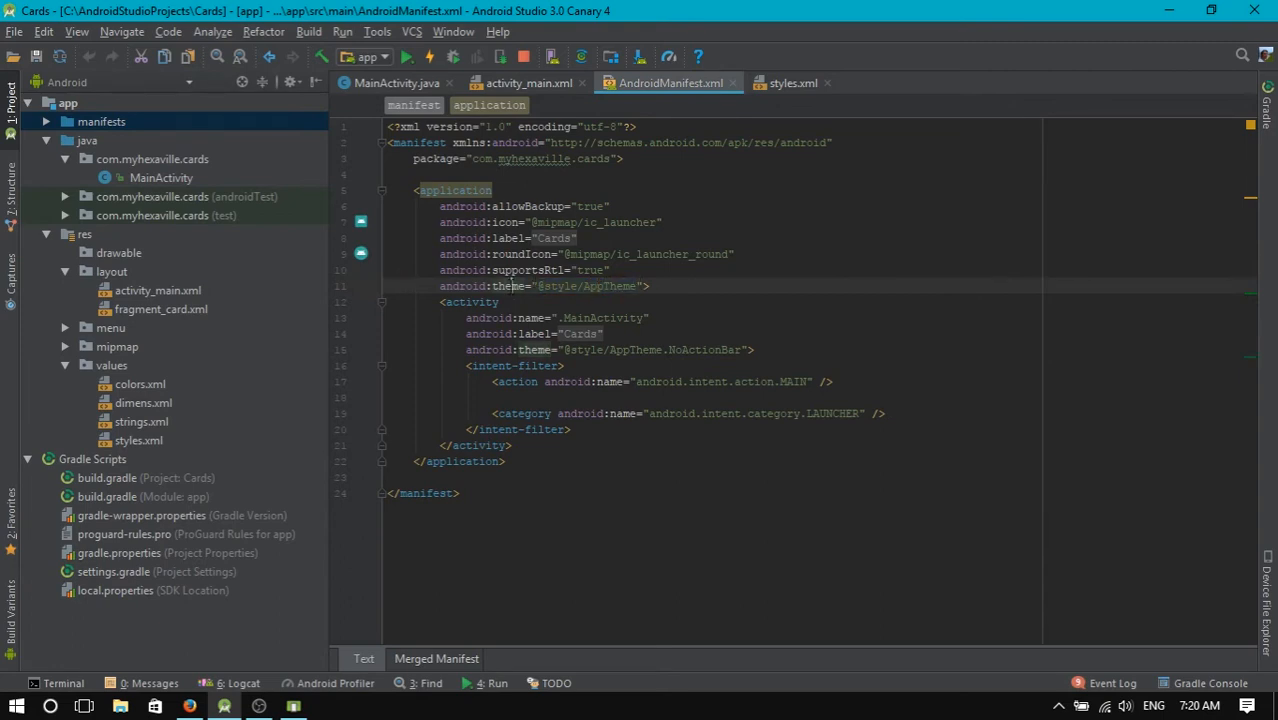
{"action": "left_click", "coordinate": [650, 286]}
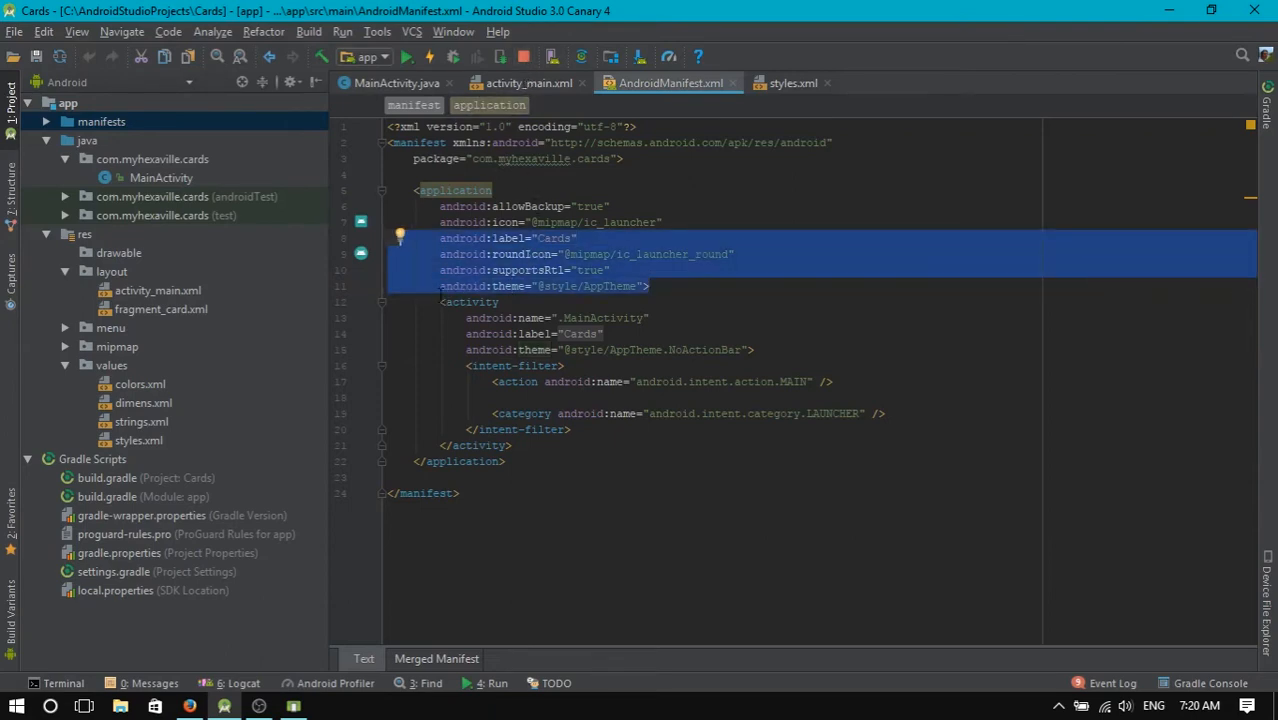
{"action": "left_click", "coordinate": [528, 83]}
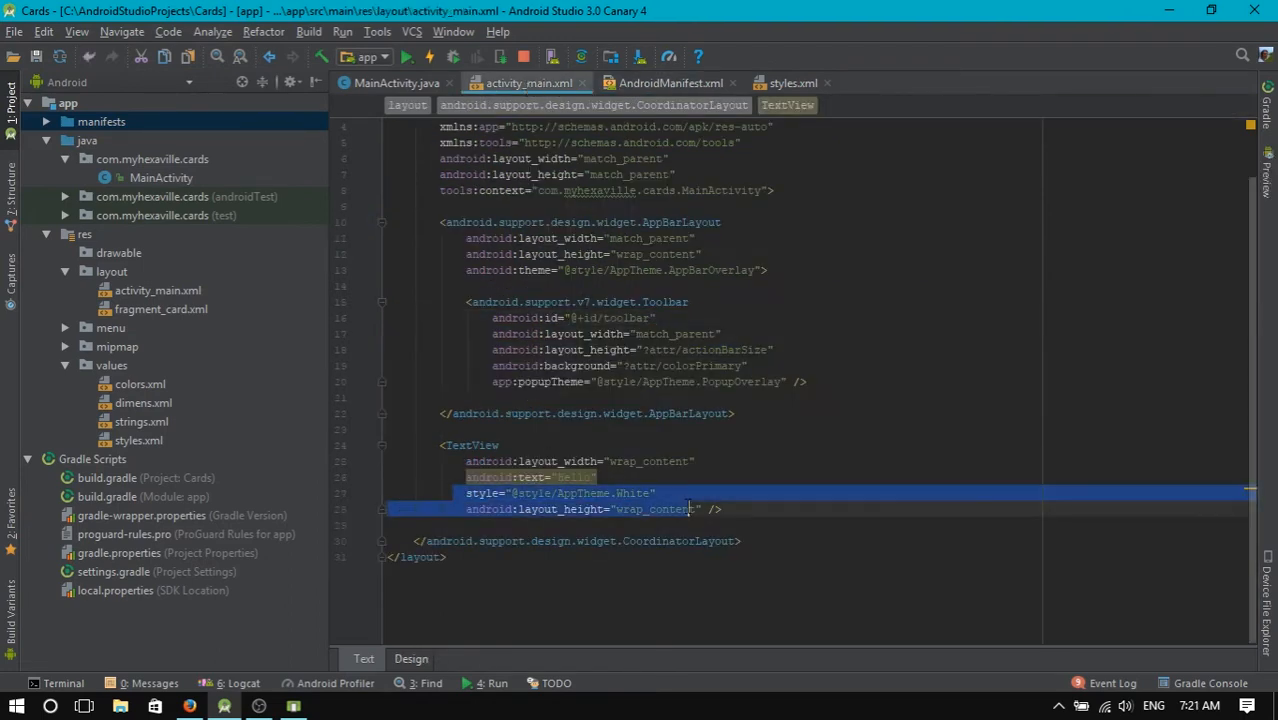
{"action": "left_click", "coordinate": [669, 83]}
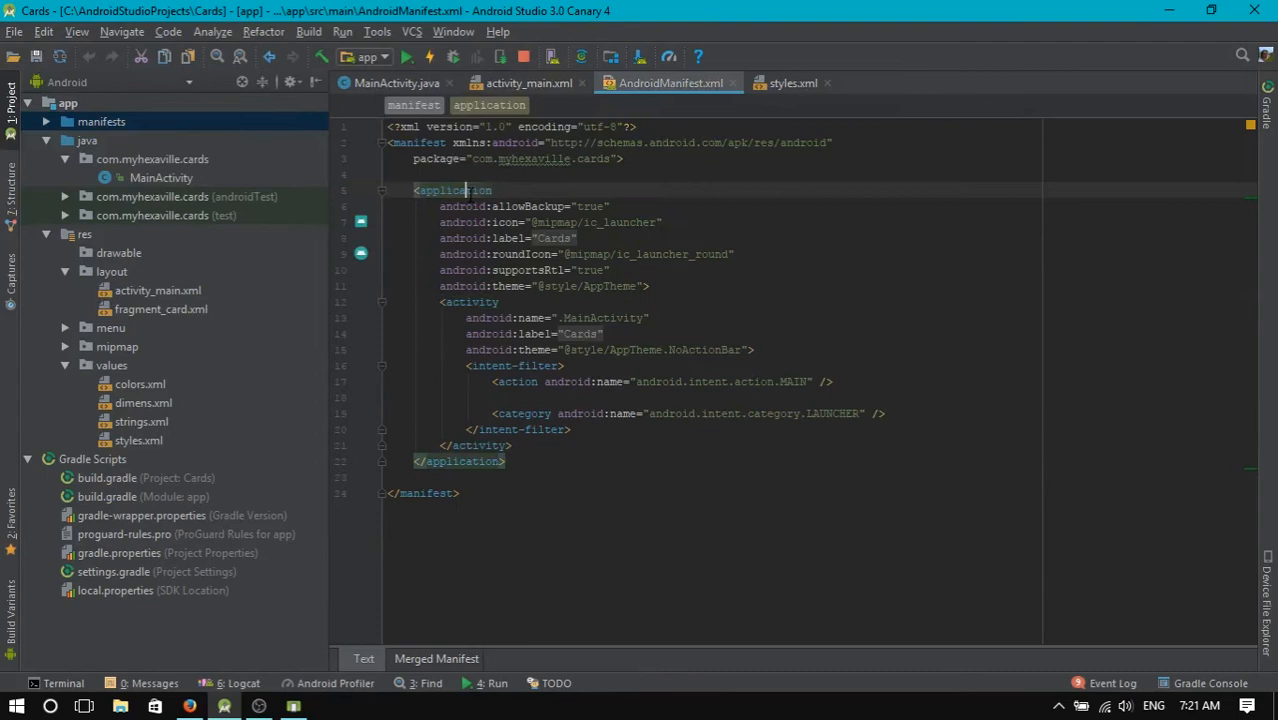
{"action": "left_click", "coordinate": [605, 286]}
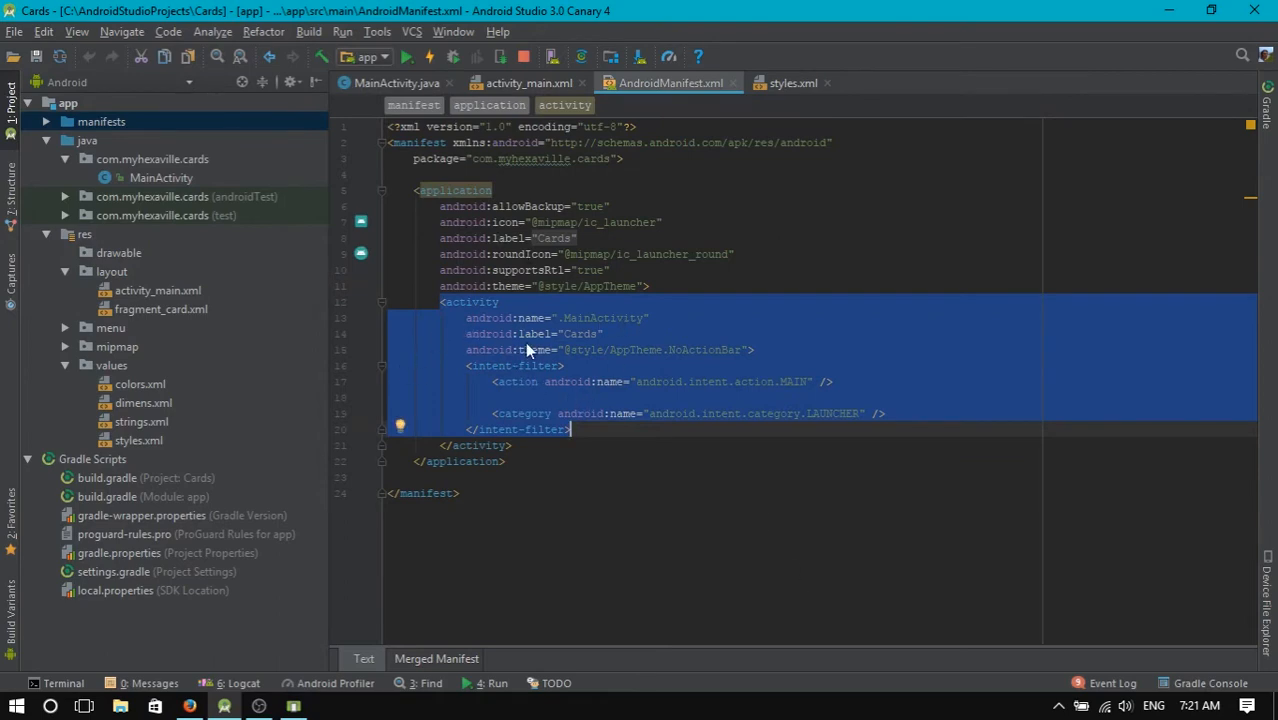
{"action": "left_click", "coordinate": [500, 302]}
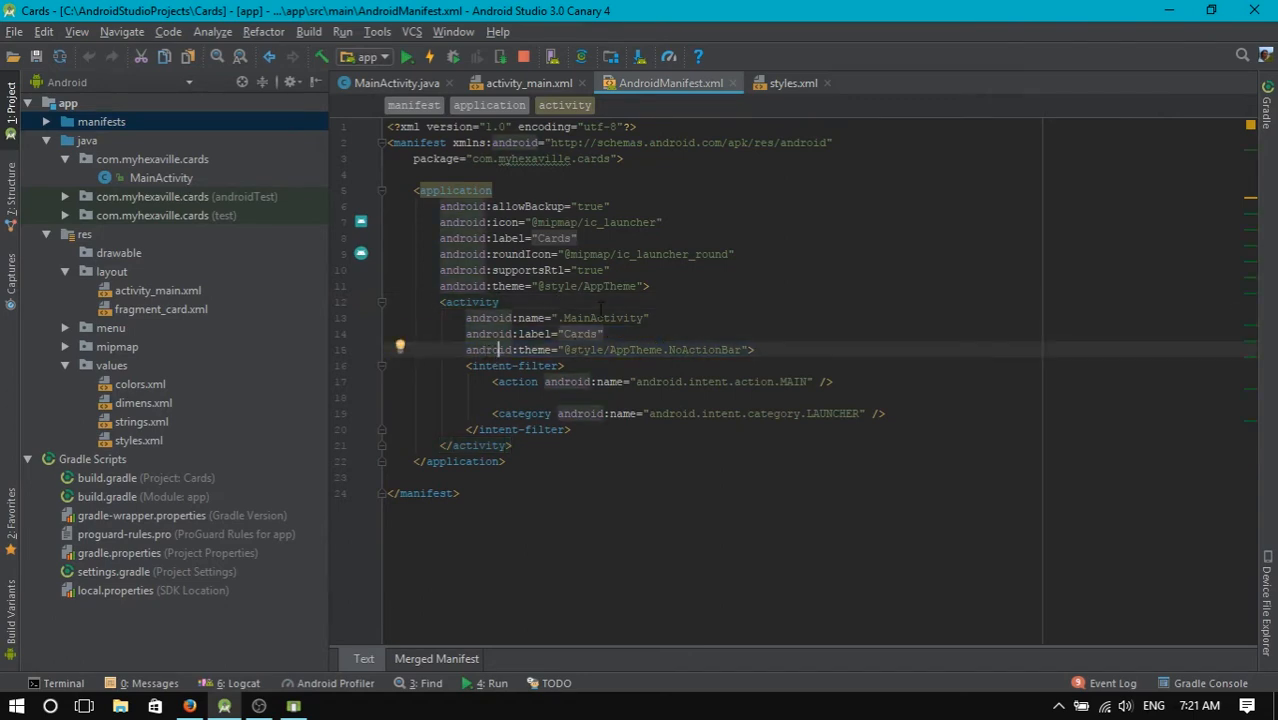
{"action": "left_click", "coordinate": [528, 83]}
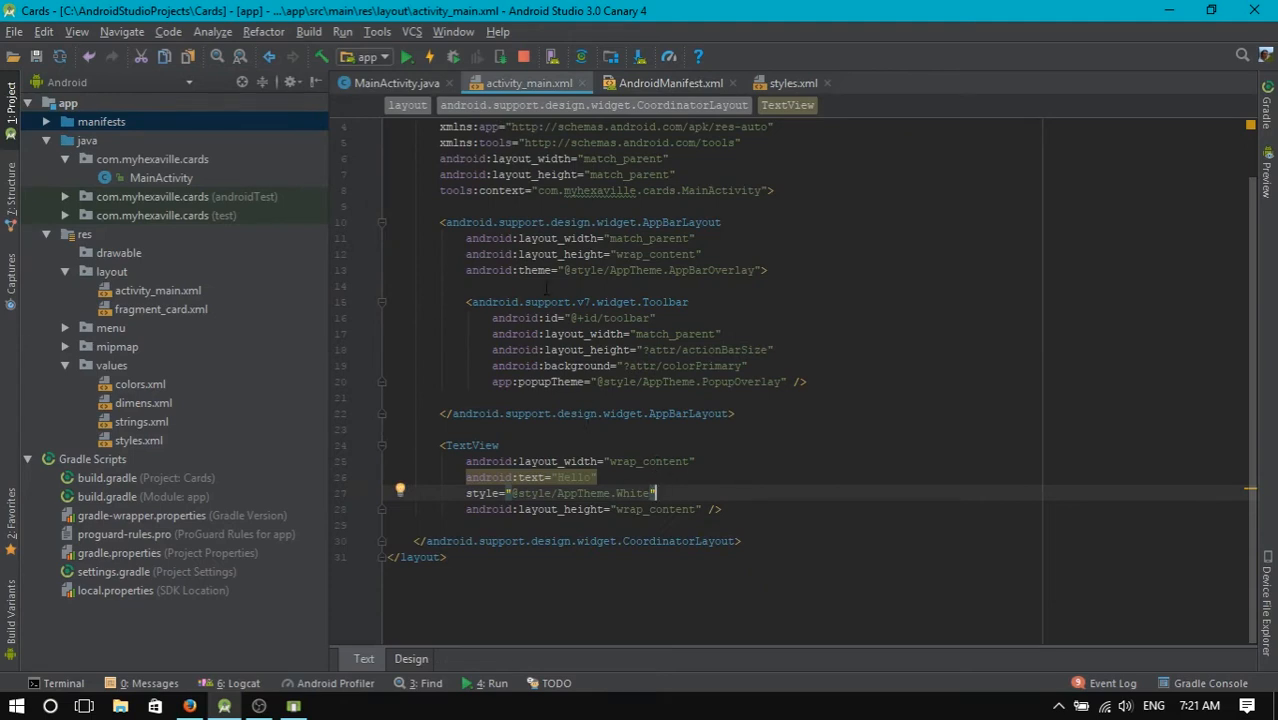
{"action": "scroll", "scroll_direction": "up", "scroll_amount": 3}
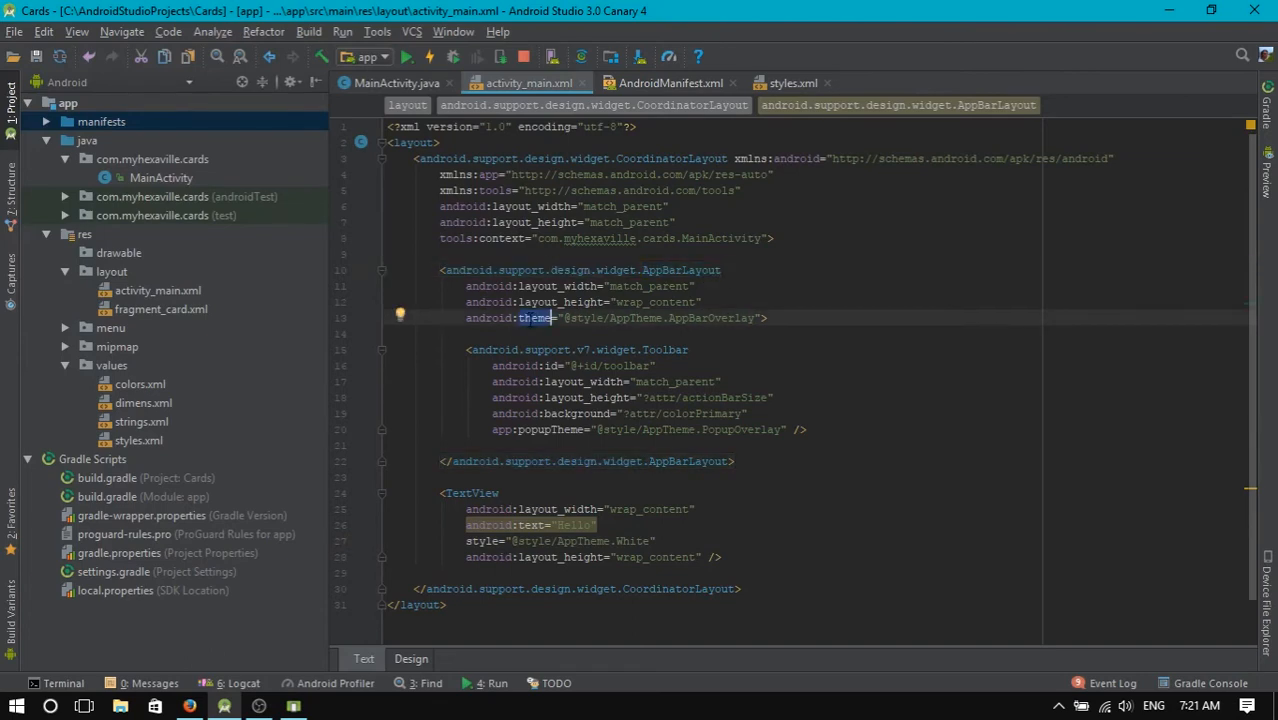
{"action": "mouse_move", "coordinate": [751, 287]}
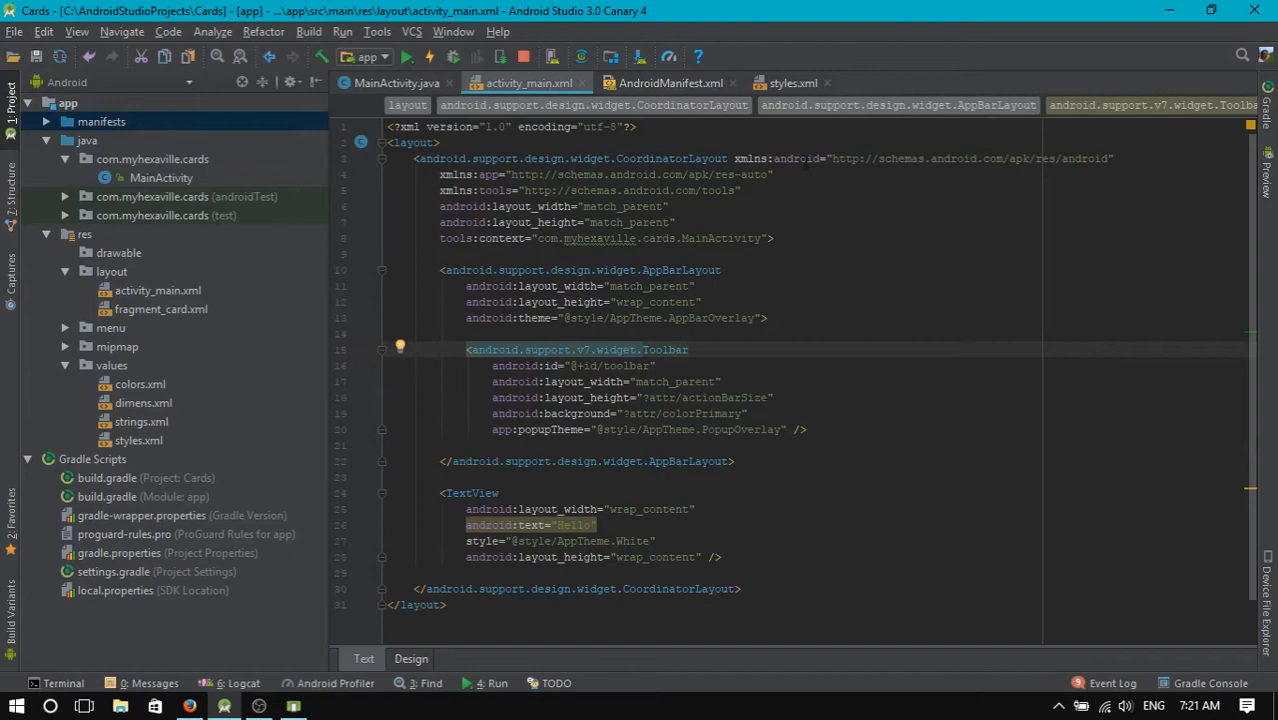
Step: Compare AppTheme in styles.xml, its use in the manifest and the activity_main layout, ending on the manifest
{"action": "left_click", "coordinate": [670, 83]}
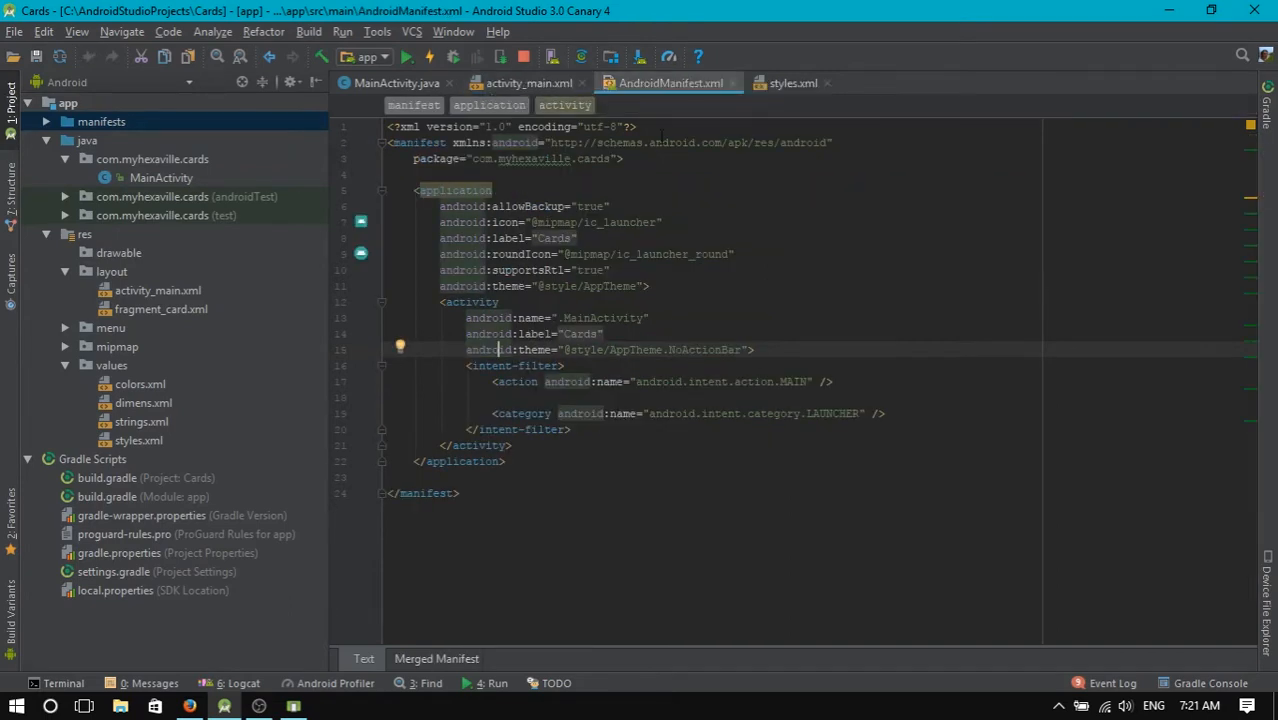
{"action": "left_click", "coordinate": [793, 83]}
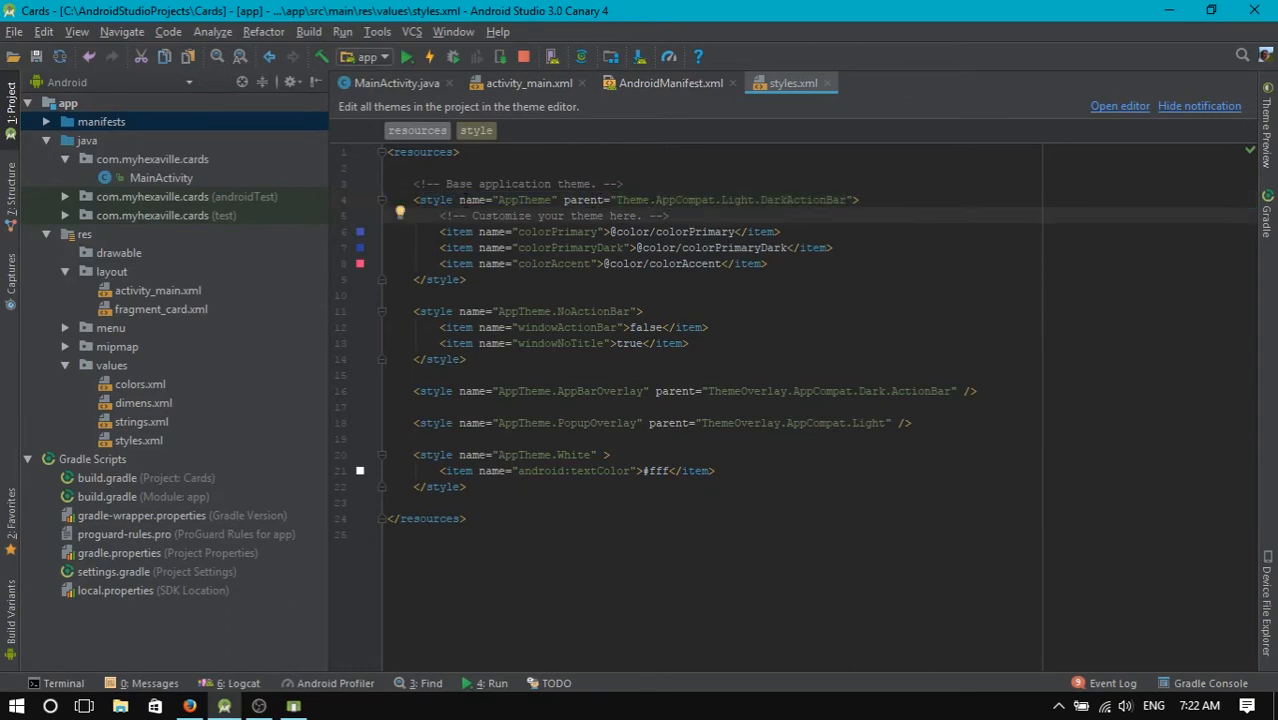
{"action": "double_click", "coordinate": [433, 199]}
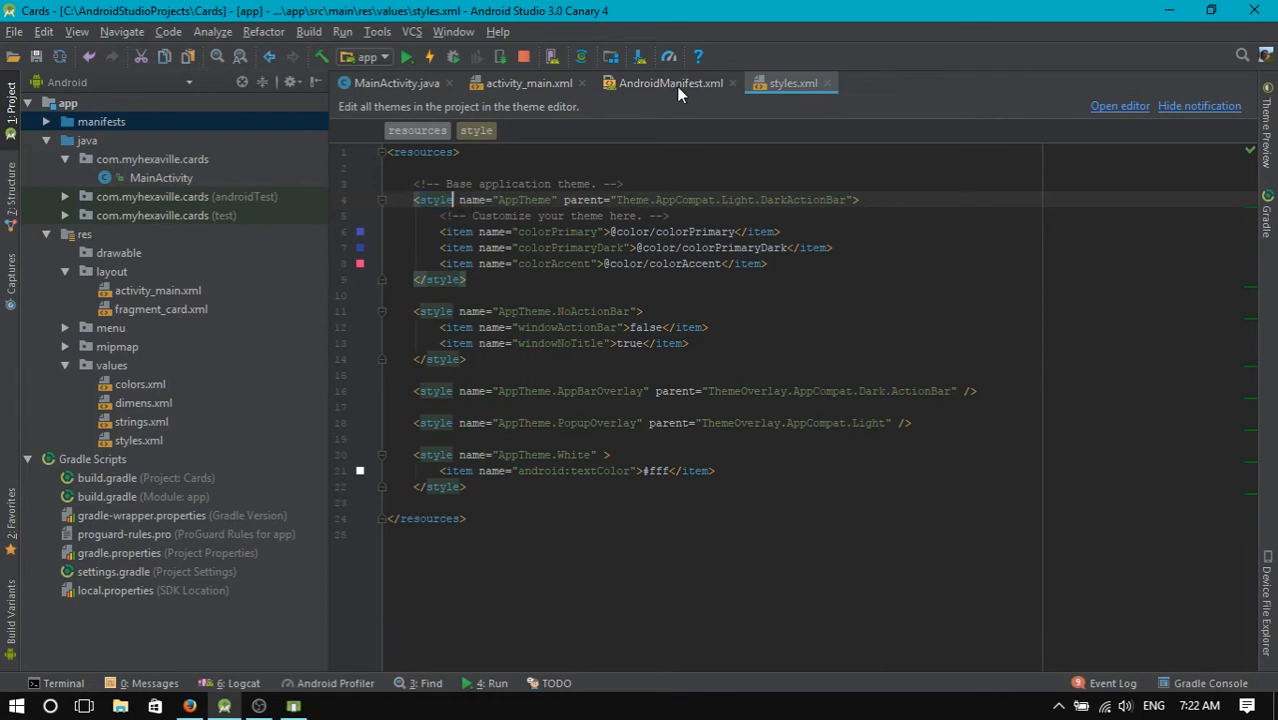
{"action": "left_click", "coordinate": [528, 83]}
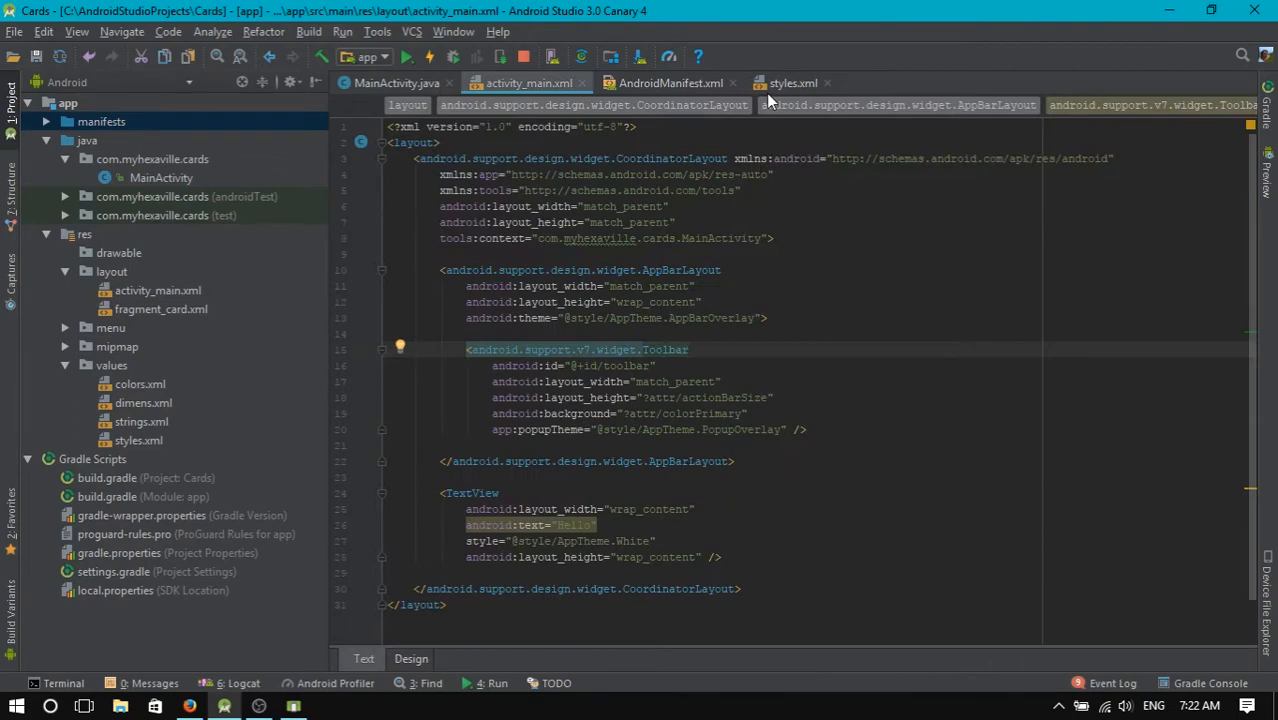
{"action": "mouse_move", "coordinate": [658, 92]}
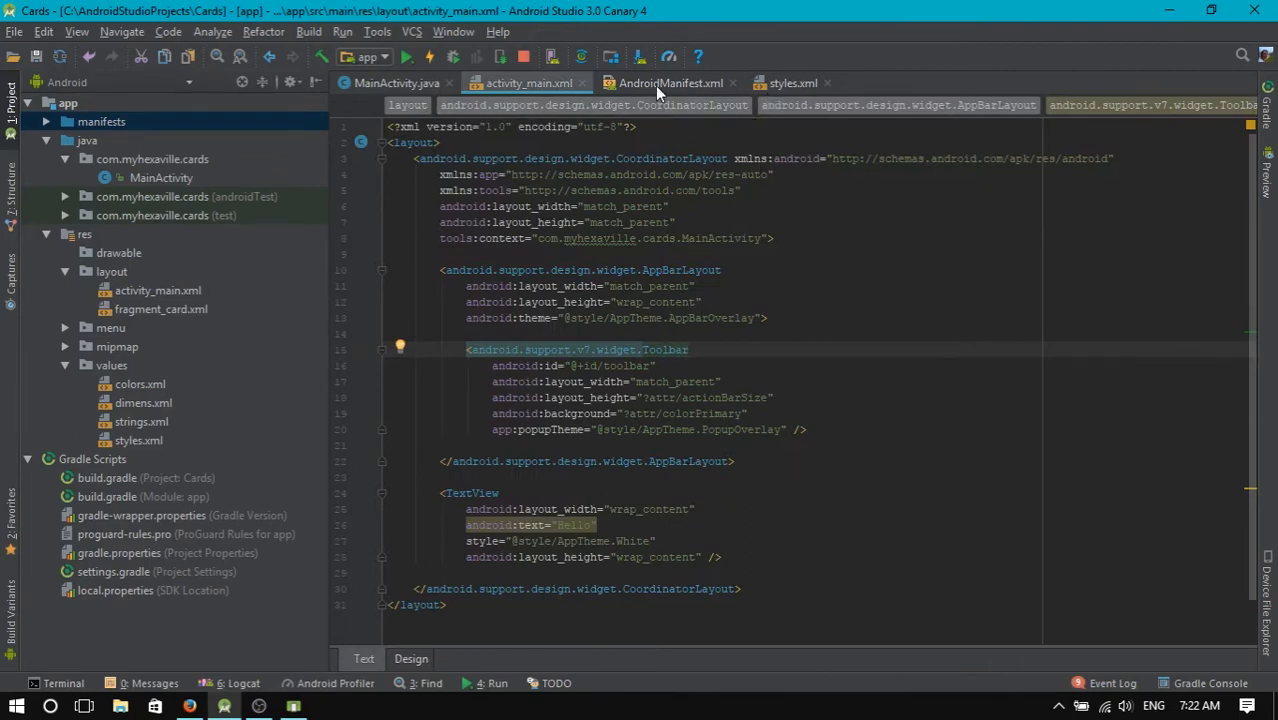
{"action": "left_click", "coordinate": [793, 83]}
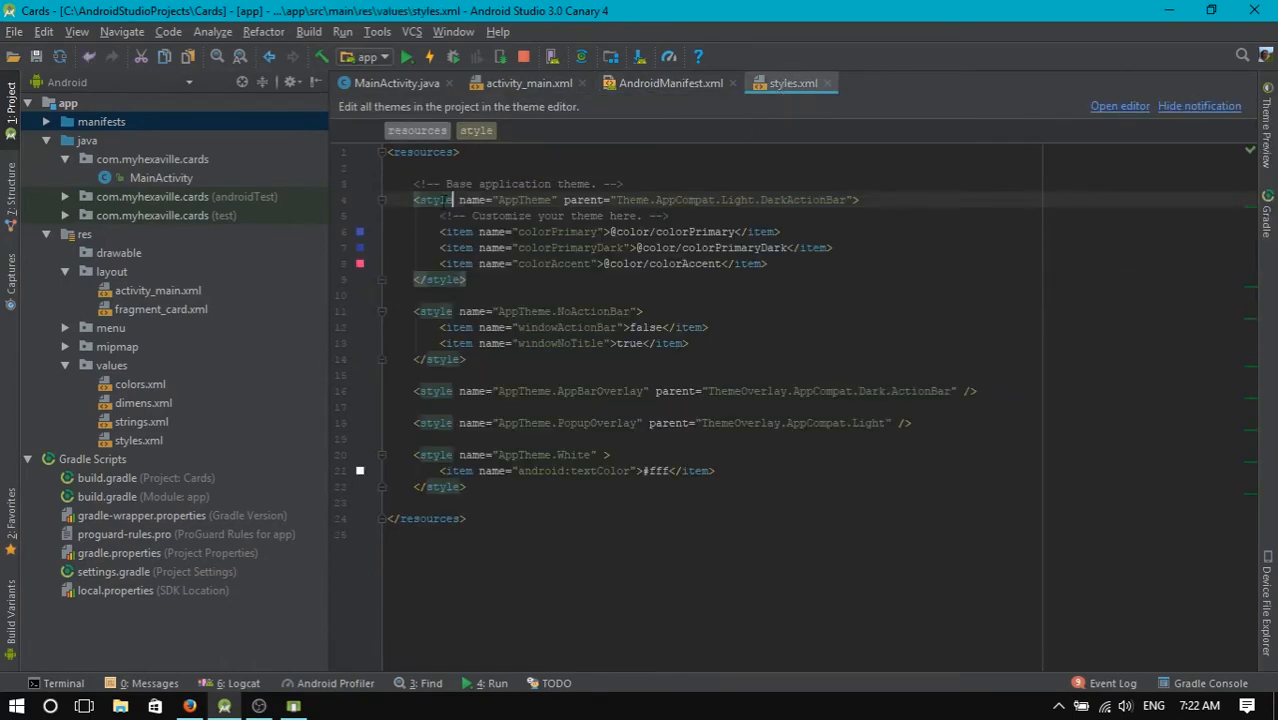
{"action": "left_click", "coordinate": [529, 83]}
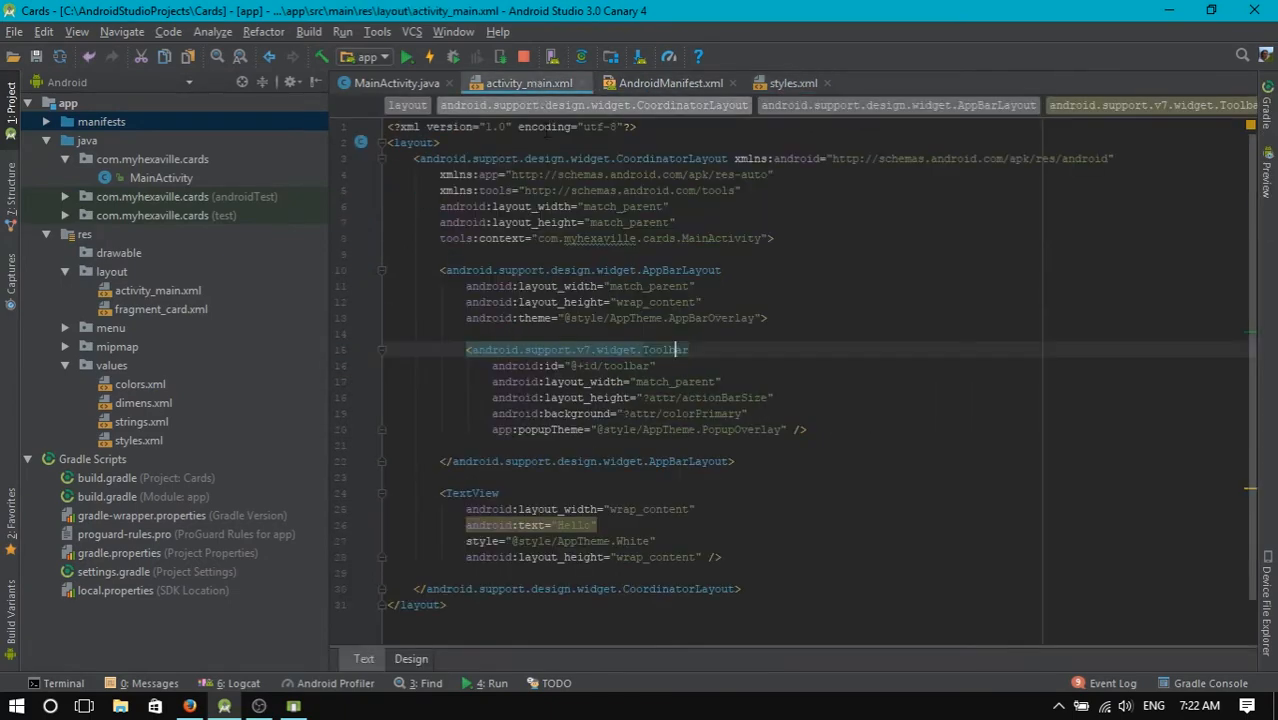
{"action": "left_click", "coordinate": [670, 83]}
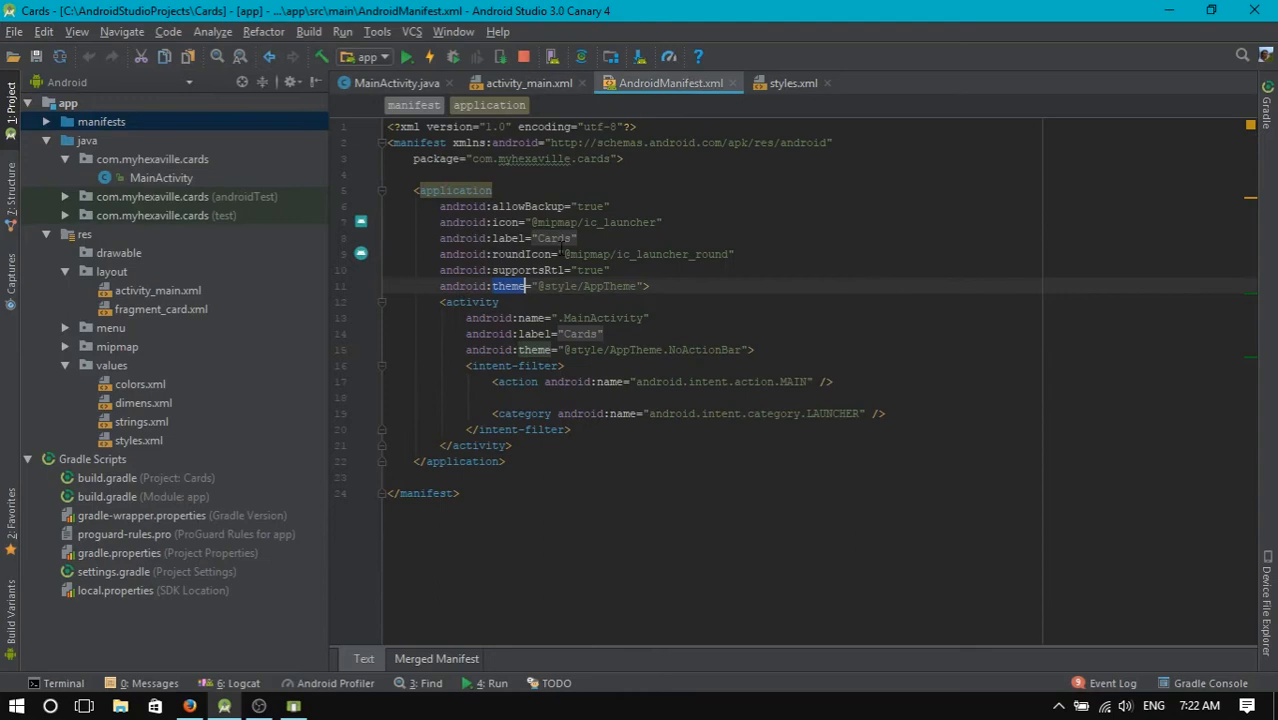
{"action": "double_click", "coordinate": [588, 286]}
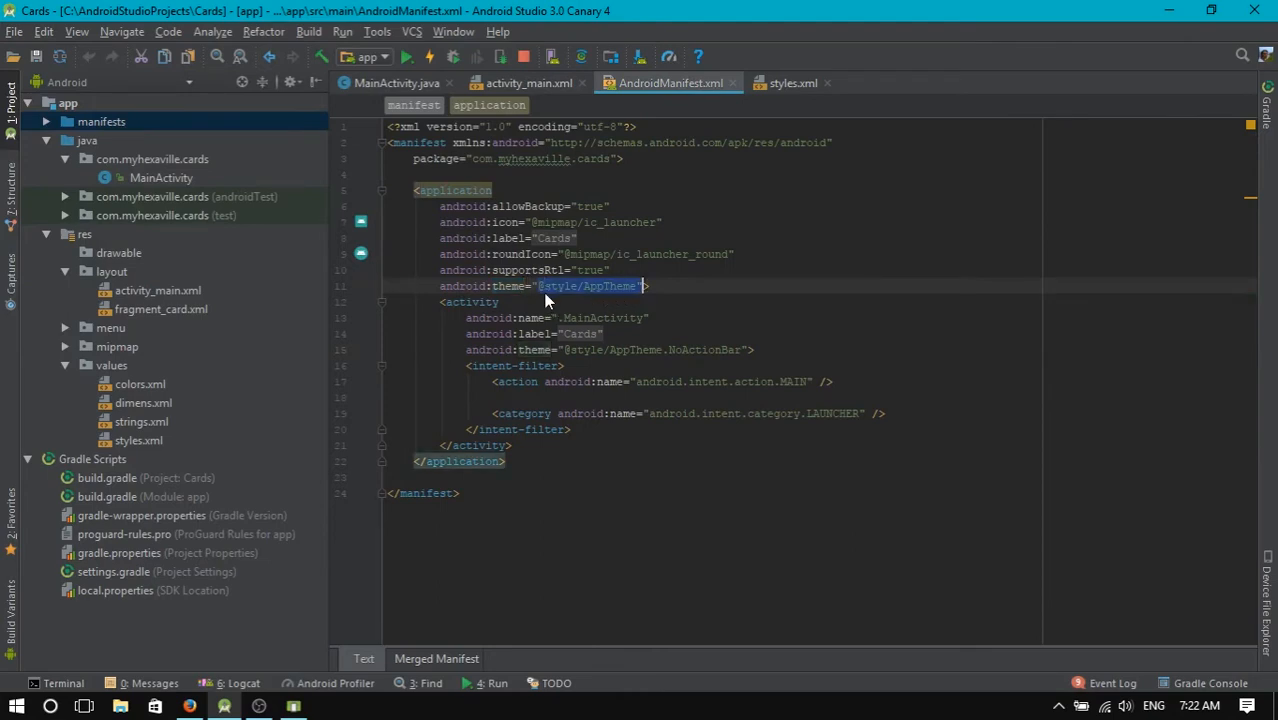
{"action": "left_click", "coordinate": [528, 83]}
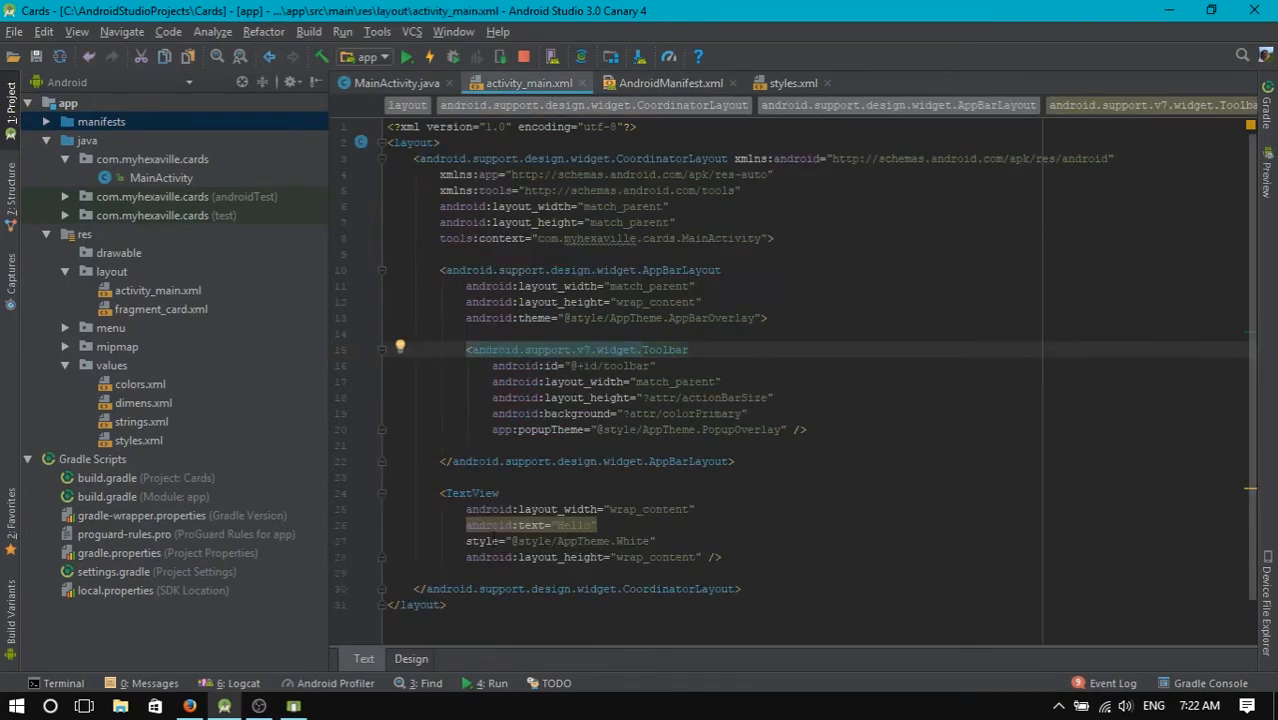
{"action": "left_click", "coordinate": [668, 83]}
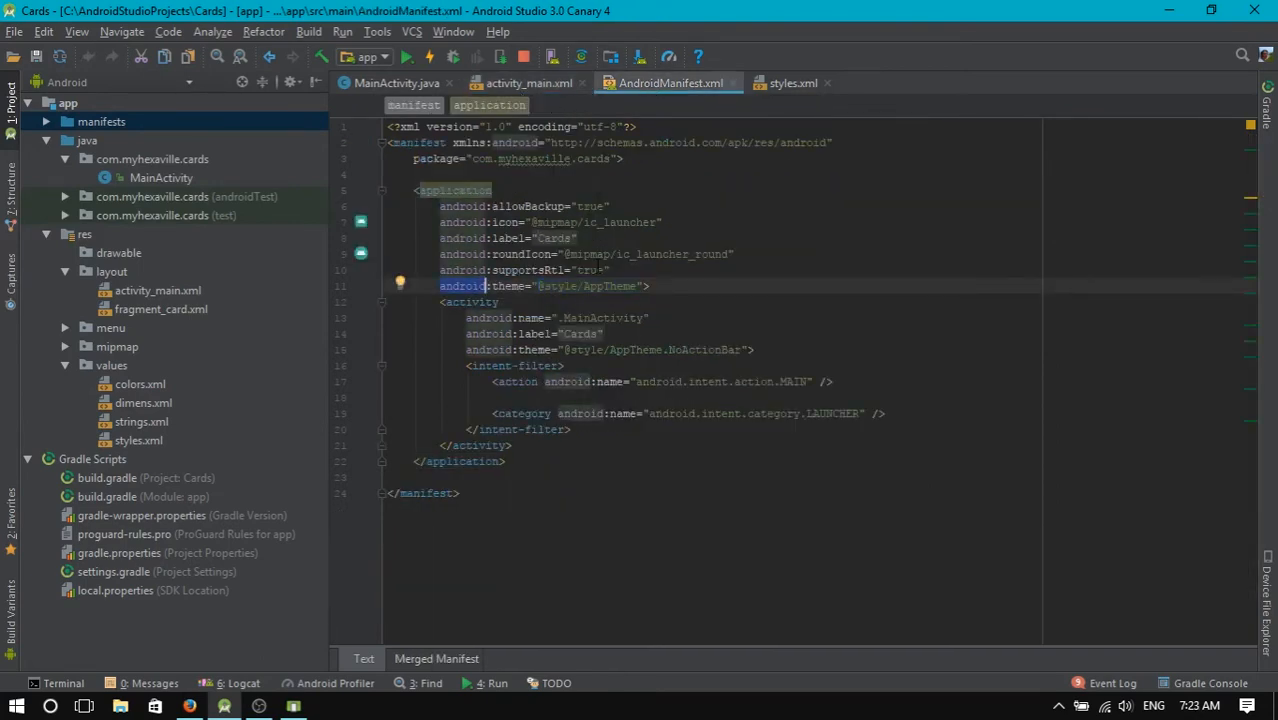
Step: Check AppTheme.White's white text colour in styles.xml against the Hello TextView using it in activity_main.xml
{"action": "type", "text": "app"}
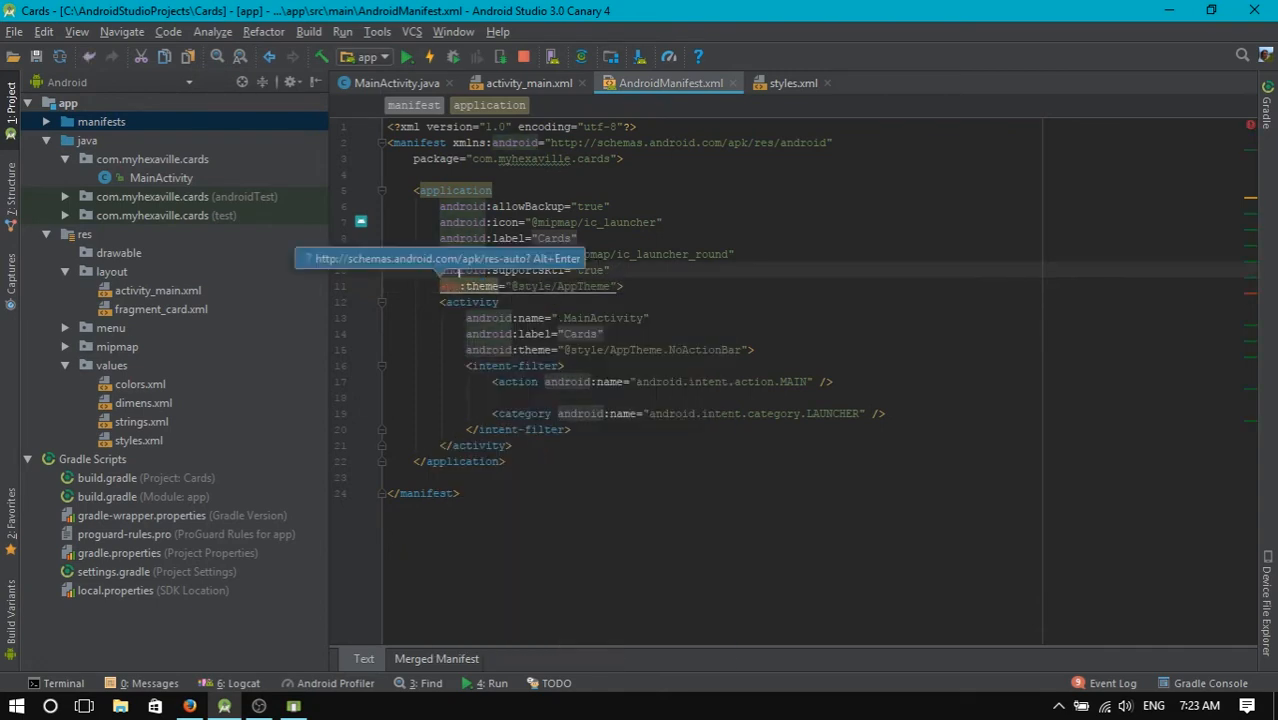
{"action": "left_click", "coordinate": [528, 83]}
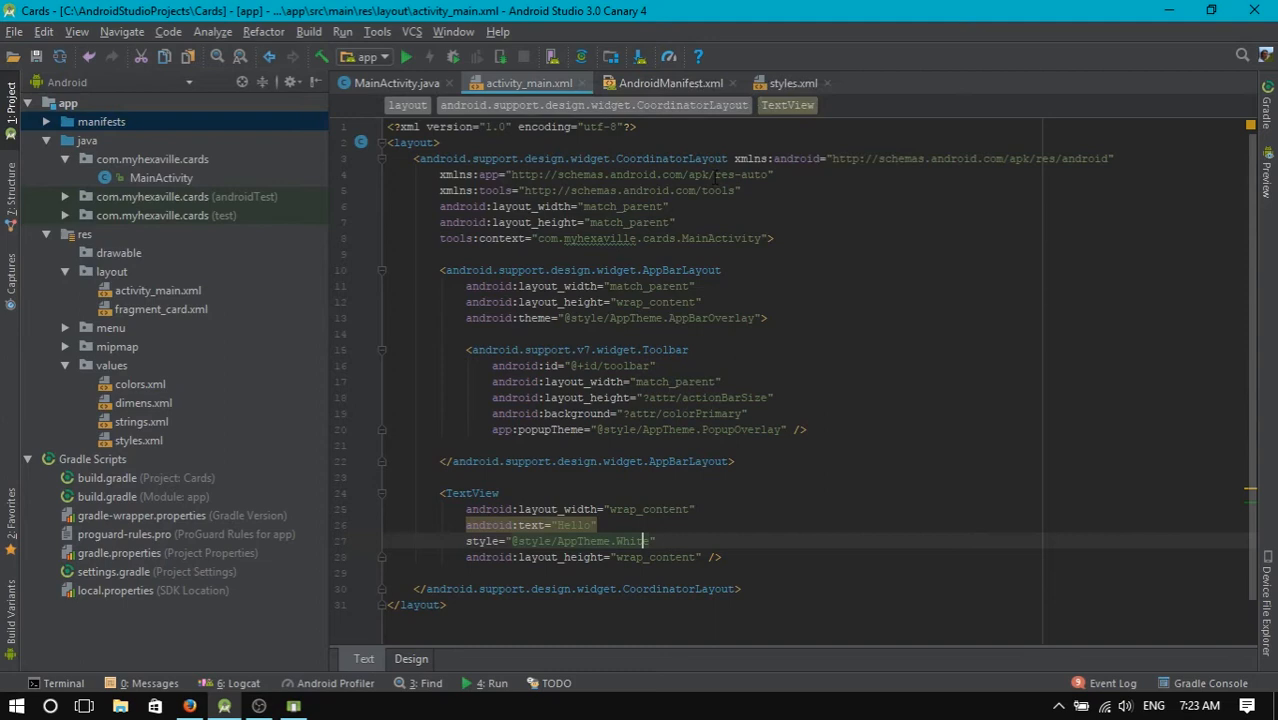
{"action": "mouse_move", "coordinate": [793, 83]}
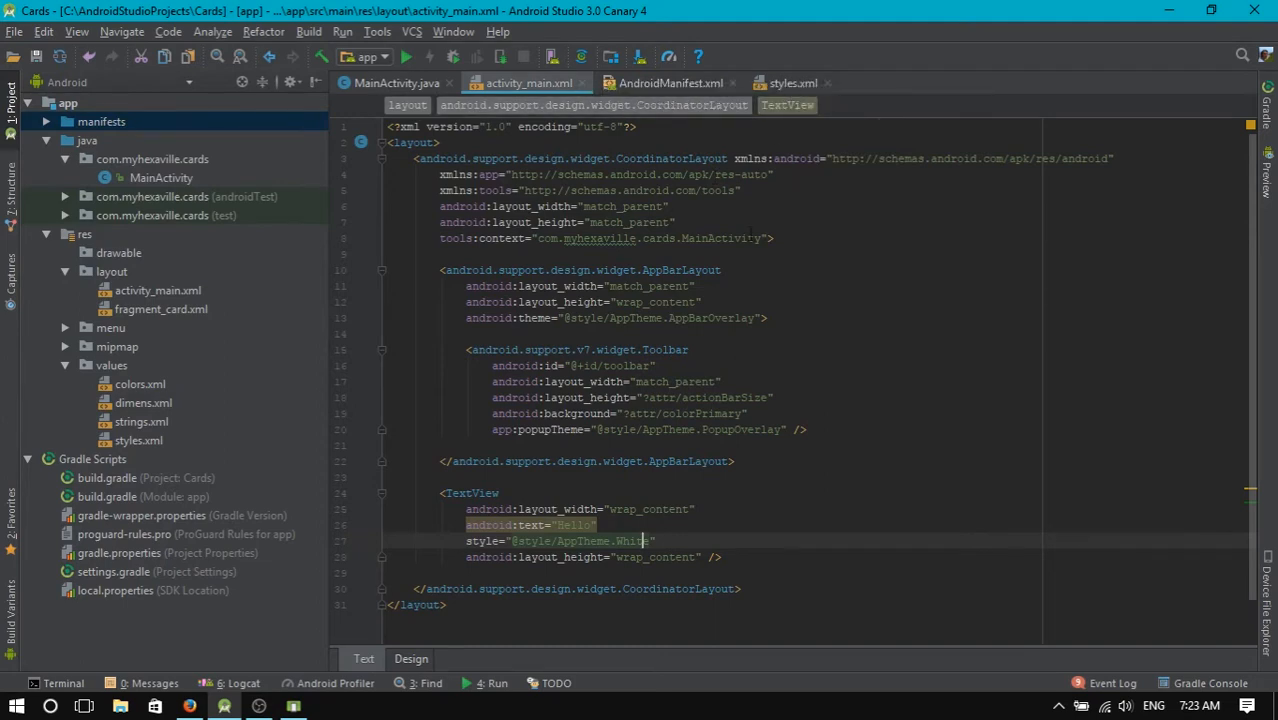
{"action": "left_click", "coordinate": [793, 83]}
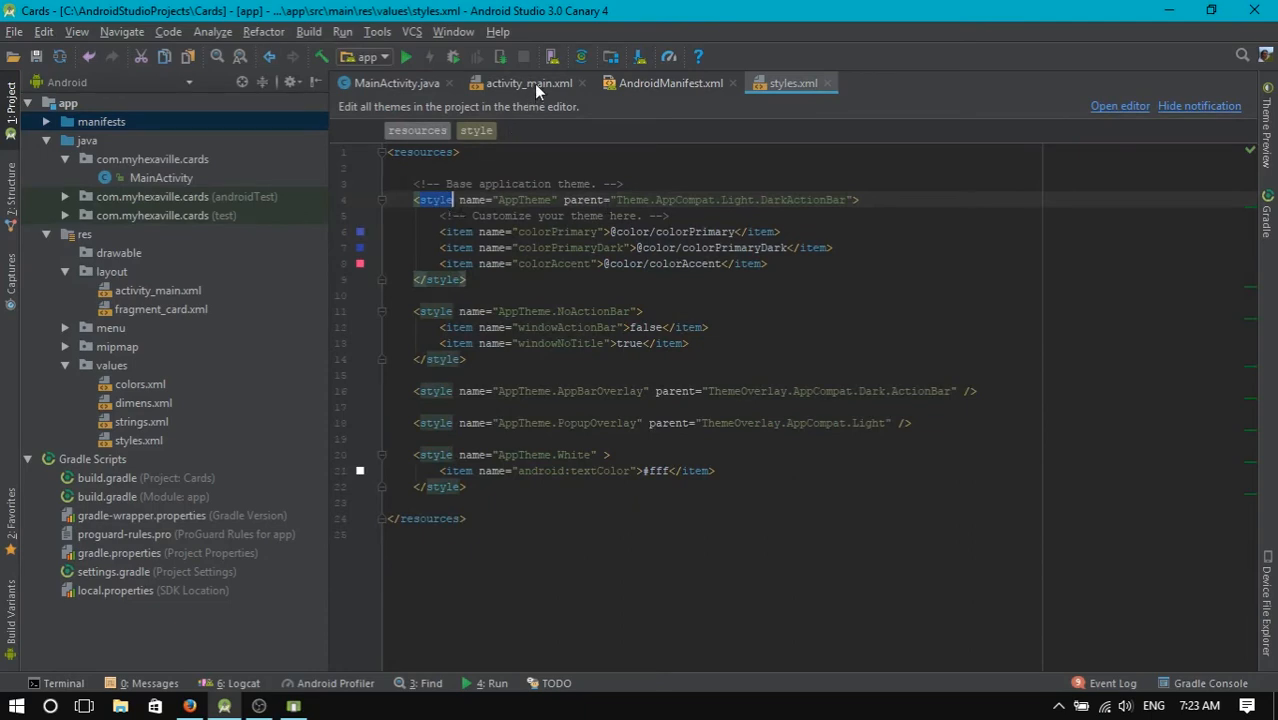
{"action": "left_click", "coordinate": [528, 83]}
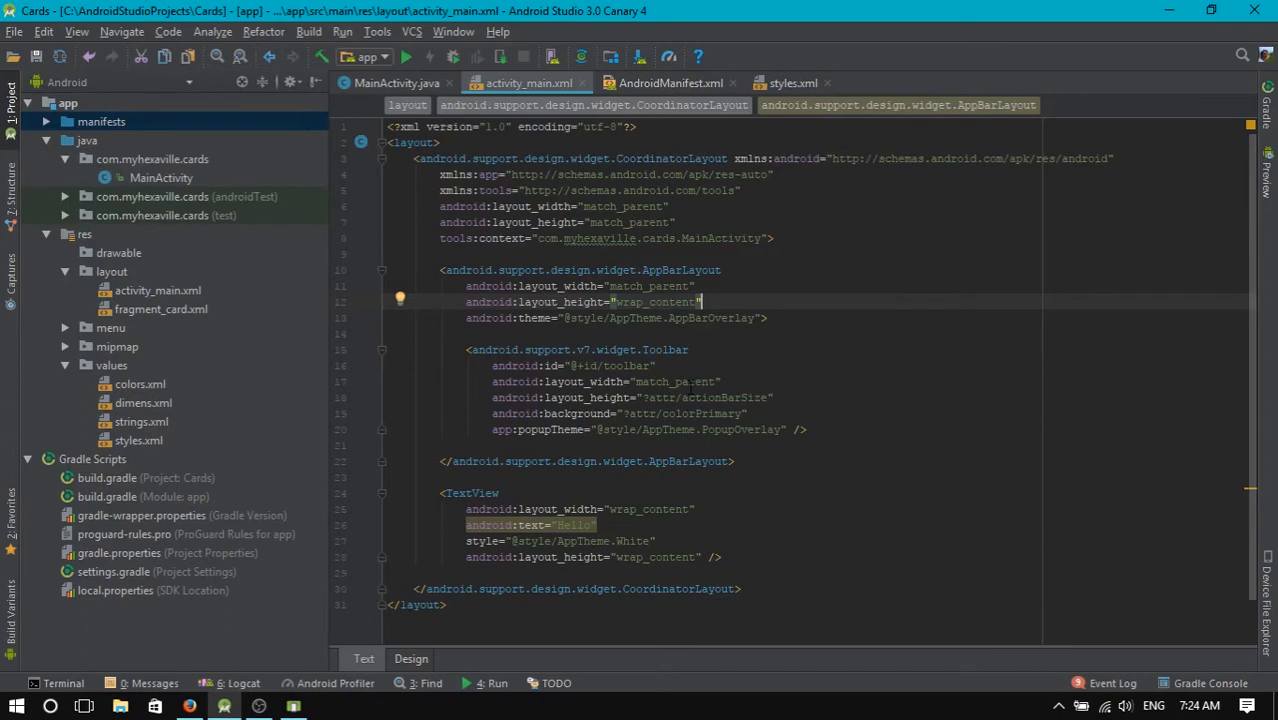
{"action": "left_click", "coordinate": [793, 83]}
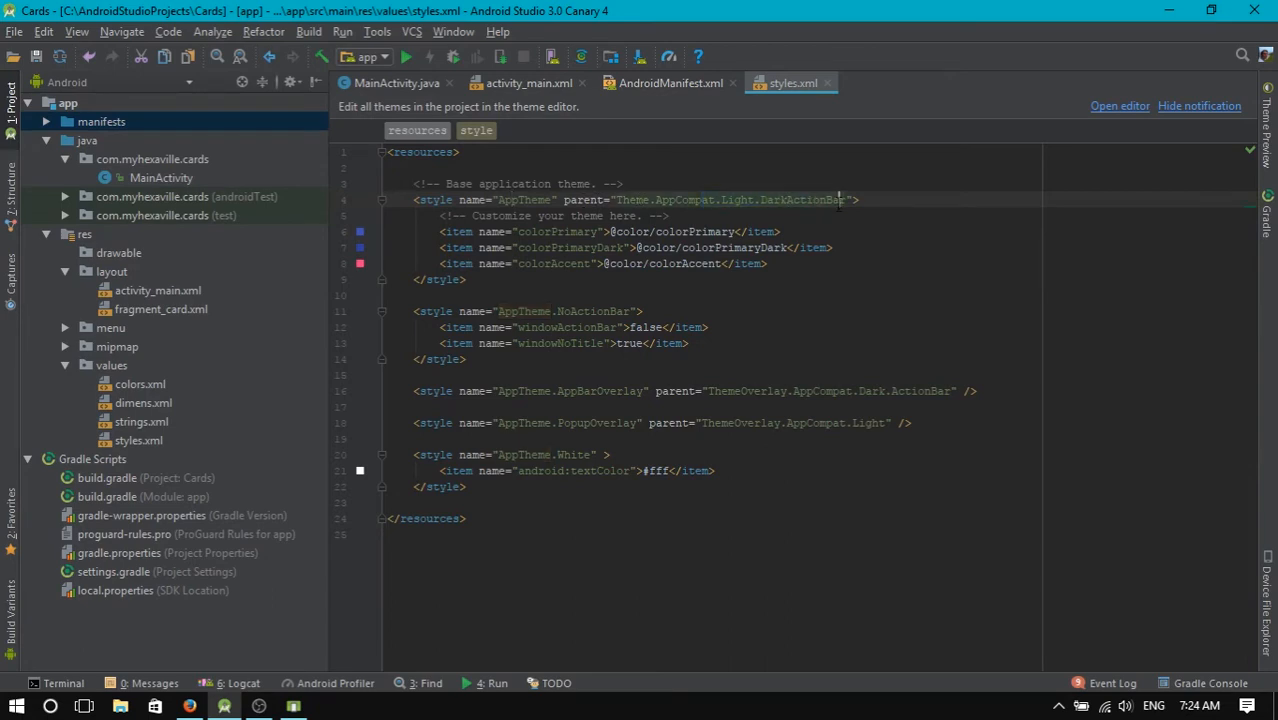
{"action": "left_click", "coordinate": [529, 83]}
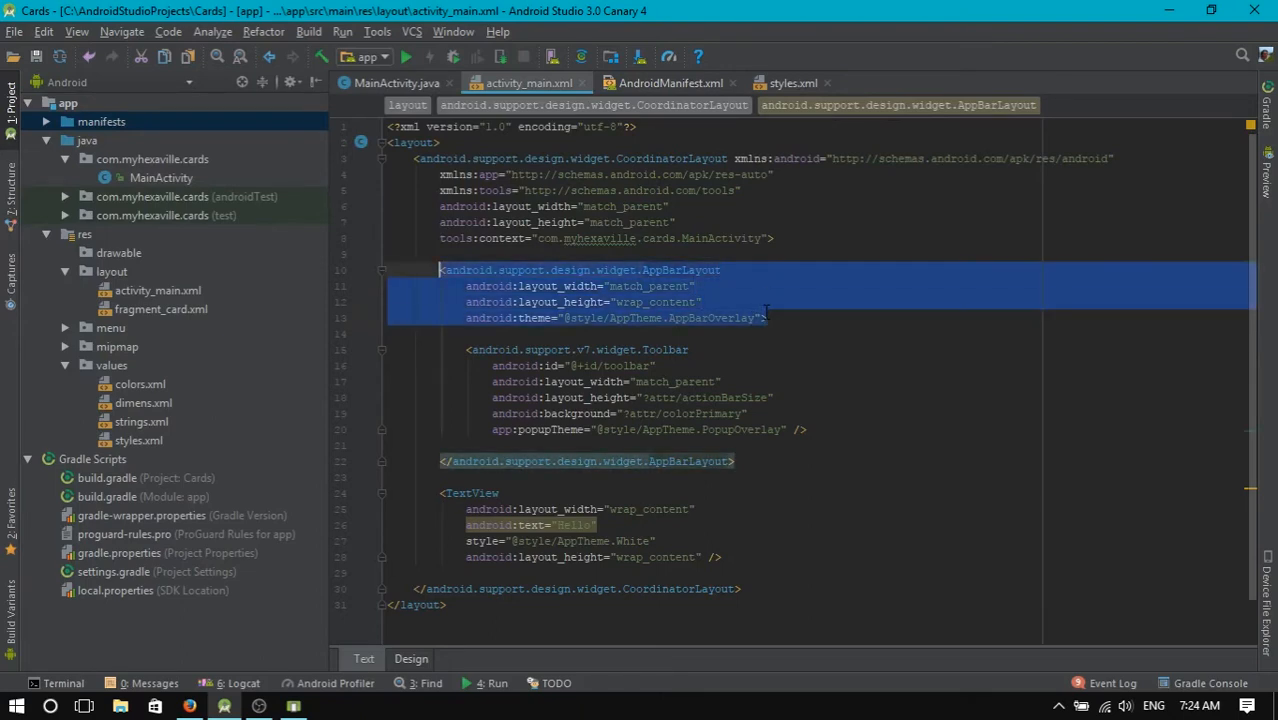
Step: Comment out the AppBarLayout tags with Ctrl+/ and start a Run of the app
{"action": "key", "text": "ctrl+slash"}
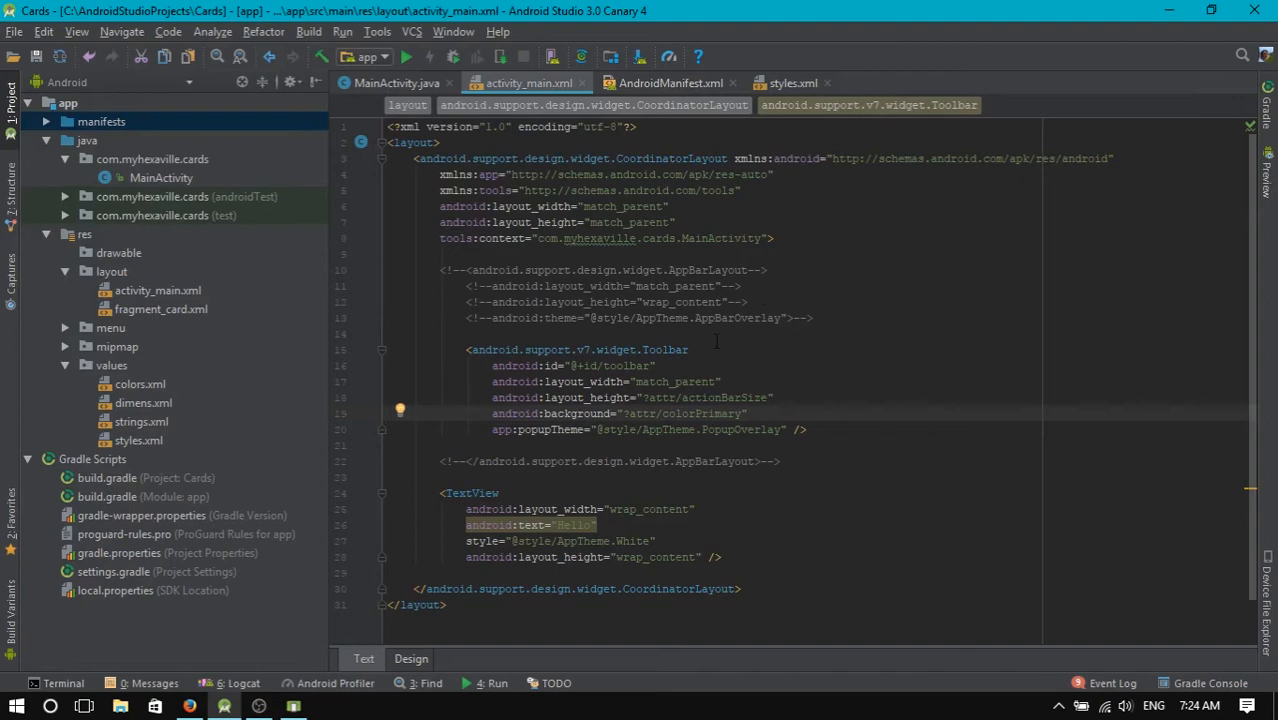
{"action": "scroll", "scroll_direction": "down", "scroll_amount": 3}
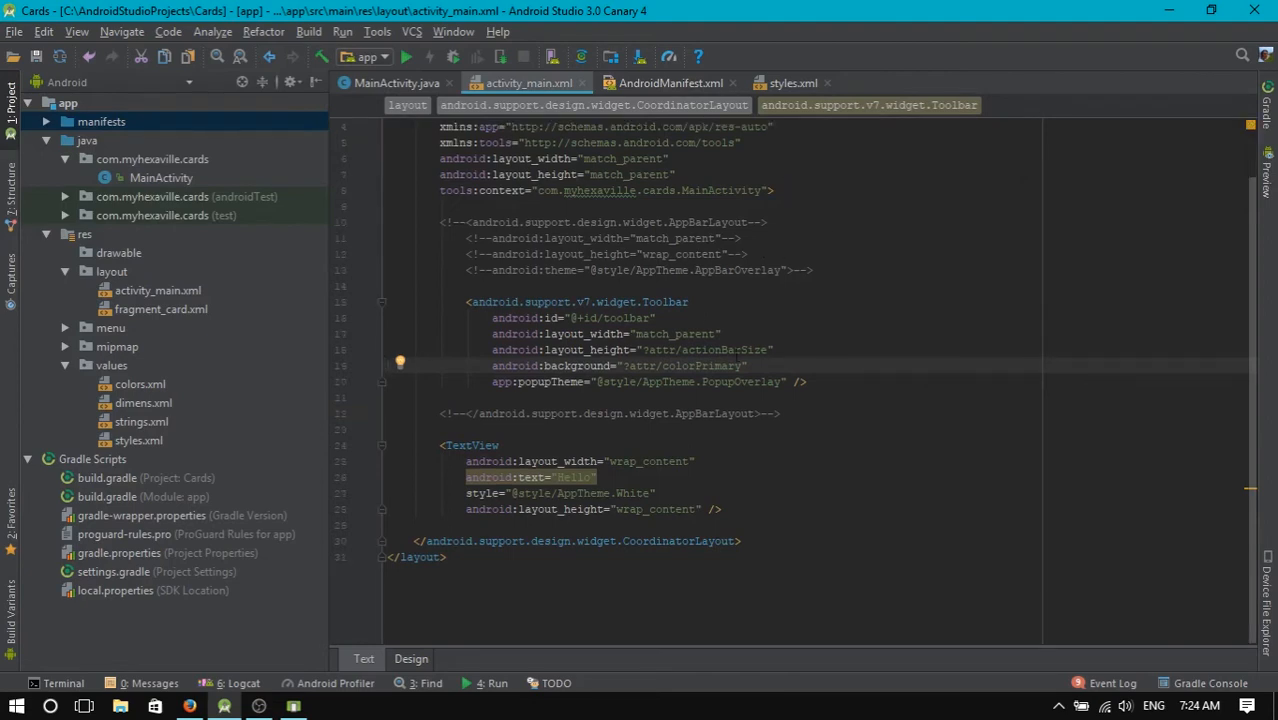
{"action": "left_click", "coordinate": [577, 301]}
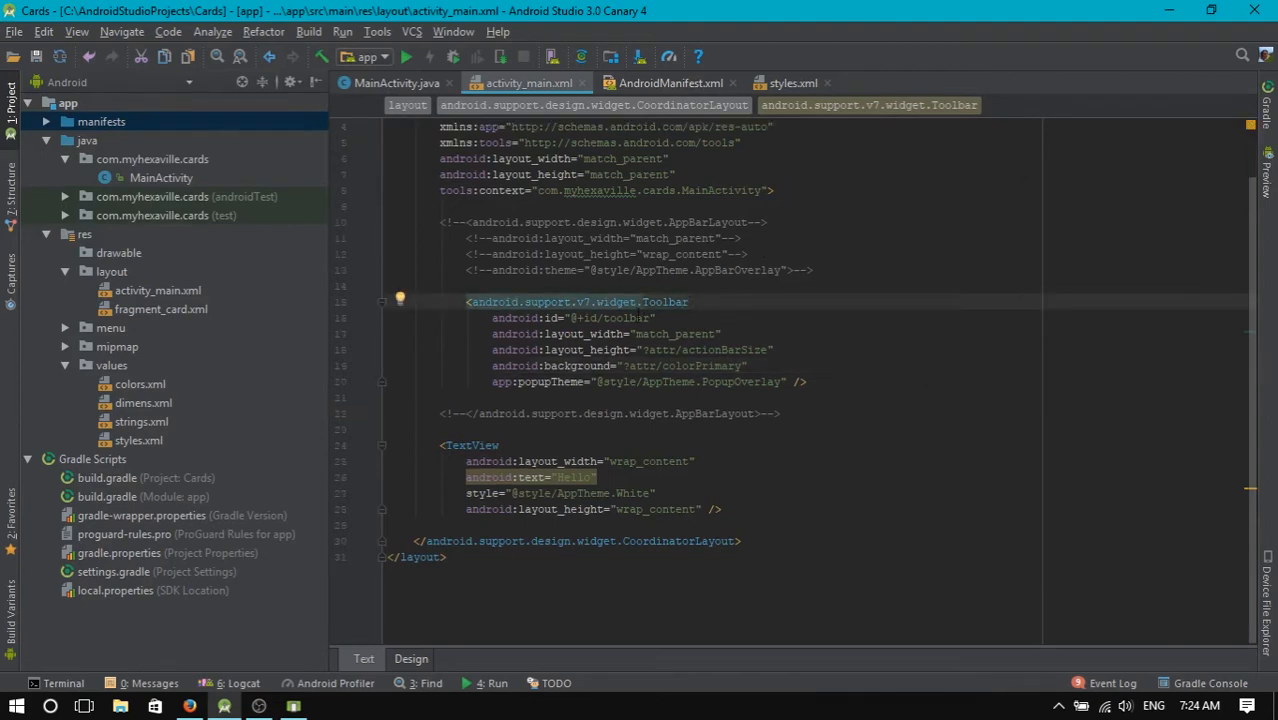
{"action": "left_click", "coordinate": [803, 381]}
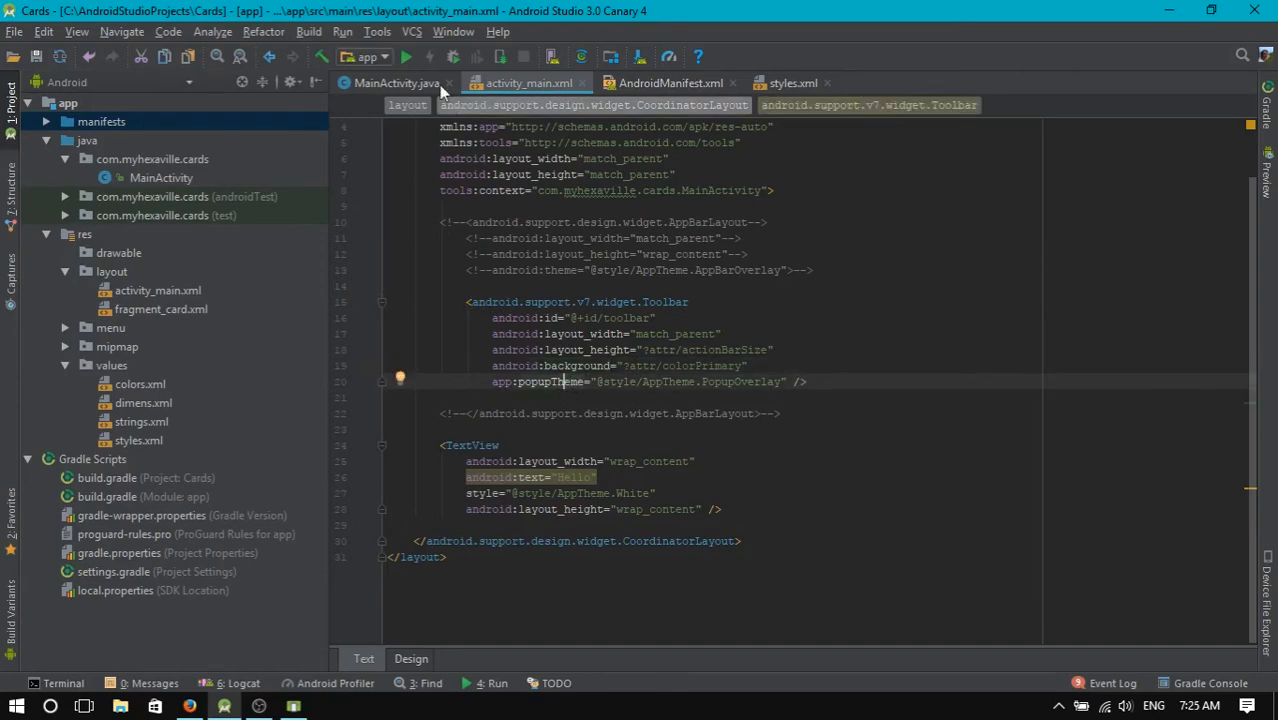
{"action": "left_click", "coordinate": [406, 57]}
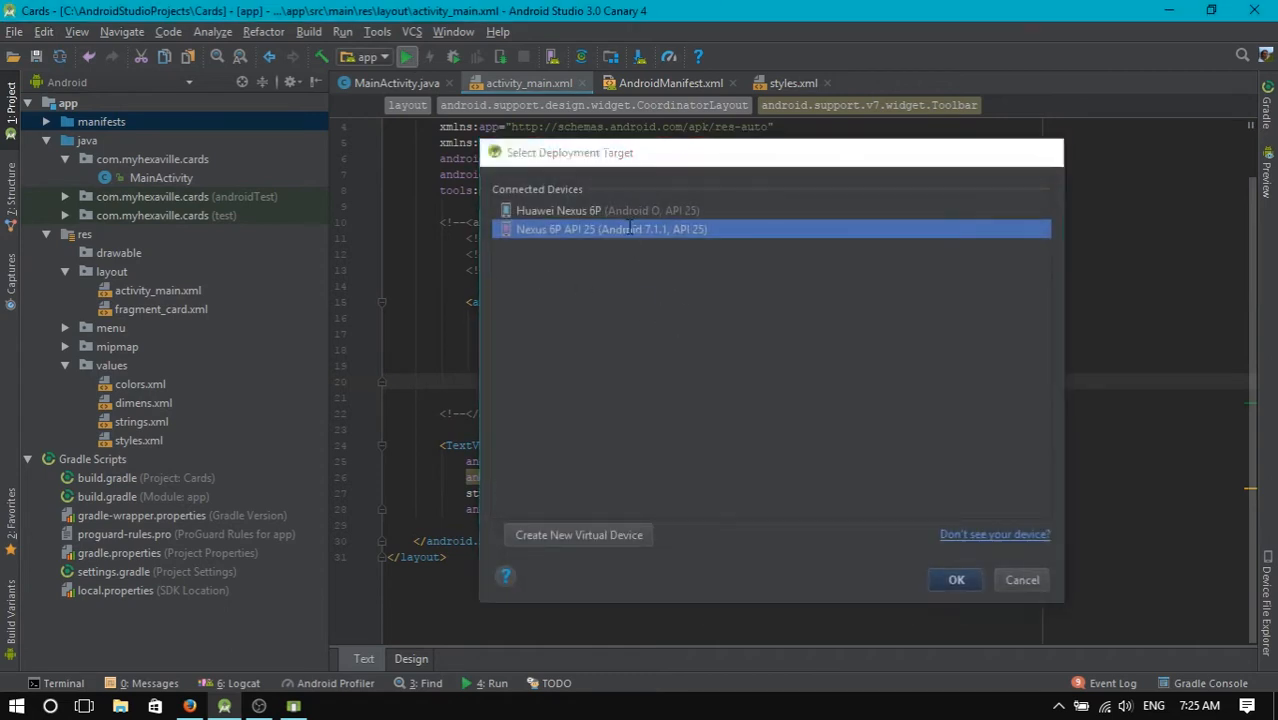
Step: Launch the app on the Nexus 6P API 25 emulator from the deployment target dialog
{"action": "left_click", "coordinate": [955, 580]}
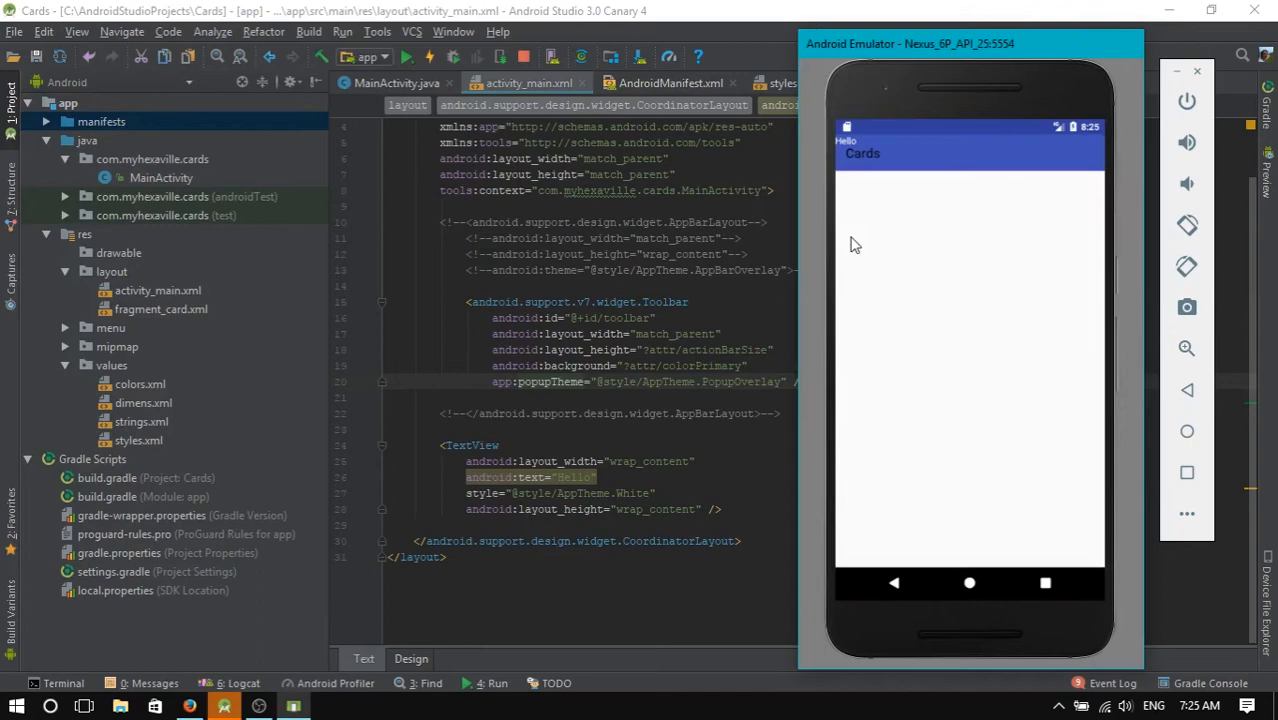
{"action": "mouse_move", "coordinate": [858, 158]}
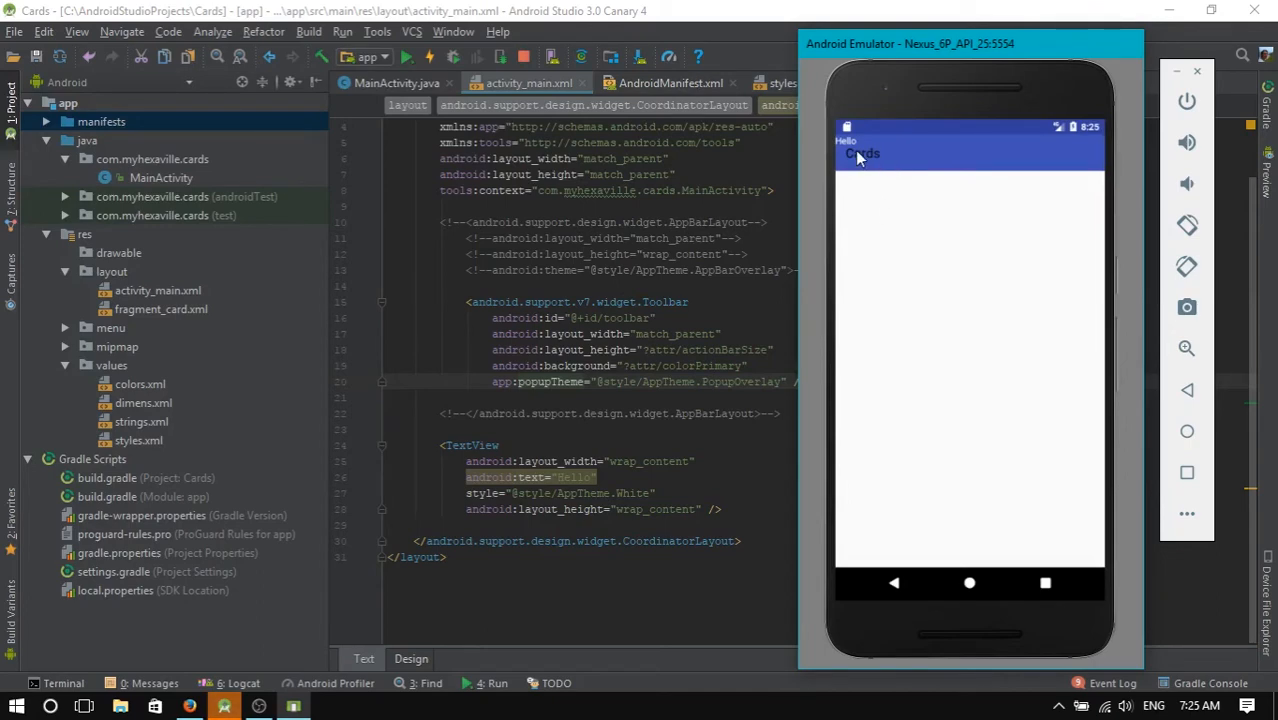
{"action": "mouse_move", "coordinate": [862, 166]}
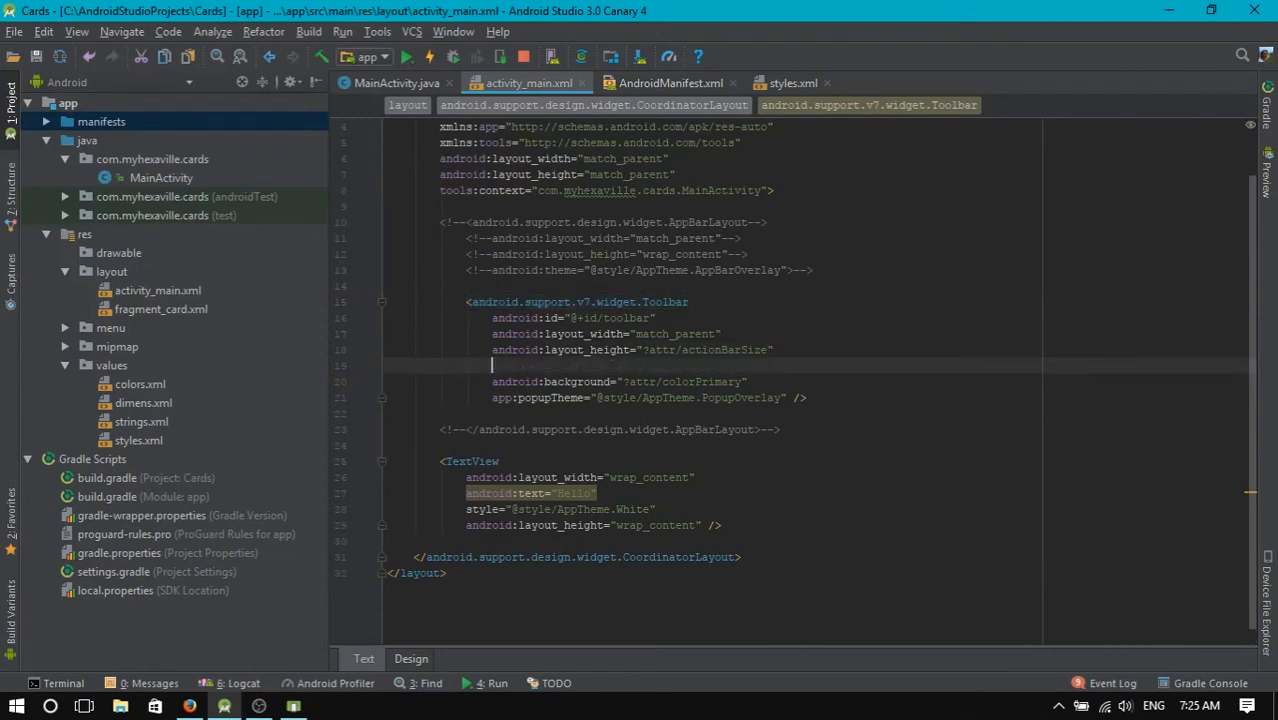
Step: Add android:textColor="#fff" to the Toolbar element via autocomplete
{"action": "left_click", "coordinate": [496, 683]}
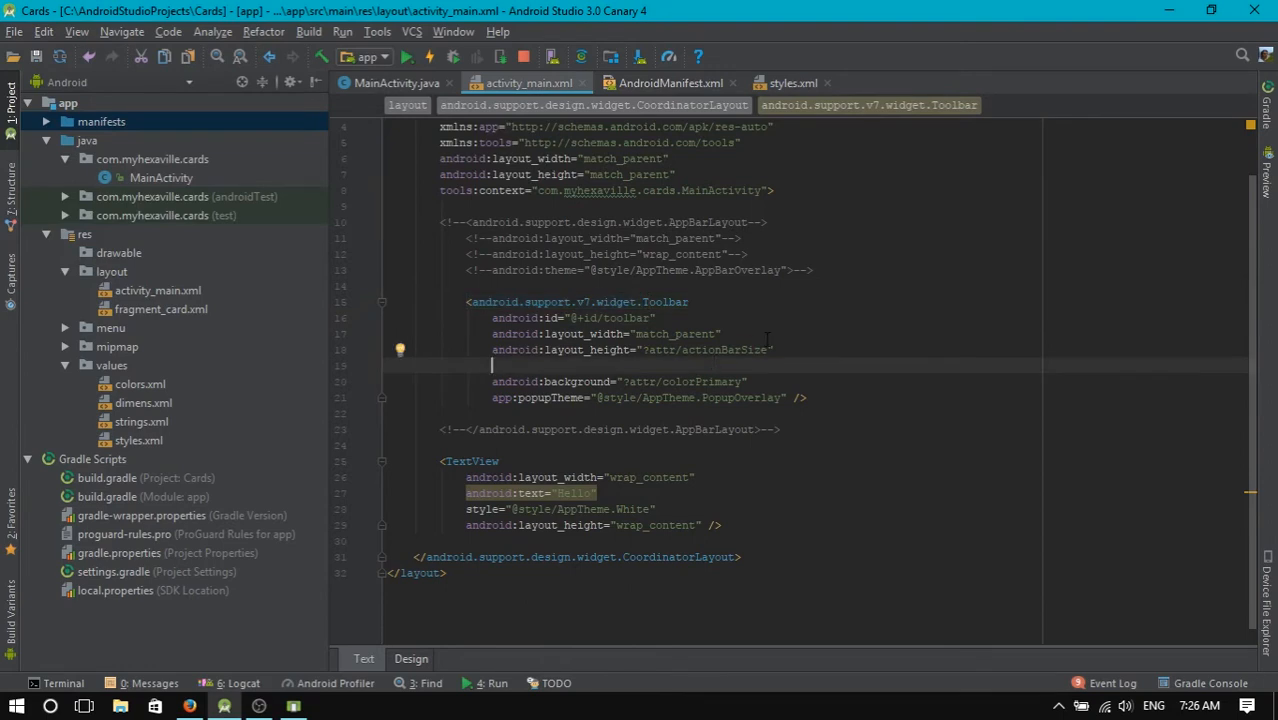
{"action": "left_click", "coordinate": [496, 683]}
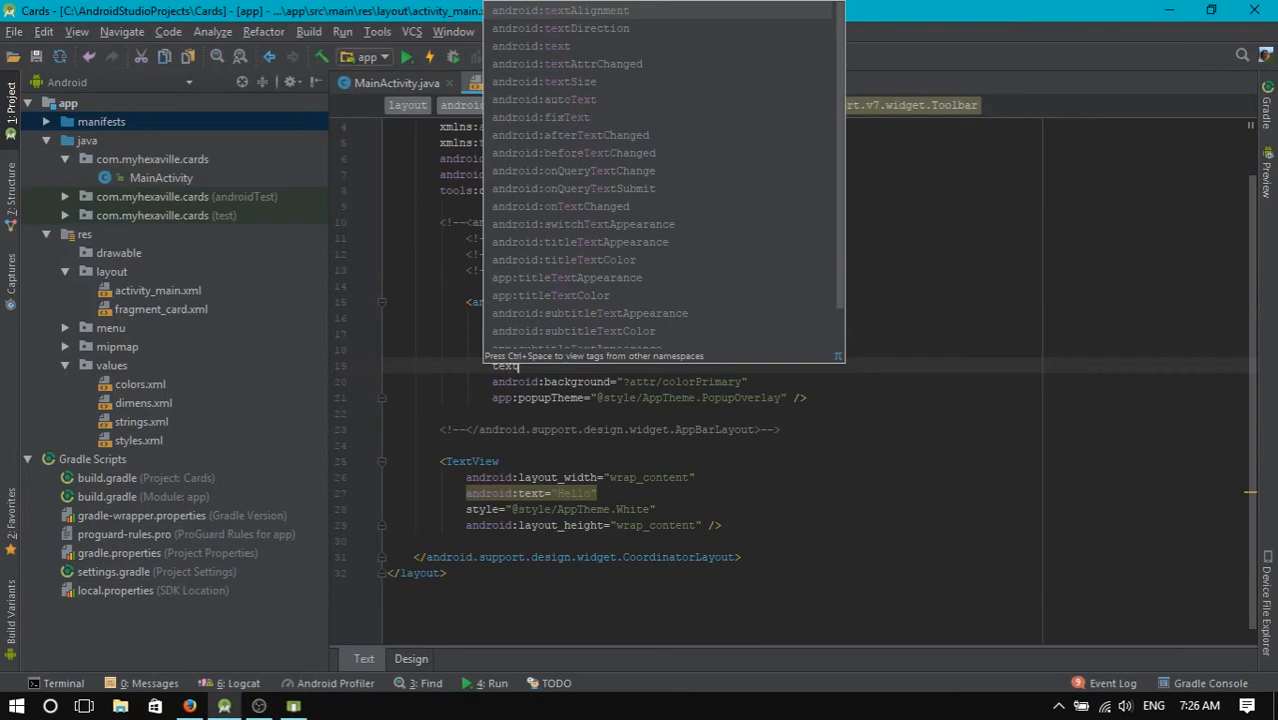
{"action": "key", "text": "Escape"}
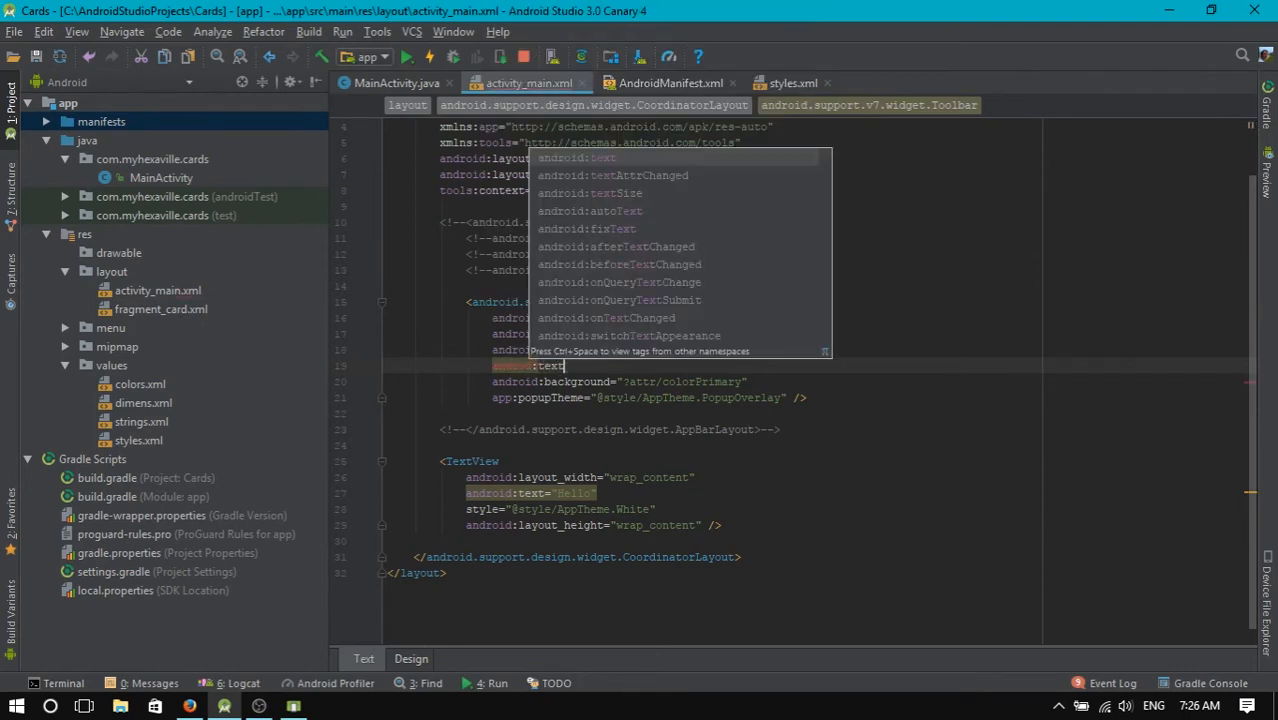
{"action": "key", "text": "Escape"}
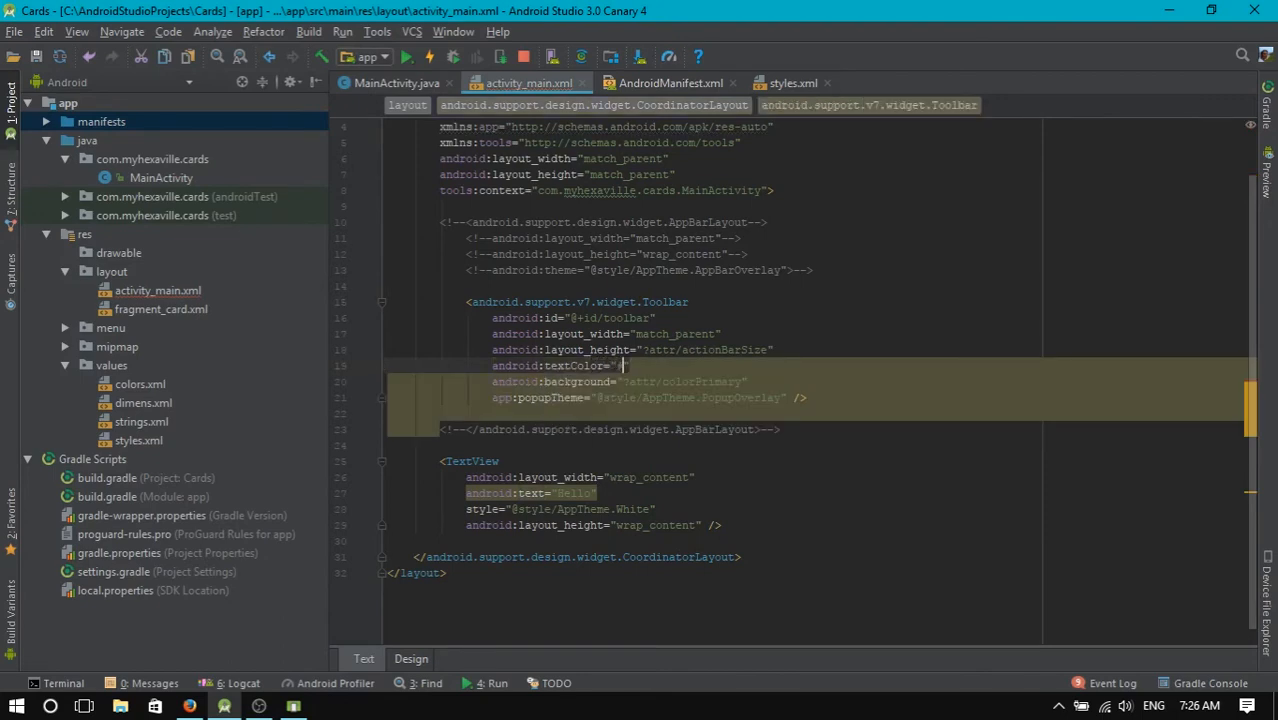
{"action": "type", "text": "#fff"}
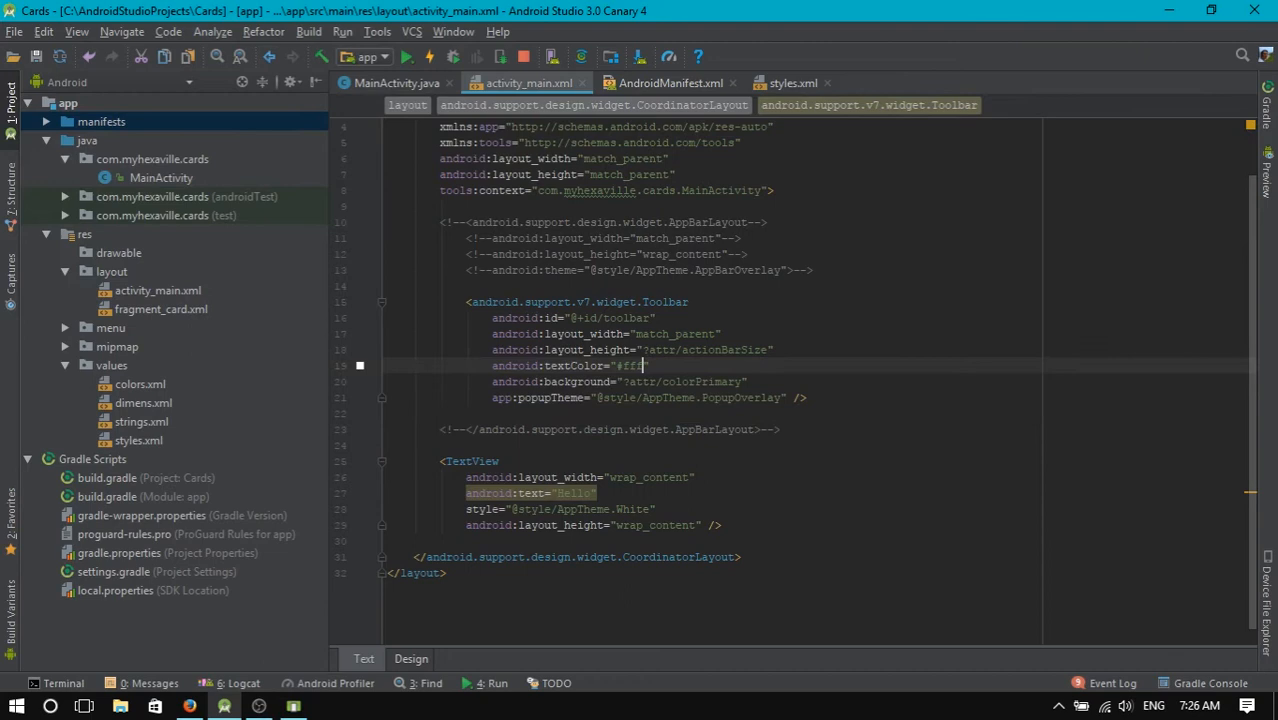
{"action": "left_click", "coordinate": [294, 707]}
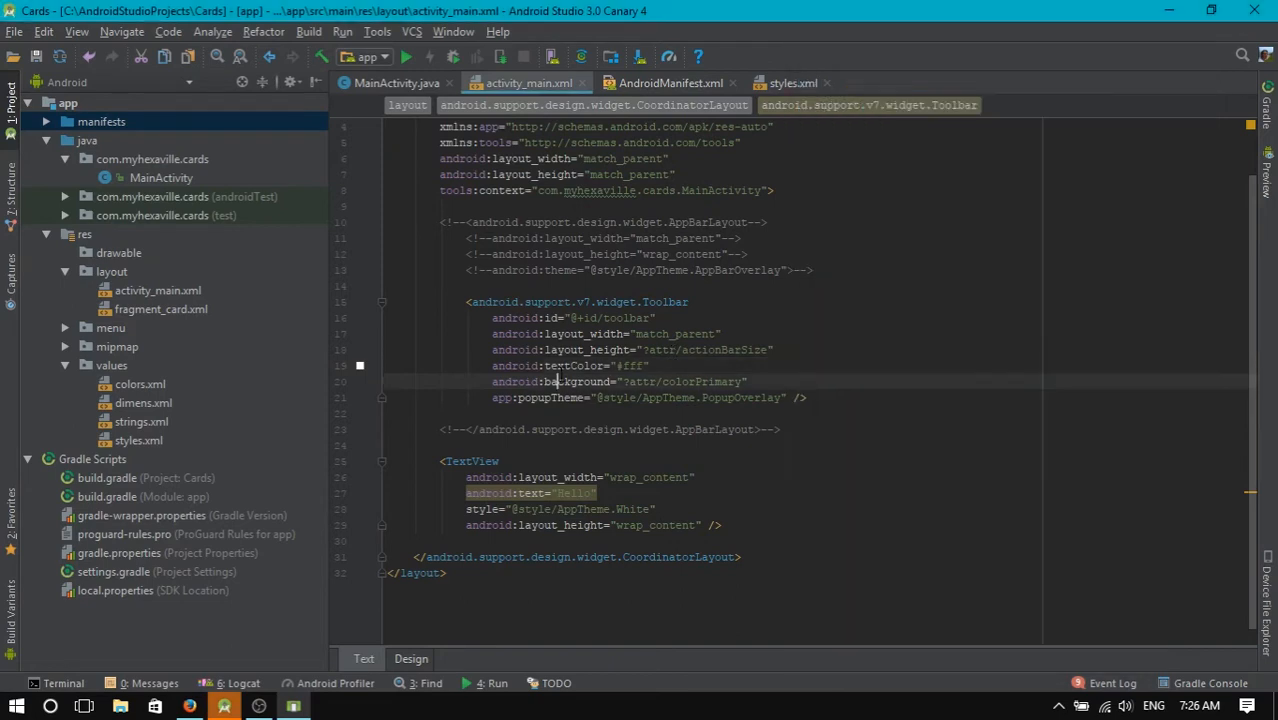
Step: Select the Toolbar's background attribute and rerun the app to check the toolbar
{"action": "double_click", "coordinate": [565, 365]}
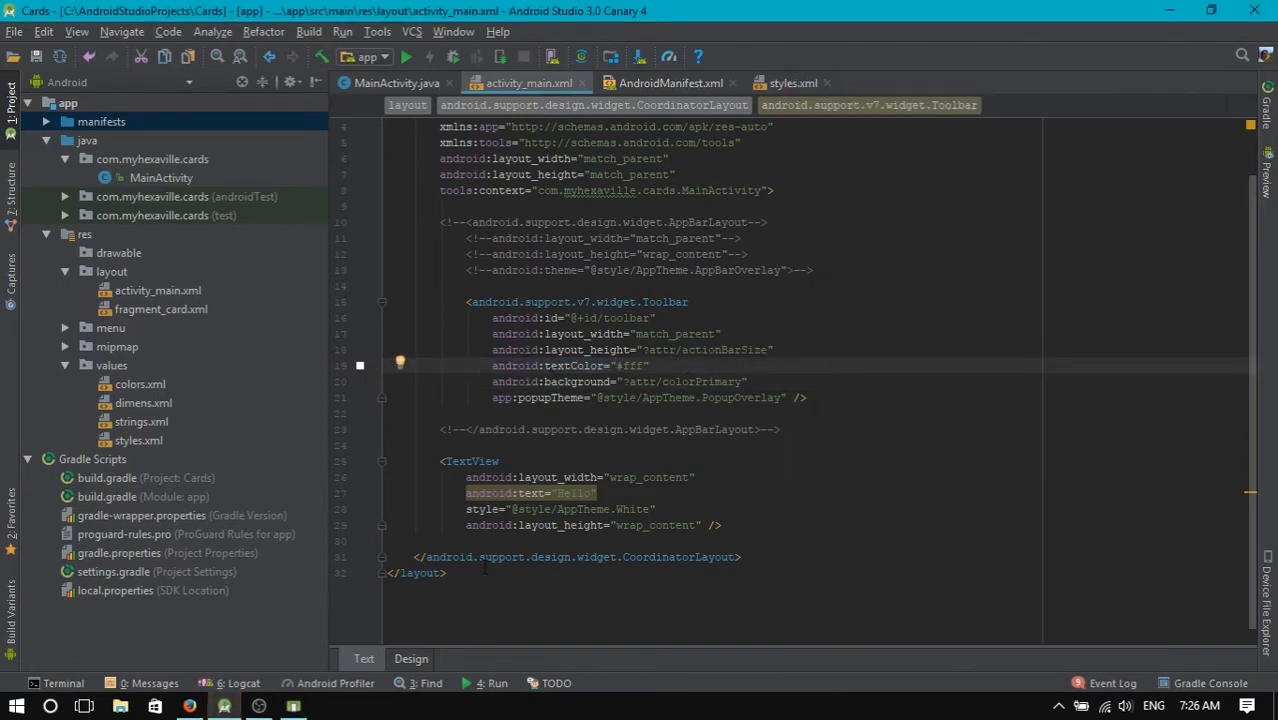
{"action": "left_click", "coordinate": [648, 365]}
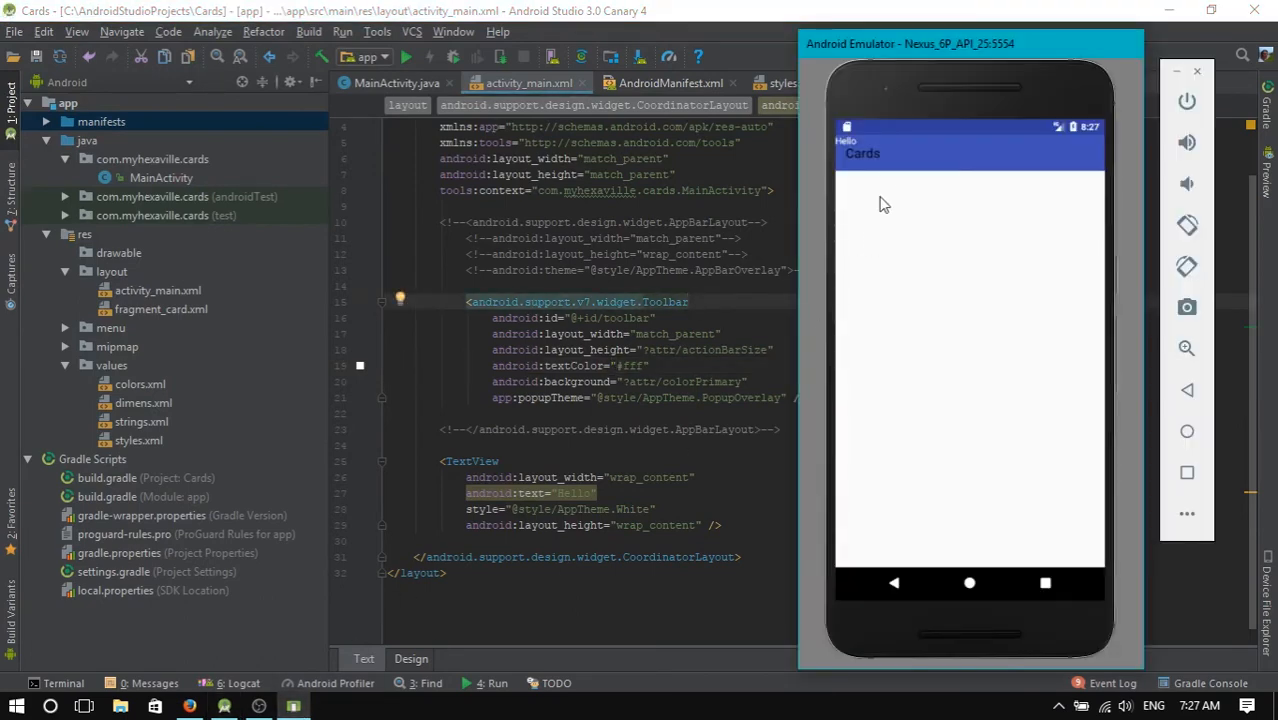
{"action": "mouse_move", "coordinate": [890, 166]}
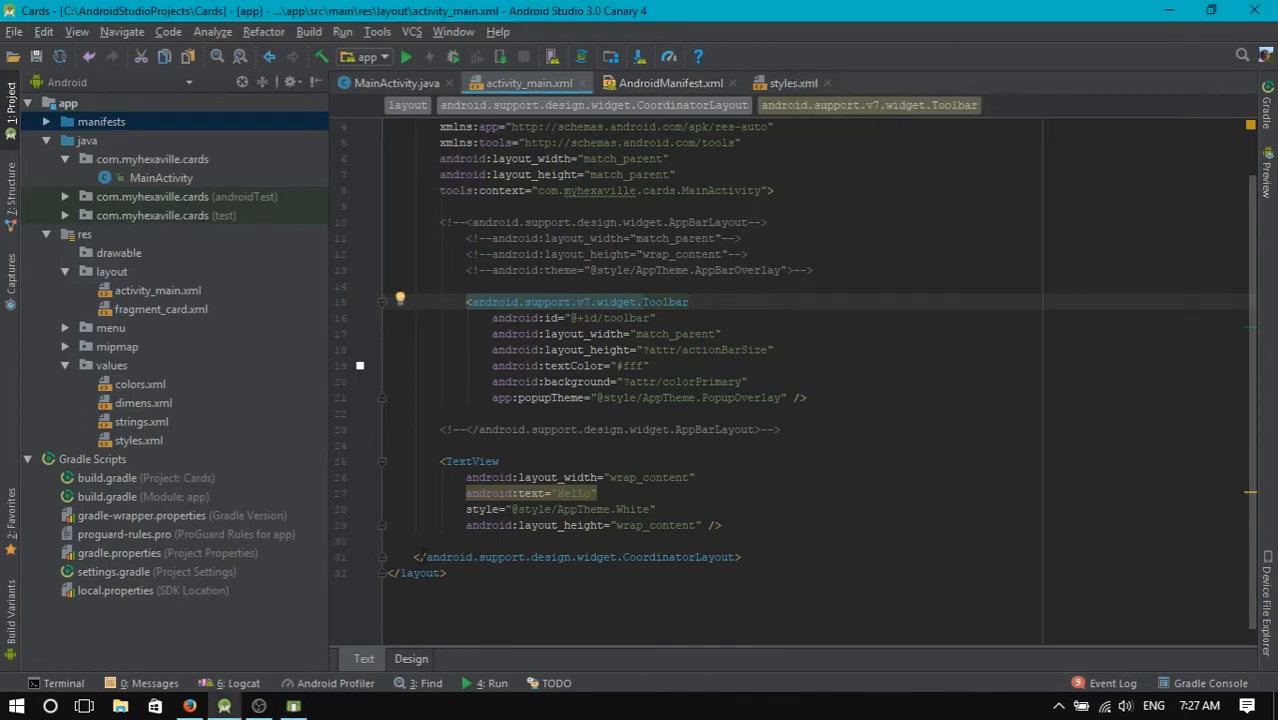
Step: Bring the emulator back into focus after redeploying the app
{"action": "left_click", "coordinate": [496, 683]}
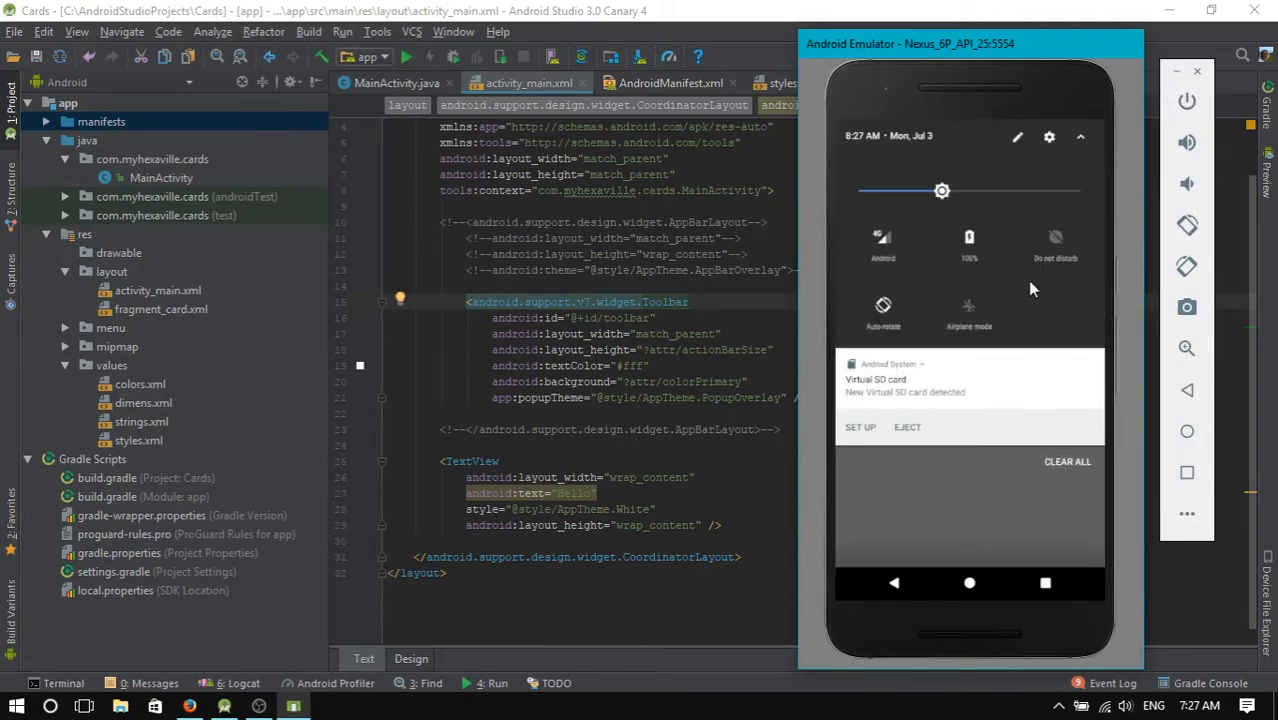
Step: Raise the emulator brightness, search Settings for 'ayout' and erase it
{"action": "left_click_drag", "start_coordinate": [942, 191], "coordinate": [1007, 191]}
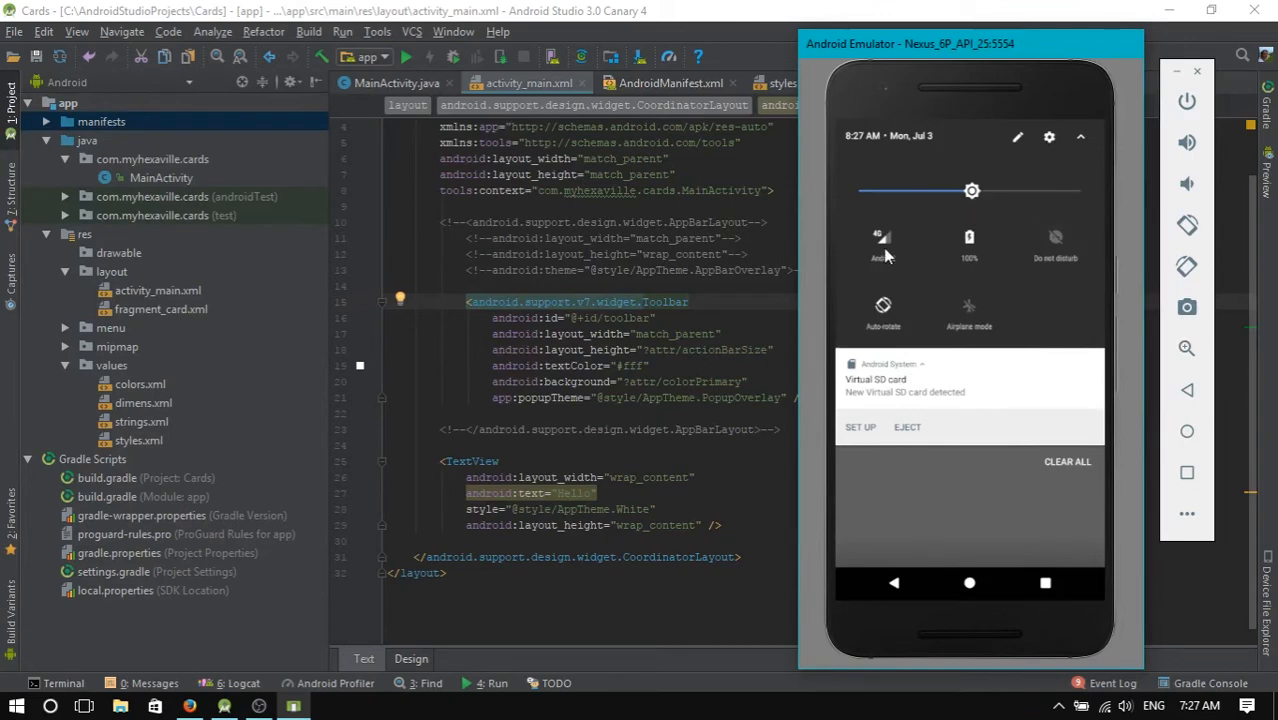
{"action": "mouse_move", "coordinate": [1009, 403]}
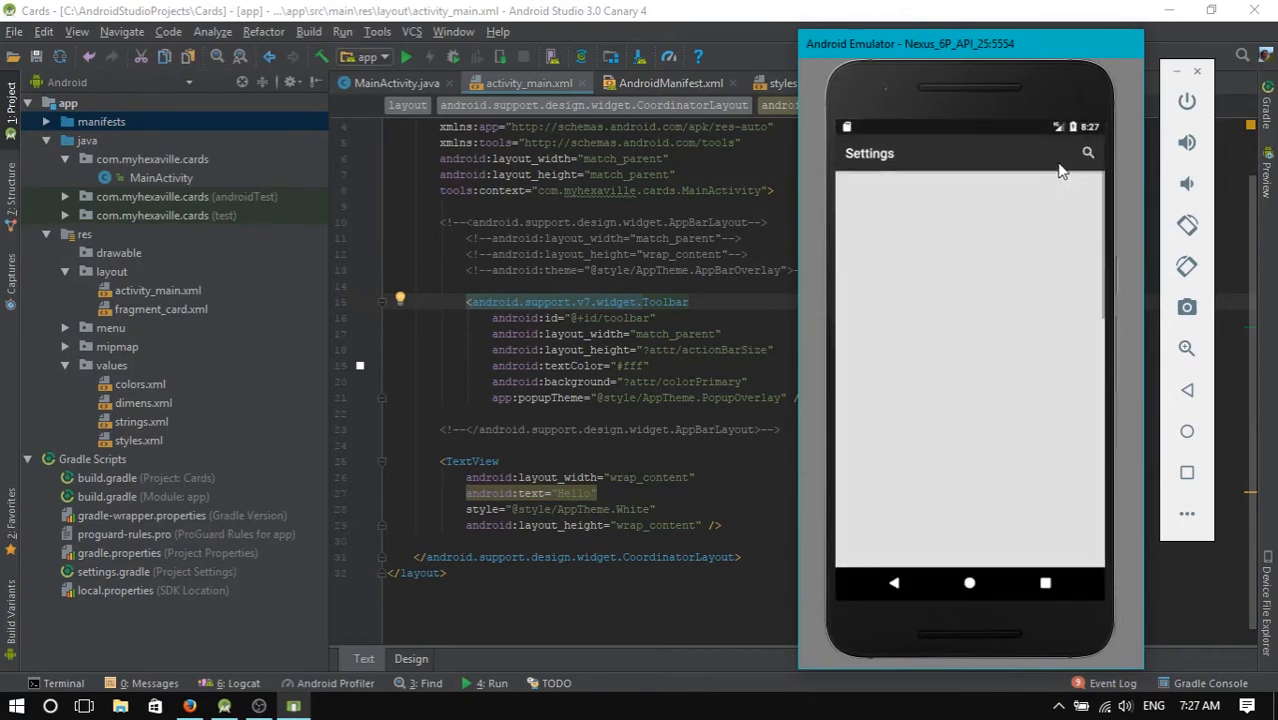
{"action": "left_click", "coordinate": [1087, 152]}
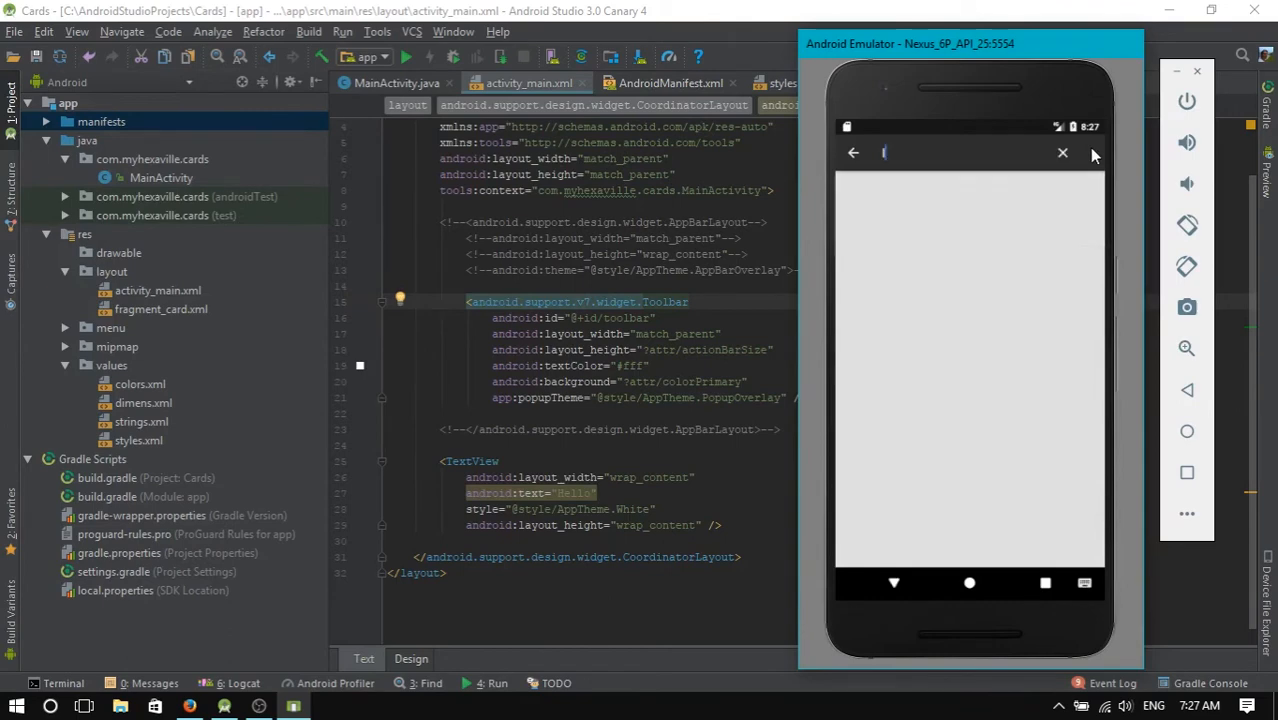
{"action": "type", "text": "a"}
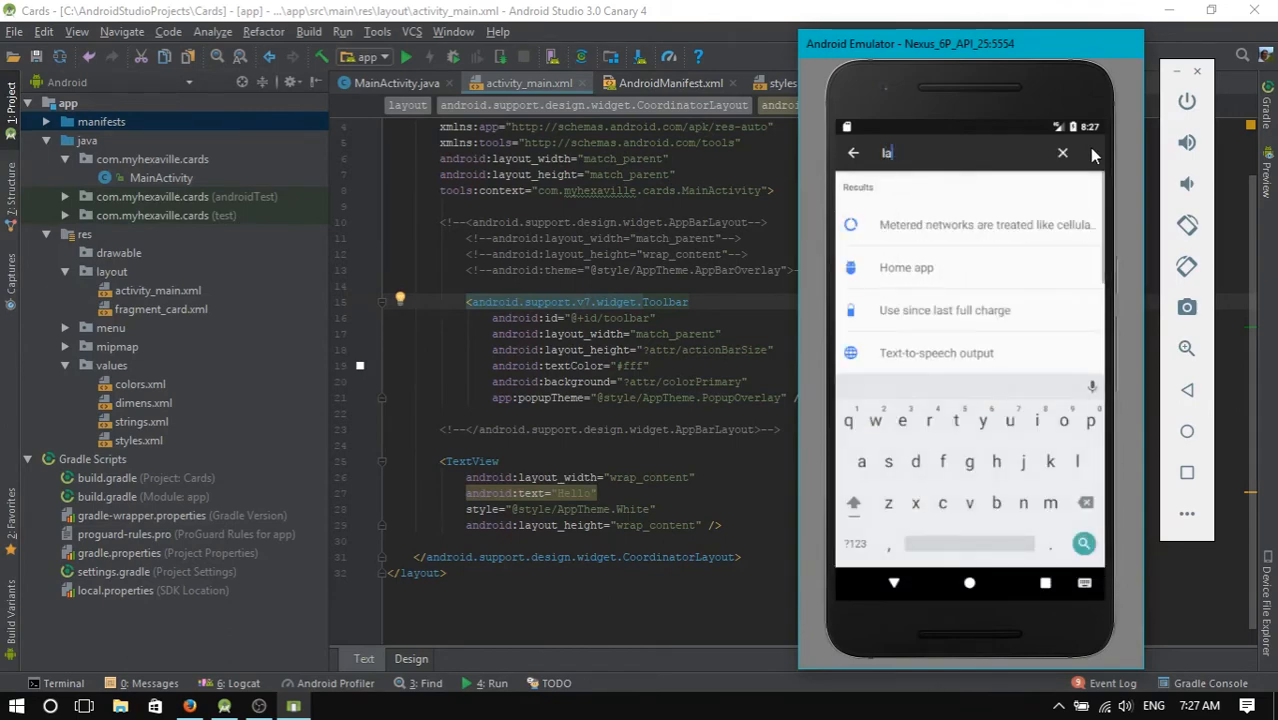
{"action": "type", "text": "yout"}
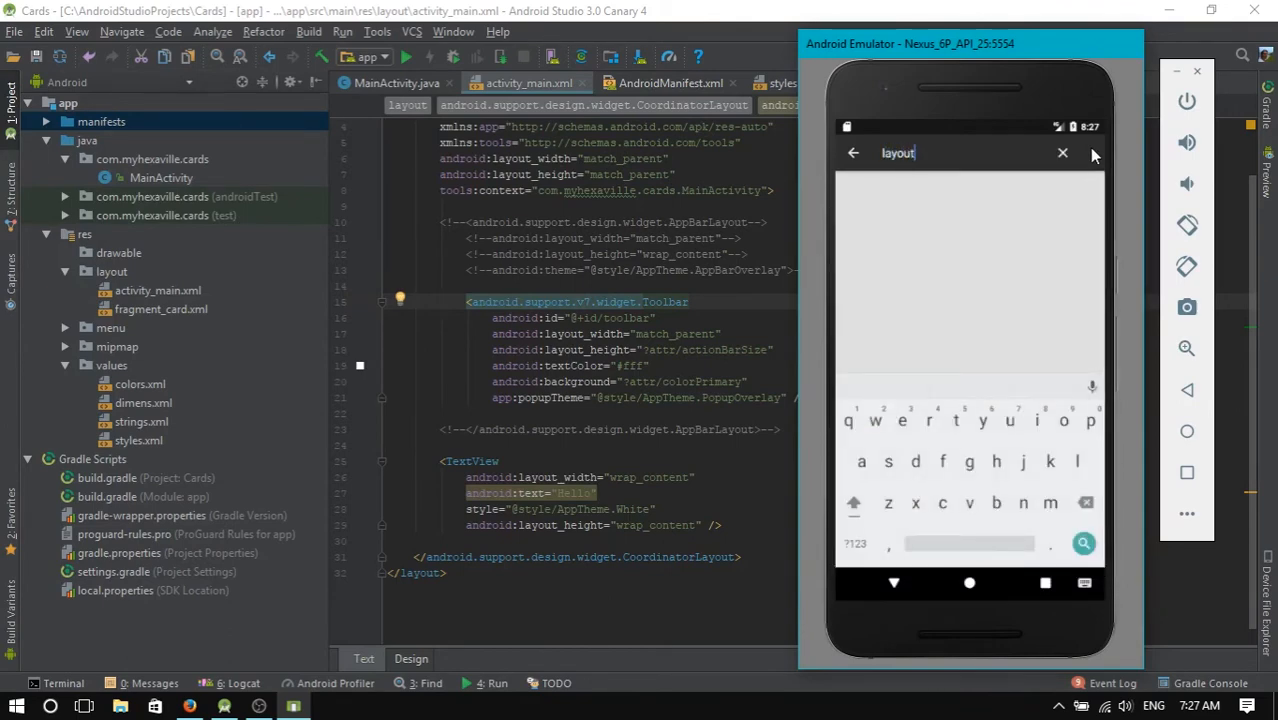
{"action": "mouse_move", "coordinate": [980, 190]}
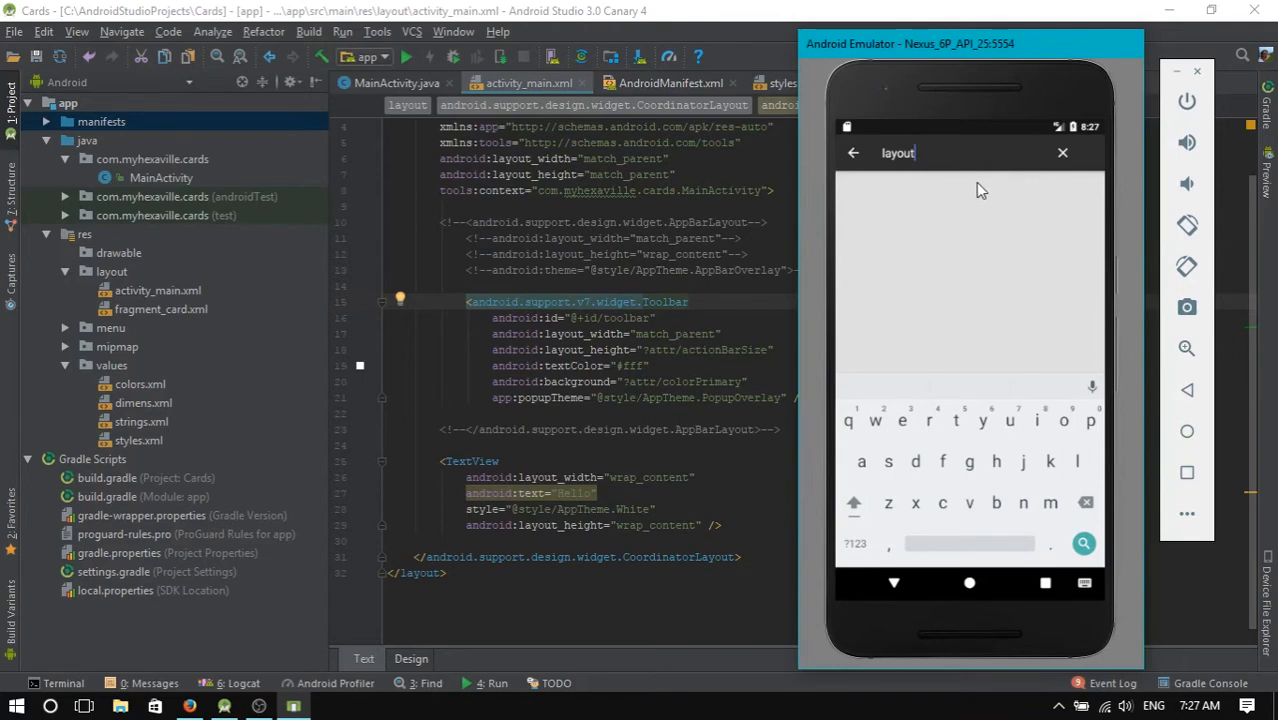
{"action": "key", "text": "Backspace"}
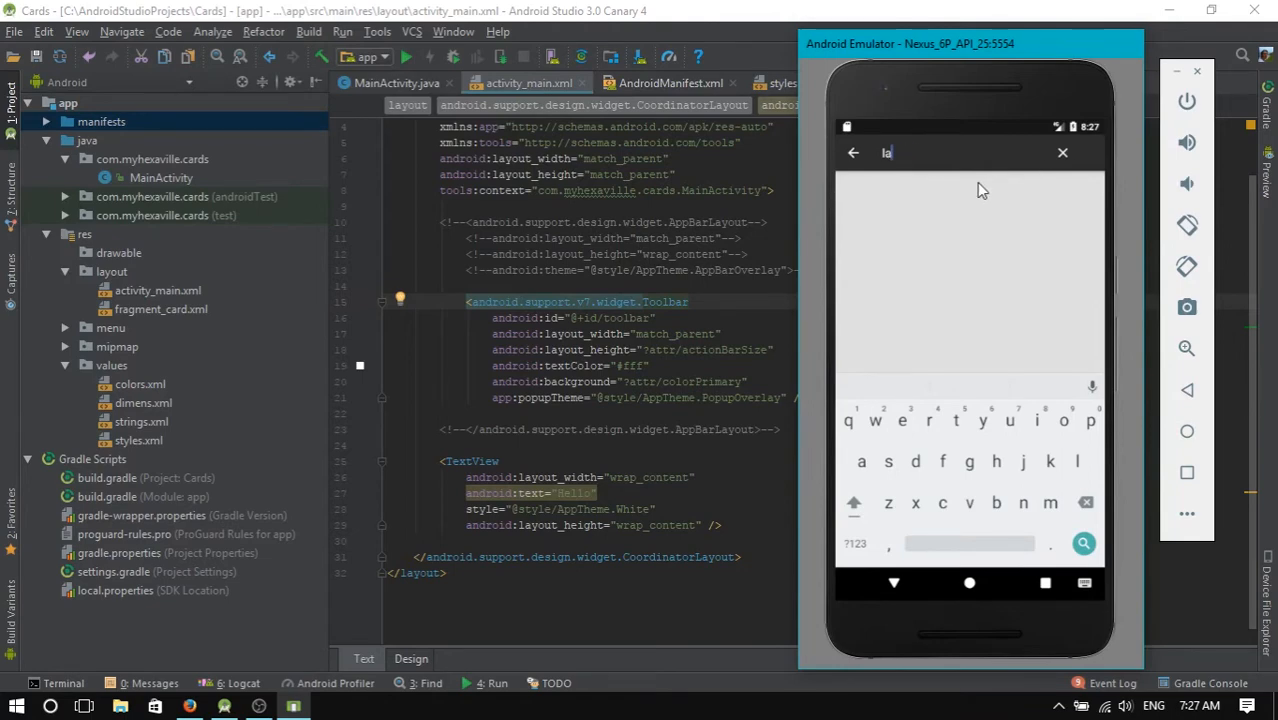
Step: Try searches 'showbou' and 'Sho' in Settings, clear them, and return to the Cards app
{"action": "type", "text": "show"}
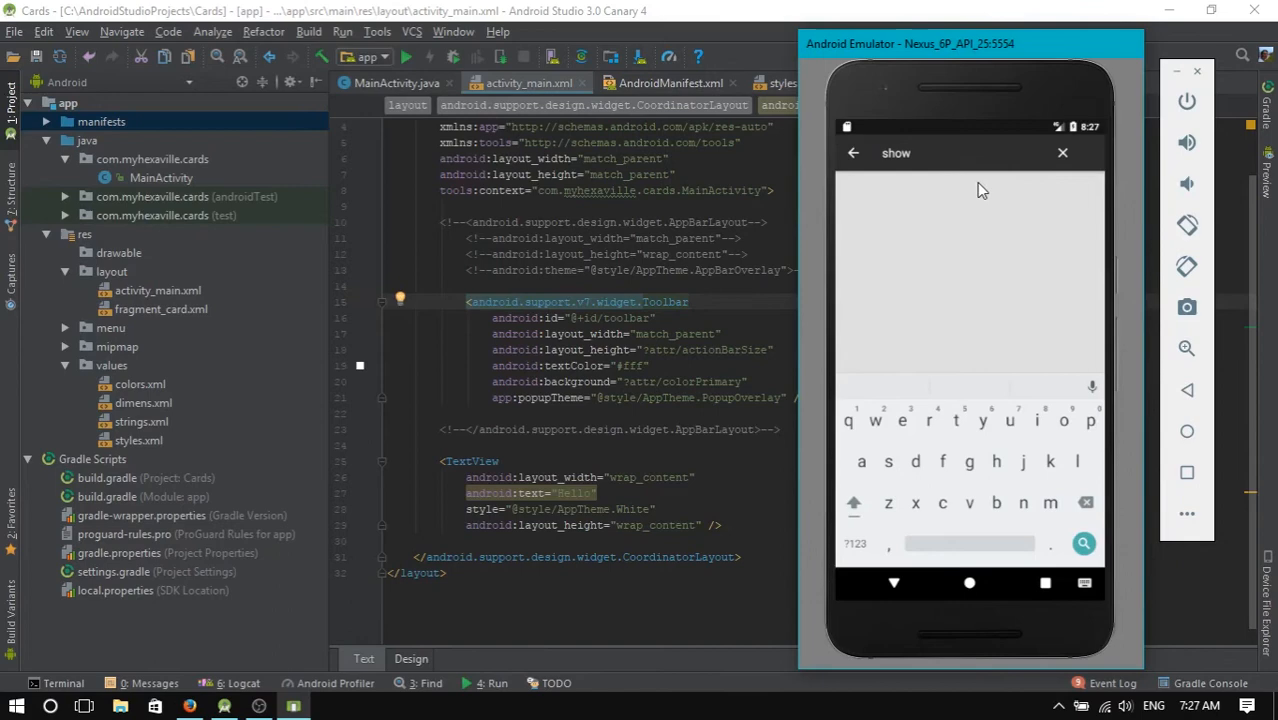
{"action": "type", "text": "bou"}
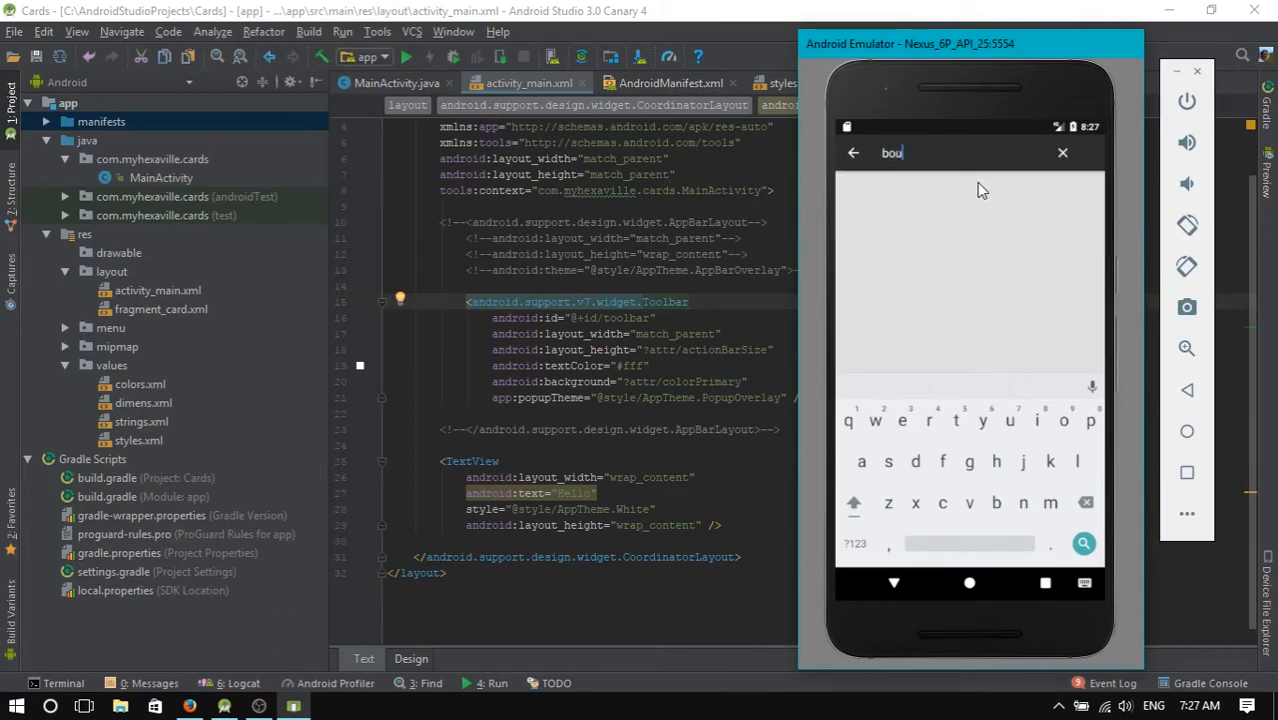
{"action": "left_click", "coordinate": [1062, 152]}
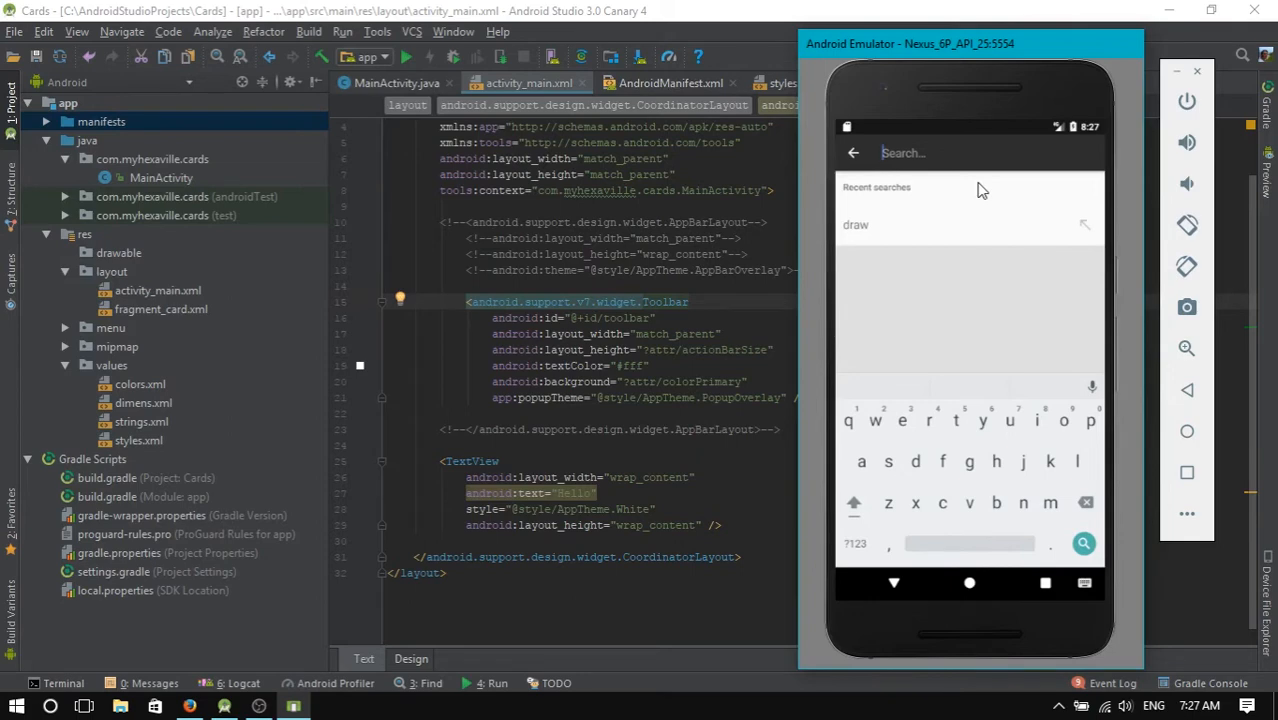
{"action": "type", "text": "Sho"}
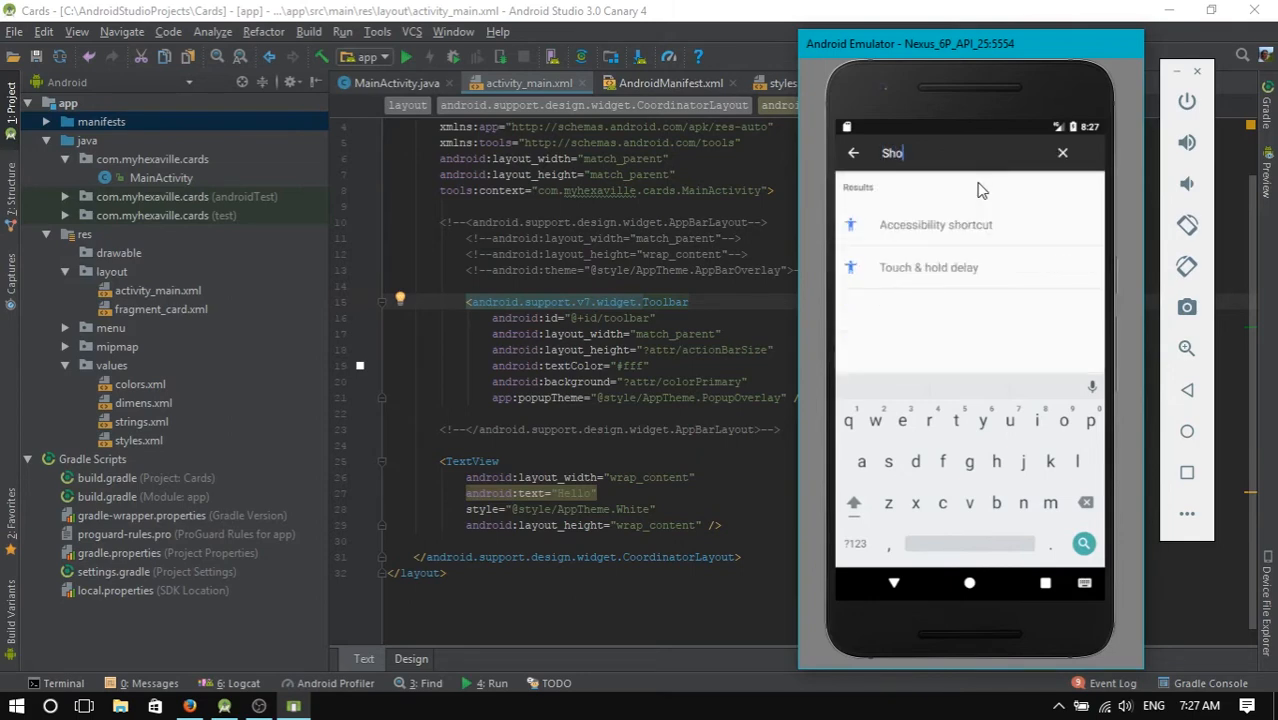
{"action": "left_click", "coordinate": [1062, 152]}
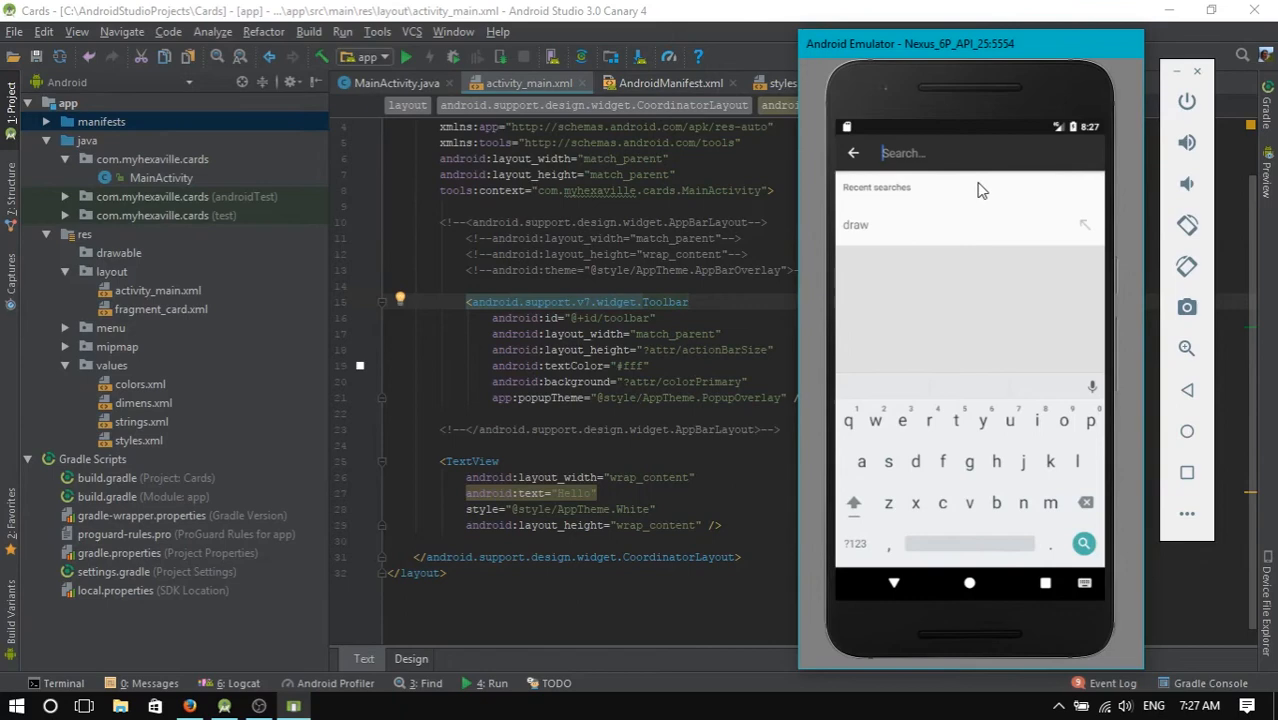
{"action": "left_click", "coordinate": [853, 152]}
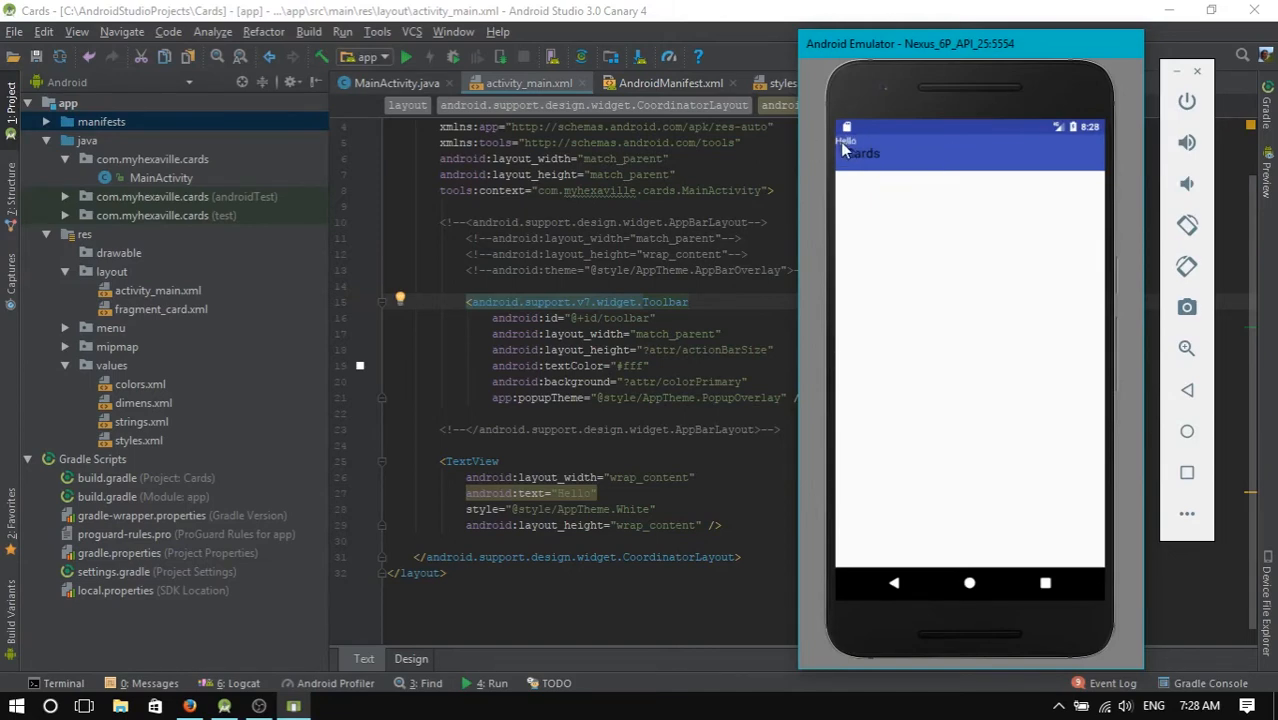
{"action": "mouse_move", "coordinate": [863, 148]}
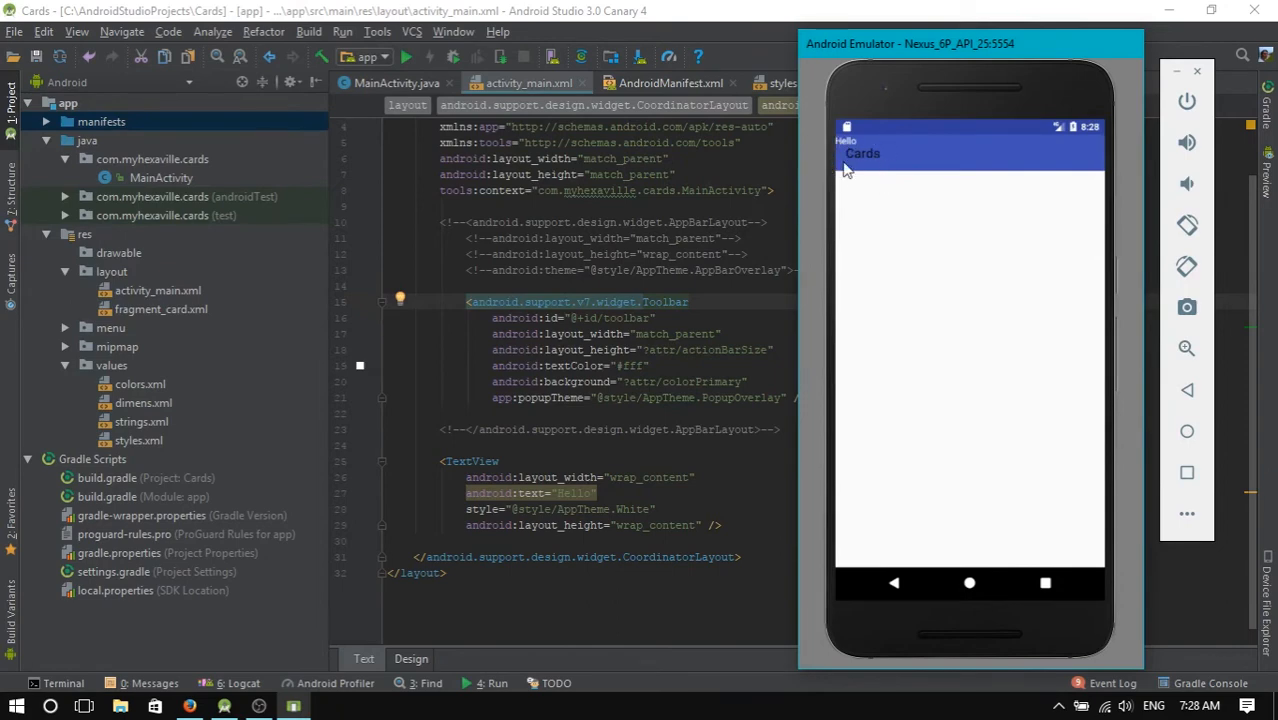
{"action": "mouse_move", "coordinate": [888, 163]}
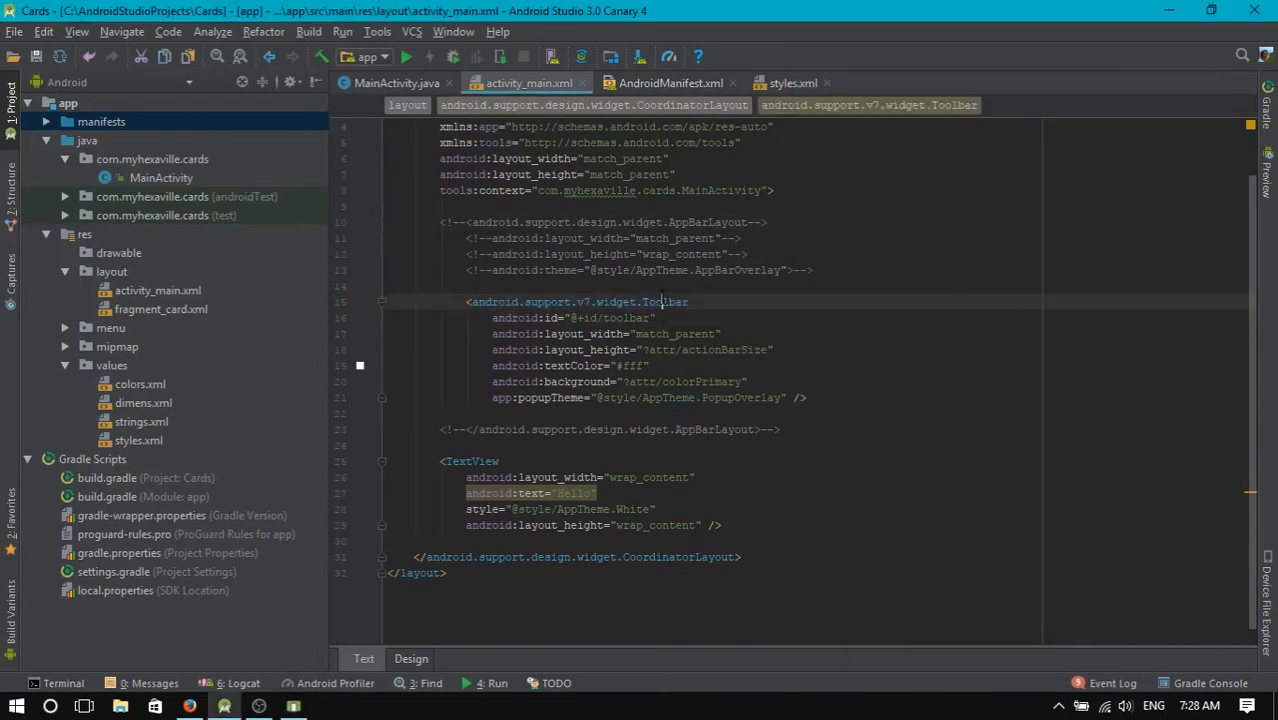
Step: View MainActivity.java, run the app, and return to activity_main.xml to drop textColor
{"action": "left_click", "coordinate": [390, 83]}
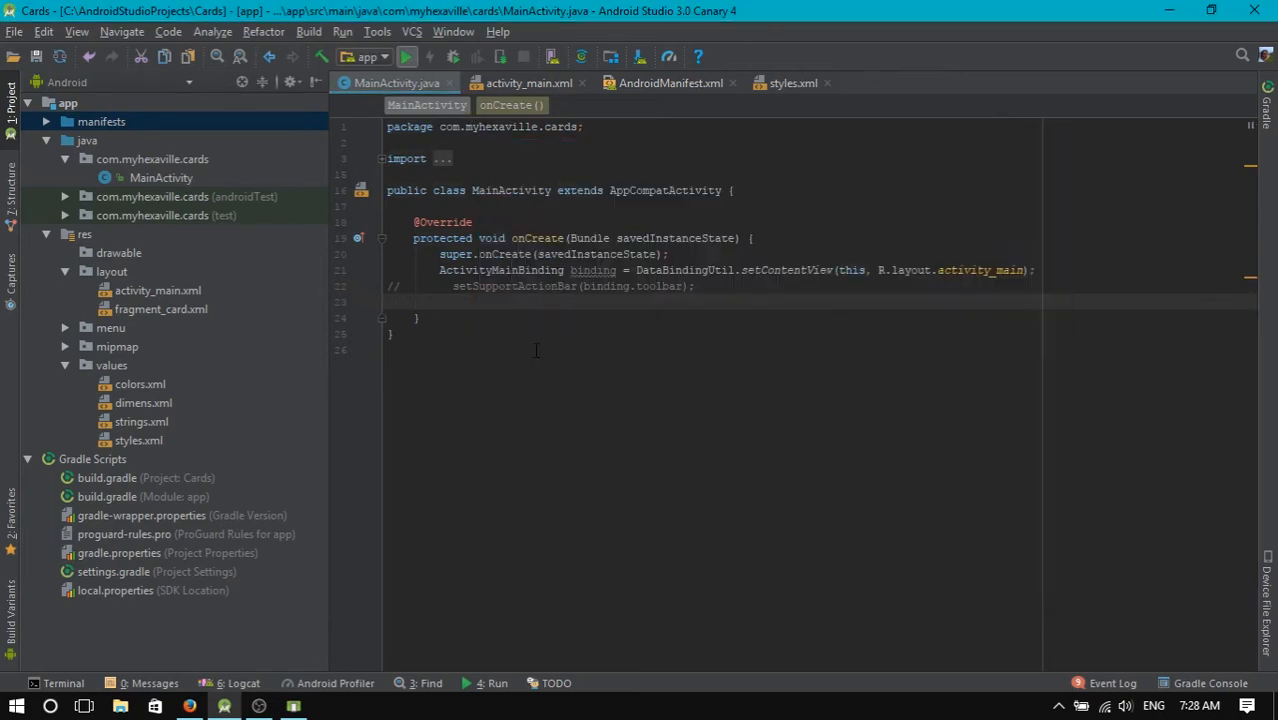
{"action": "left_click", "coordinate": [406, 56]}
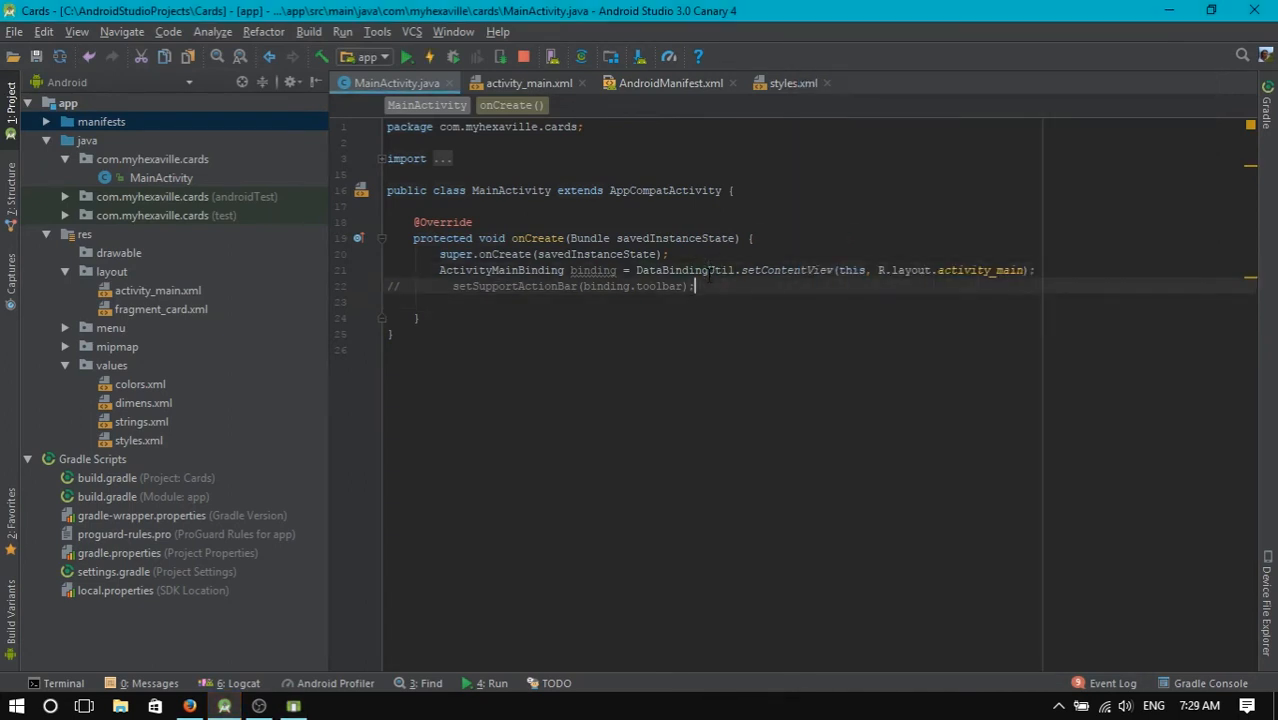
{"action": "left_click", "coordinate": [528, 83]}
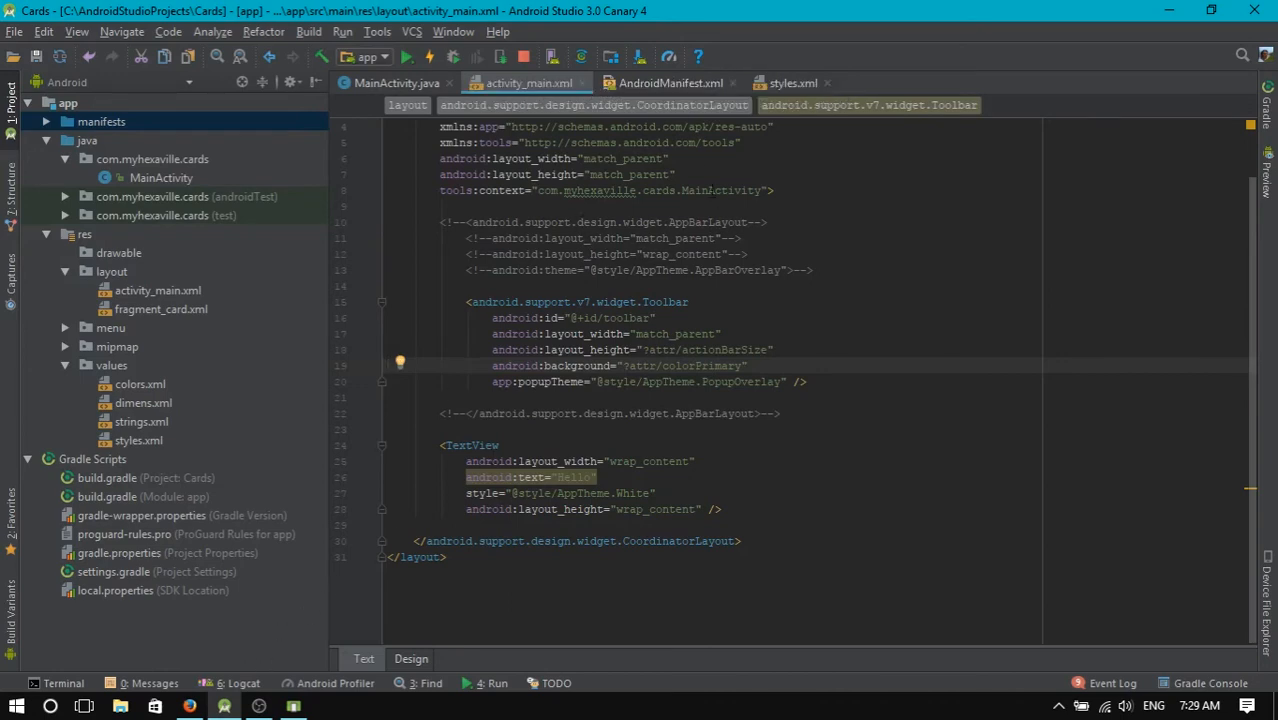
Step: Inspect the AppBarOverlay style's ThemeOverlay parent in styles.xml, then return to activity_main.xml
{"action": "left_click", "coordinate": [793, 83]}
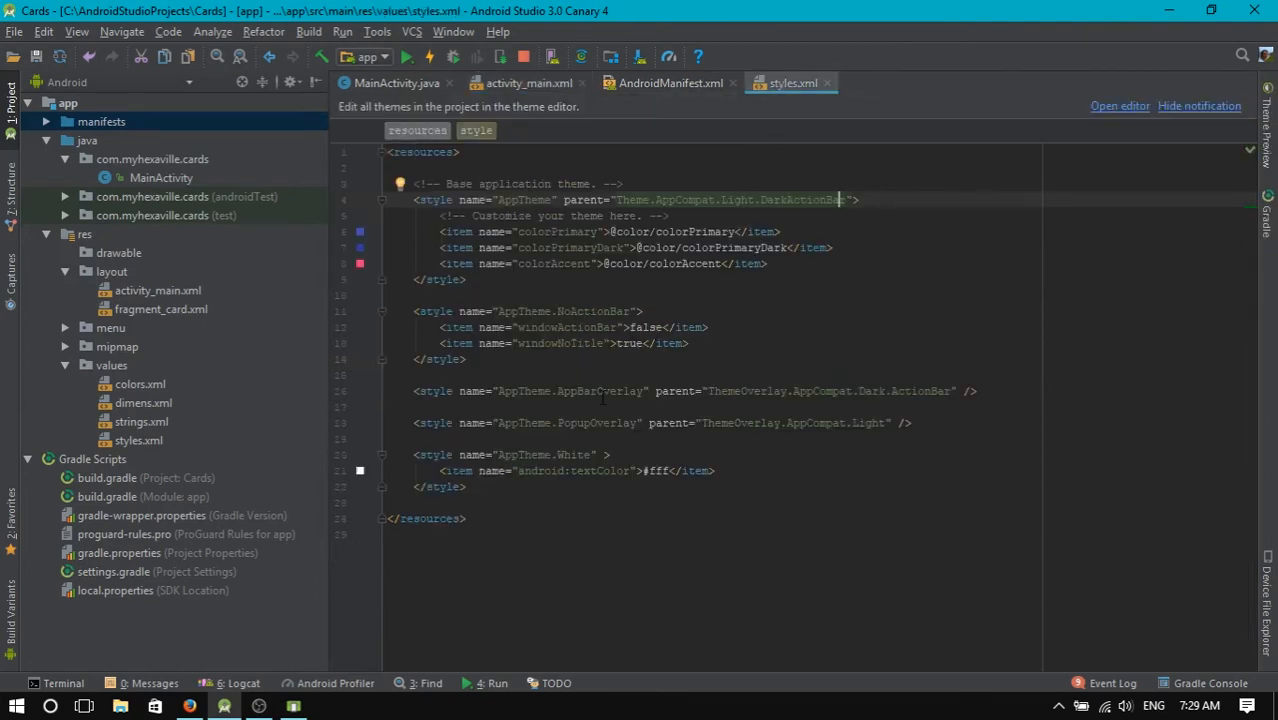
{"action": "double_click", "coordinate": [748, 391]}
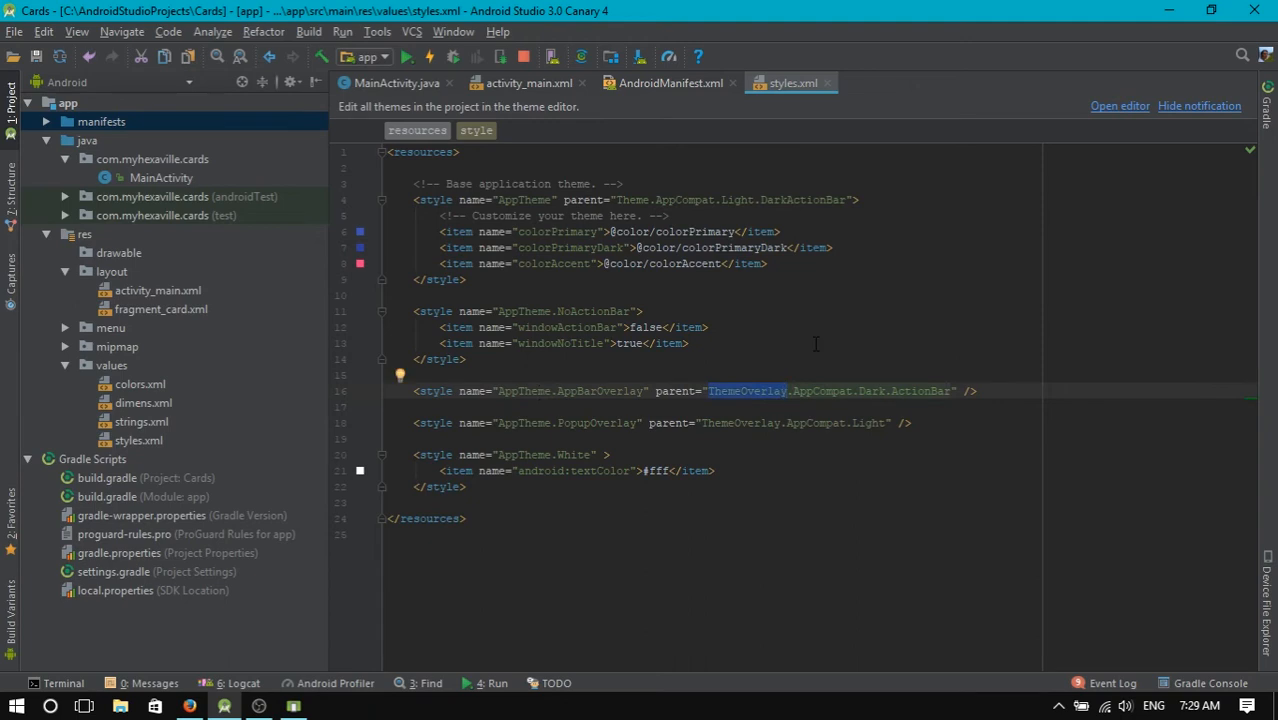
{"action": "left_click", "coordinate": [688, 343]}
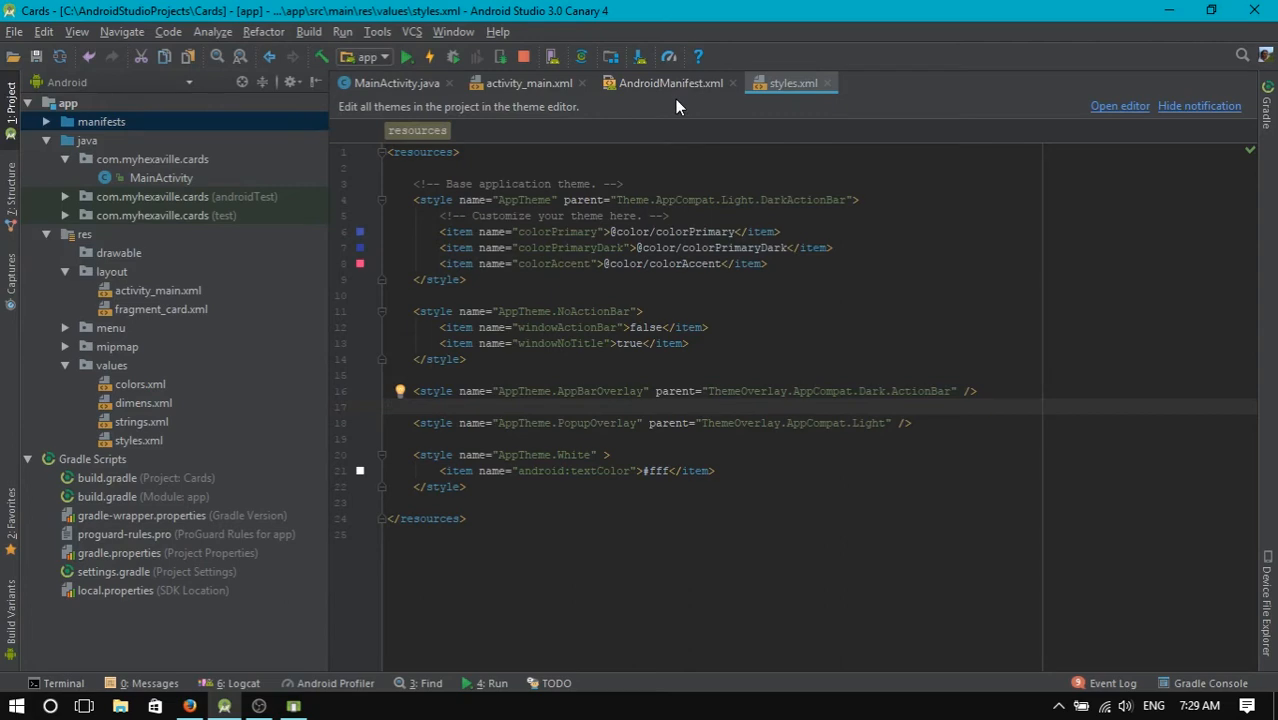
{"action": "left_click", "coordinate": [528, 83]}
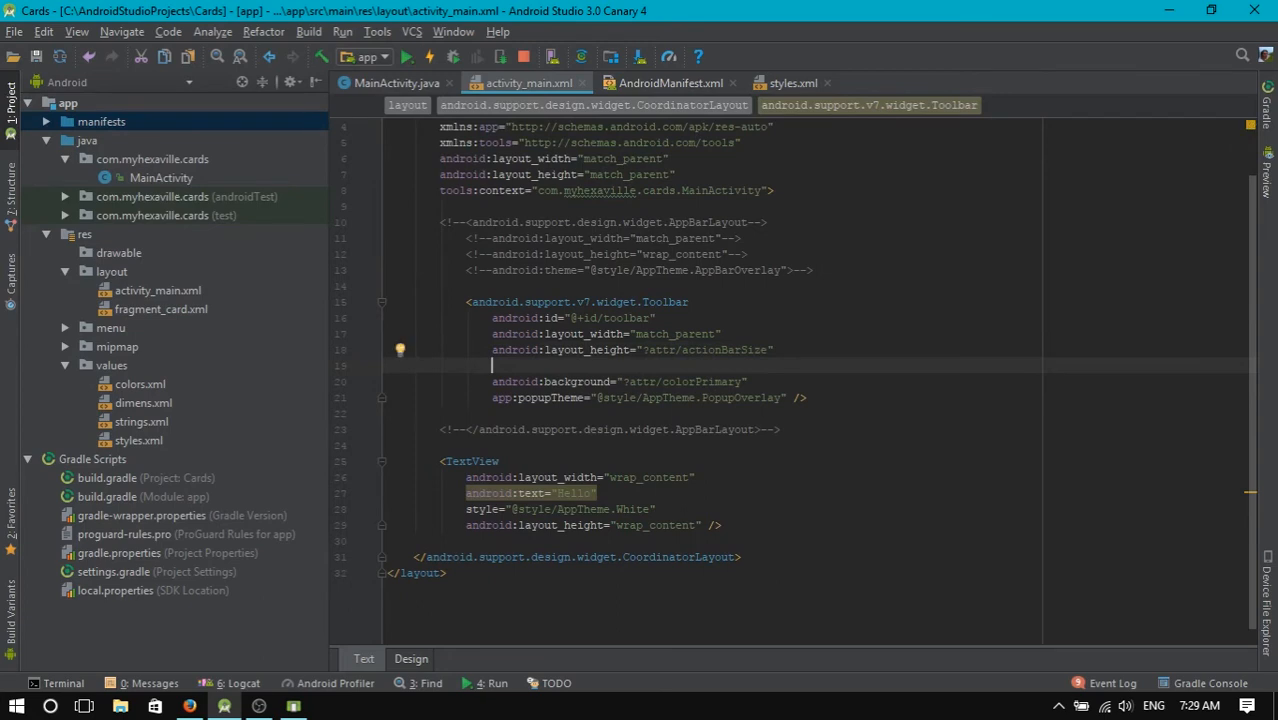
{"action": "type", "text": "style=\""}
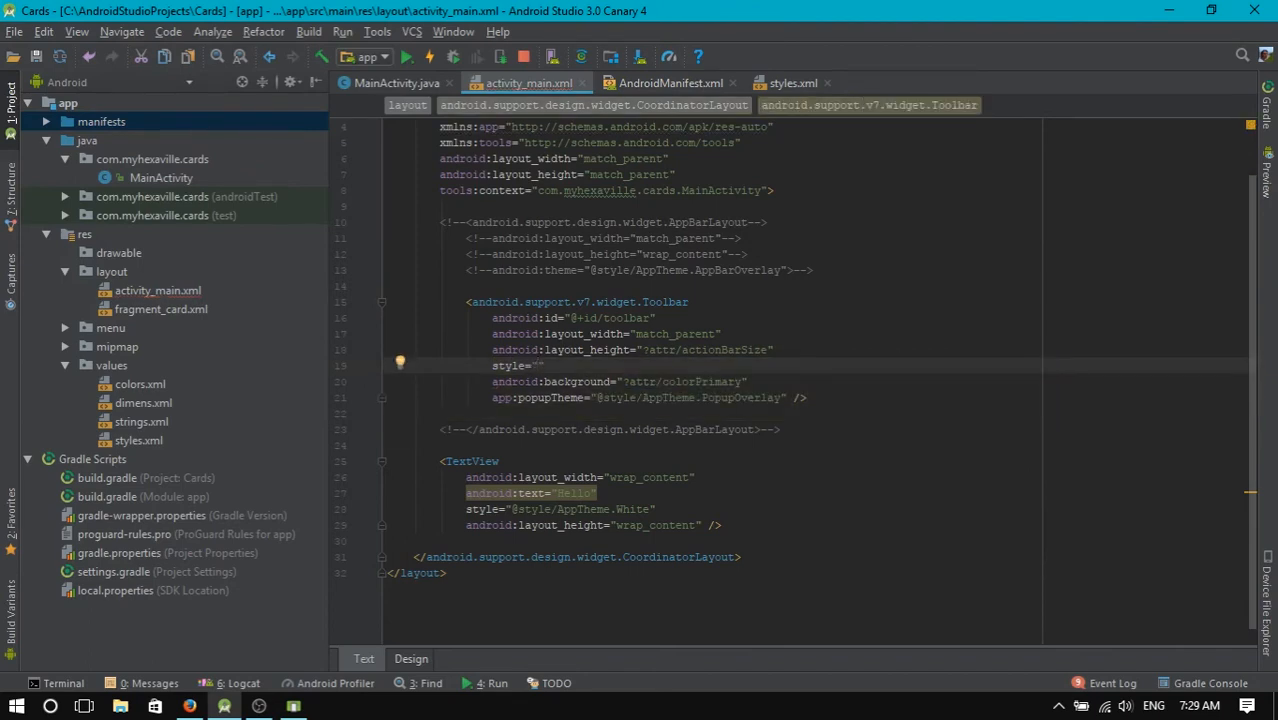
{"action": "type", "text": "@style/AppTheme.White"}
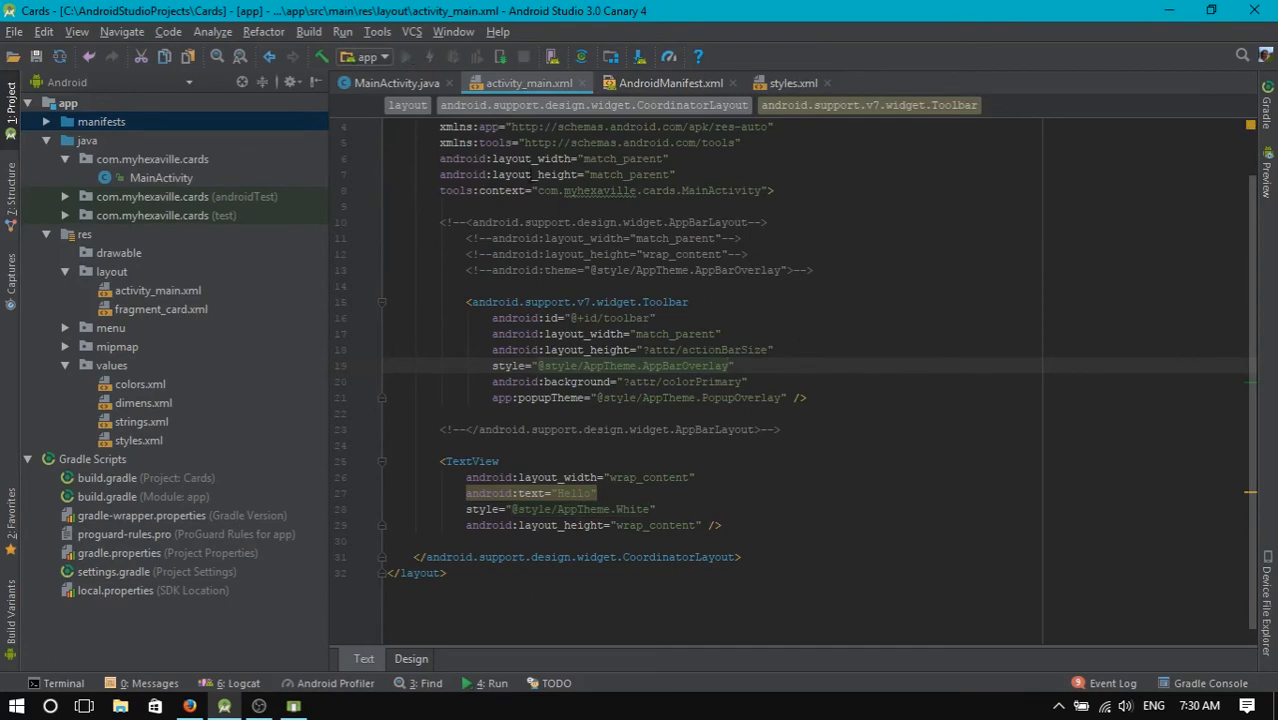
{"action": "left_click", "coordinate": [495, 683]}
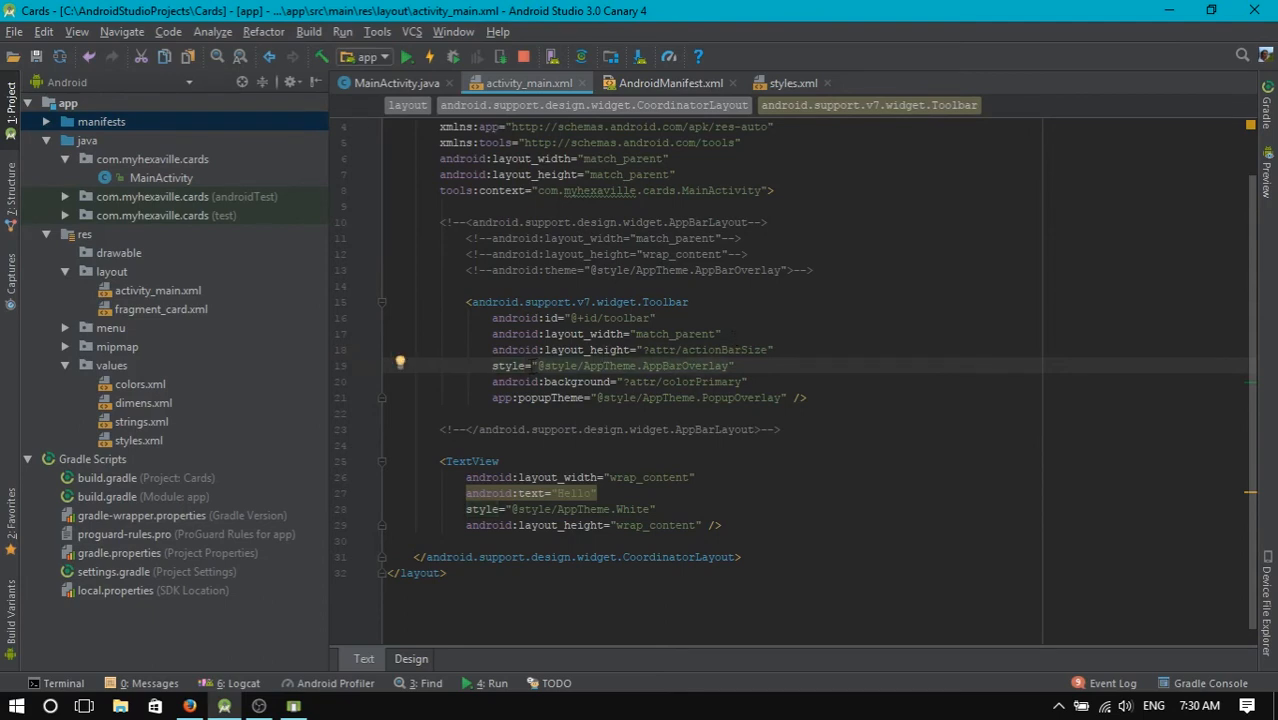
{"action": "double_click", "coordinate": [505, 365]}
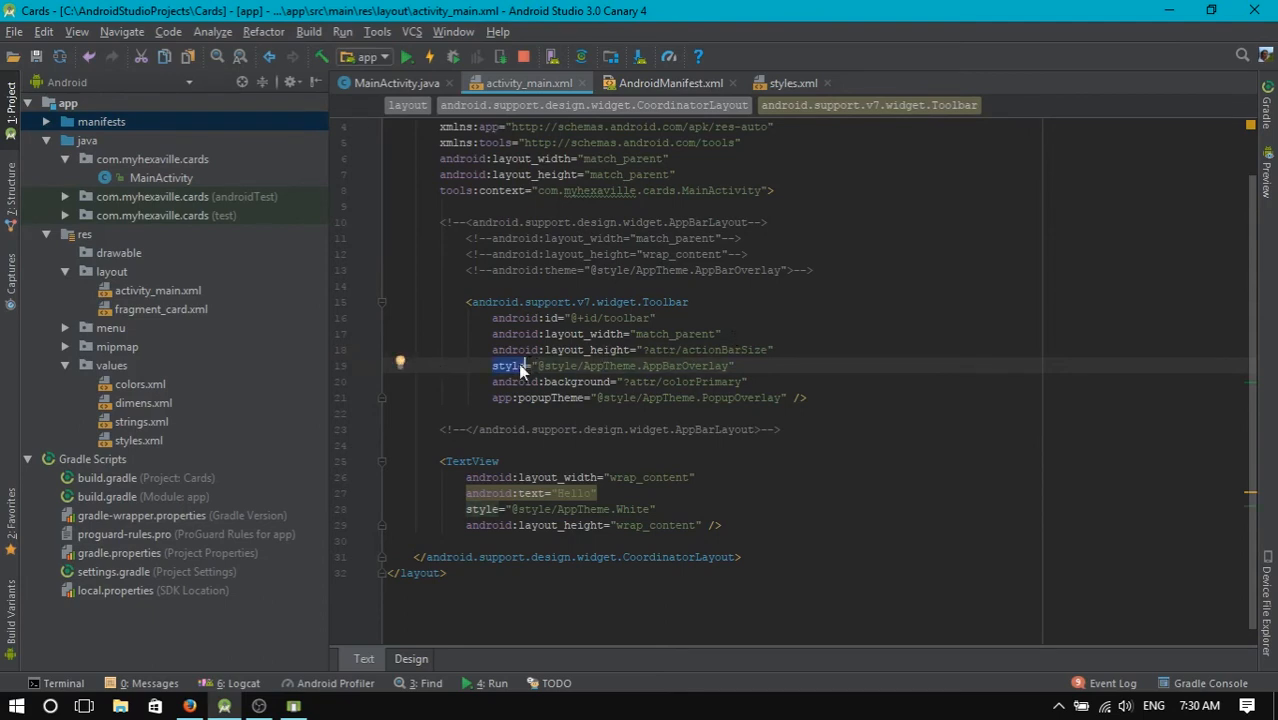
{"action": "left_click", "coordinate": [517, 365]}
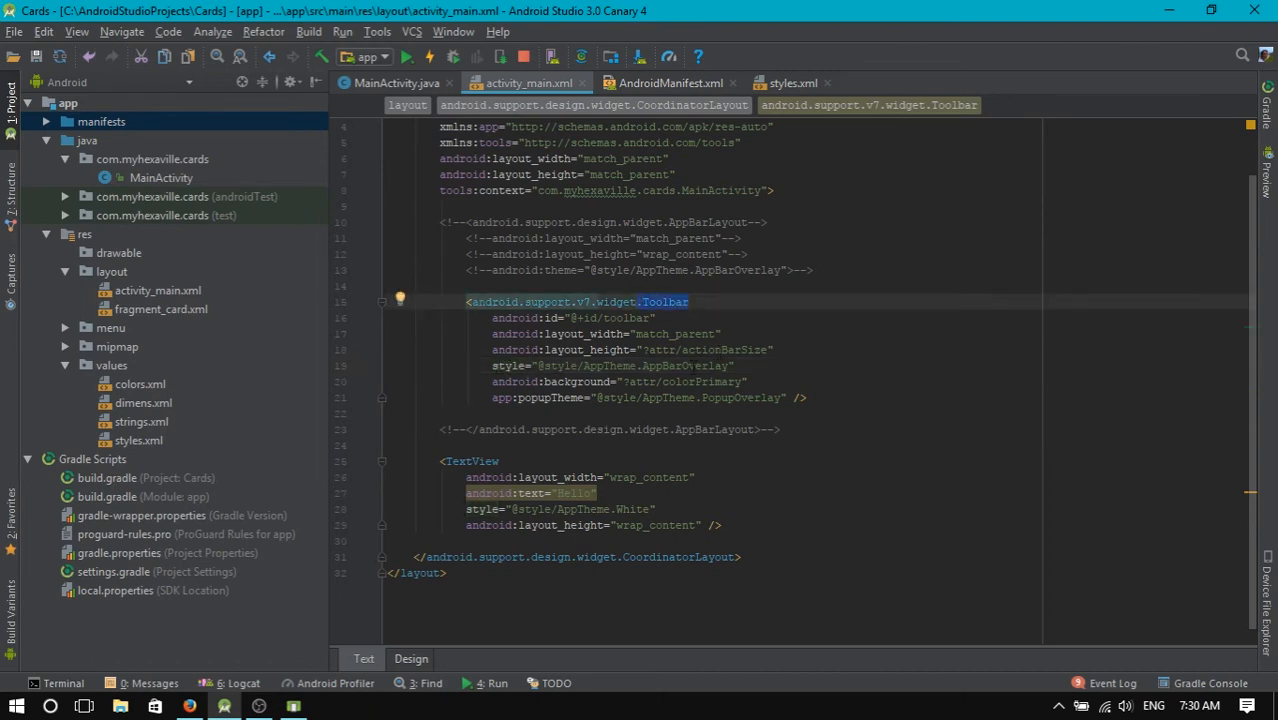
{"action": "left_click", "coordinate": [667, 365]}
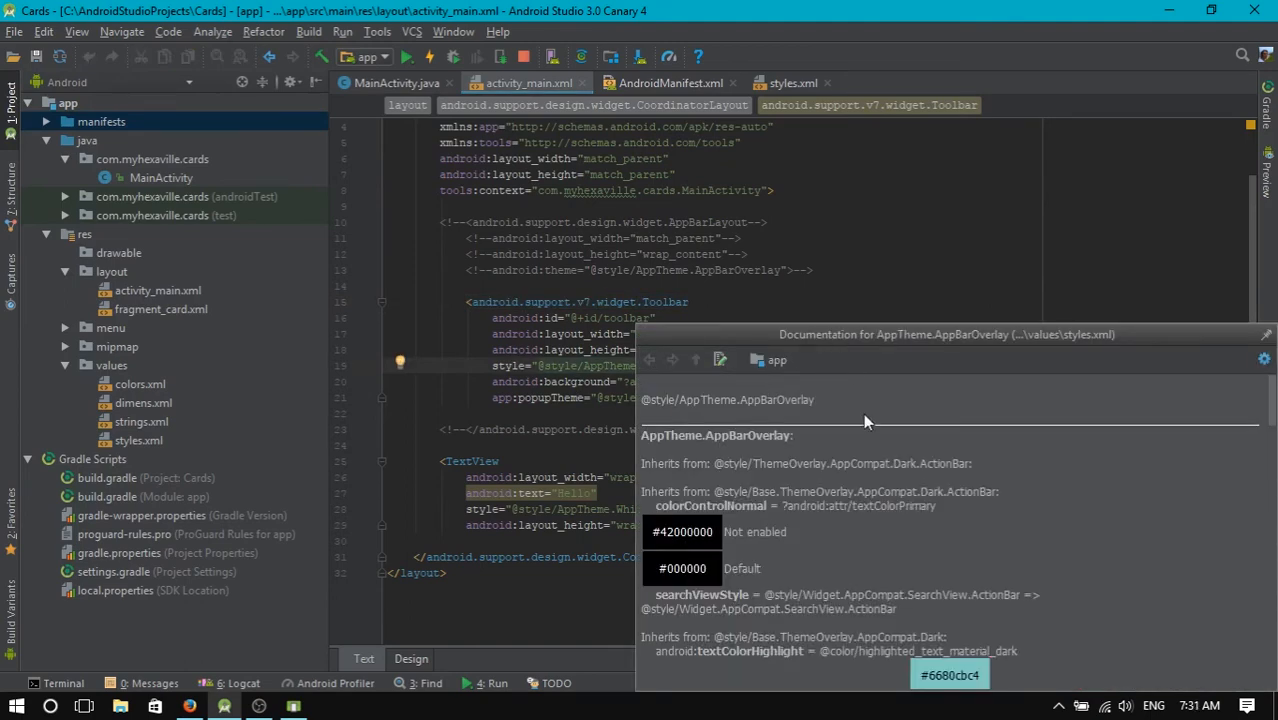
{"action": "scroll", "scroll_direction": "down", "scroll_amount": 3}
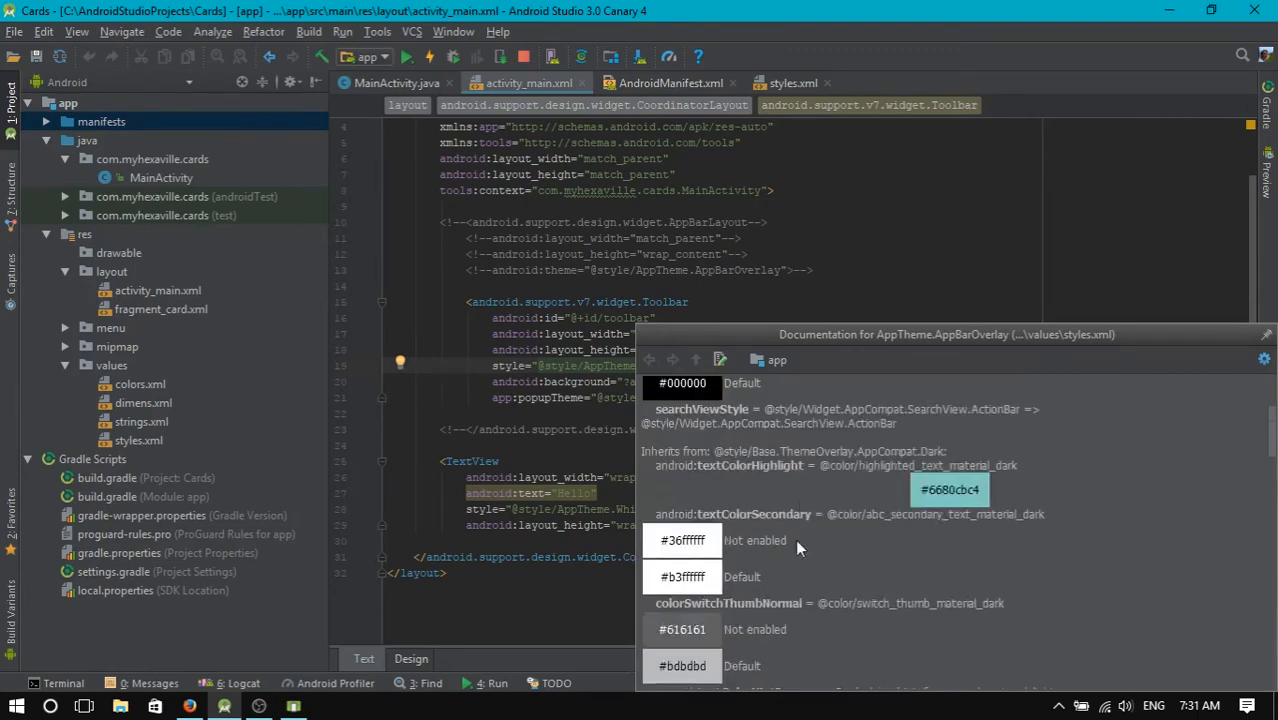
{"action": "scroll", "scroll_direction": "down", "scroll_amount": 3}
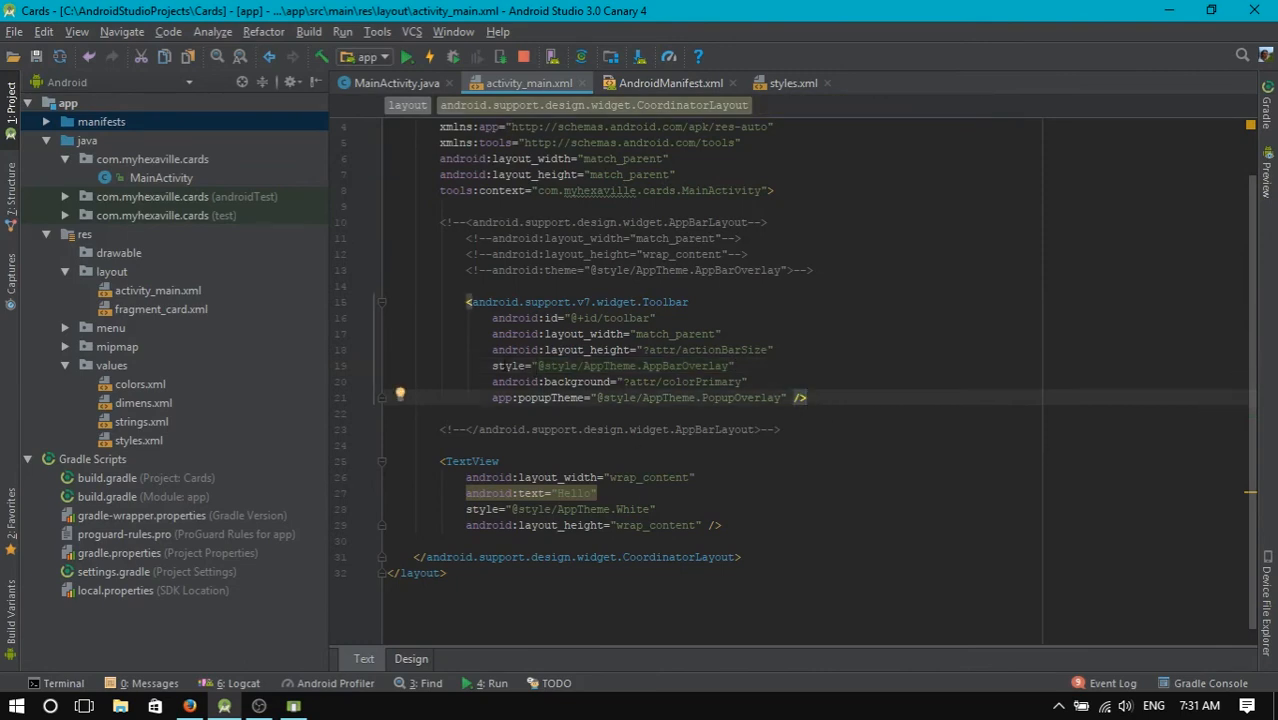
Step: Replace the Toolbar's style attribute with android:theme keeping AppBarOverlay, and view the emulator
{"action": "left_click", "coordinate": [509, 365]}
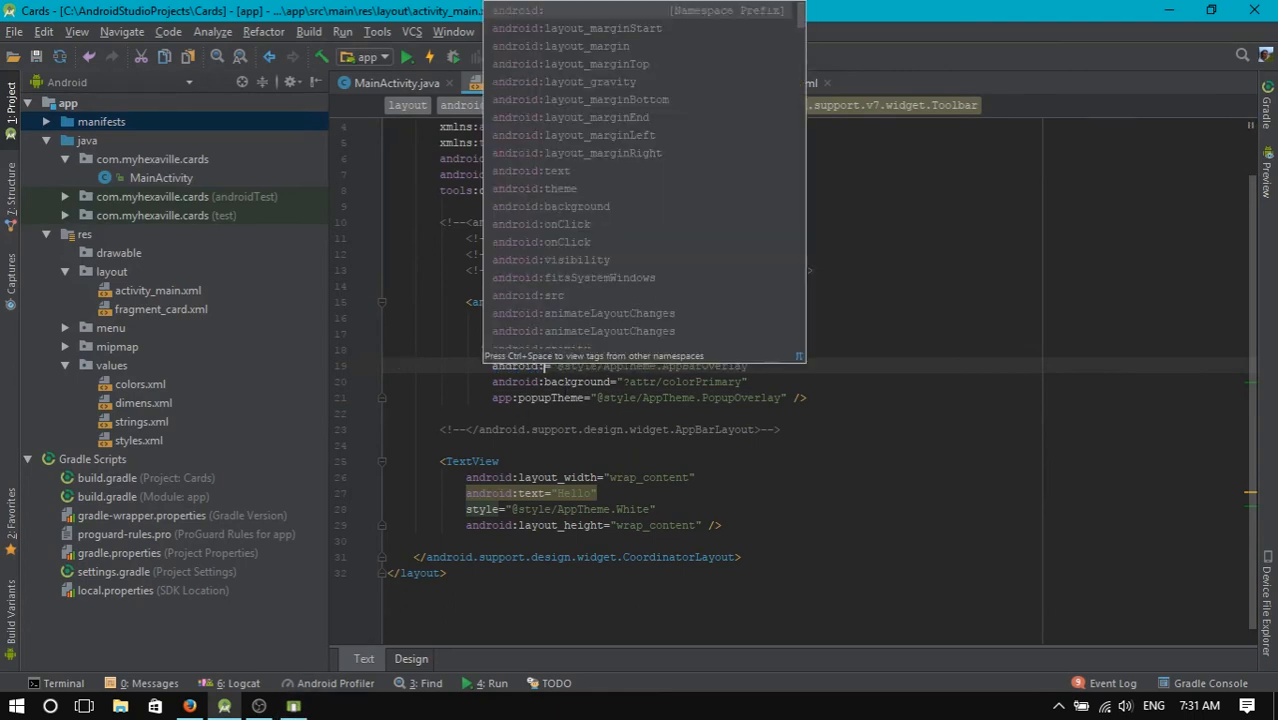
{"action": "key", "text": "Escape"}
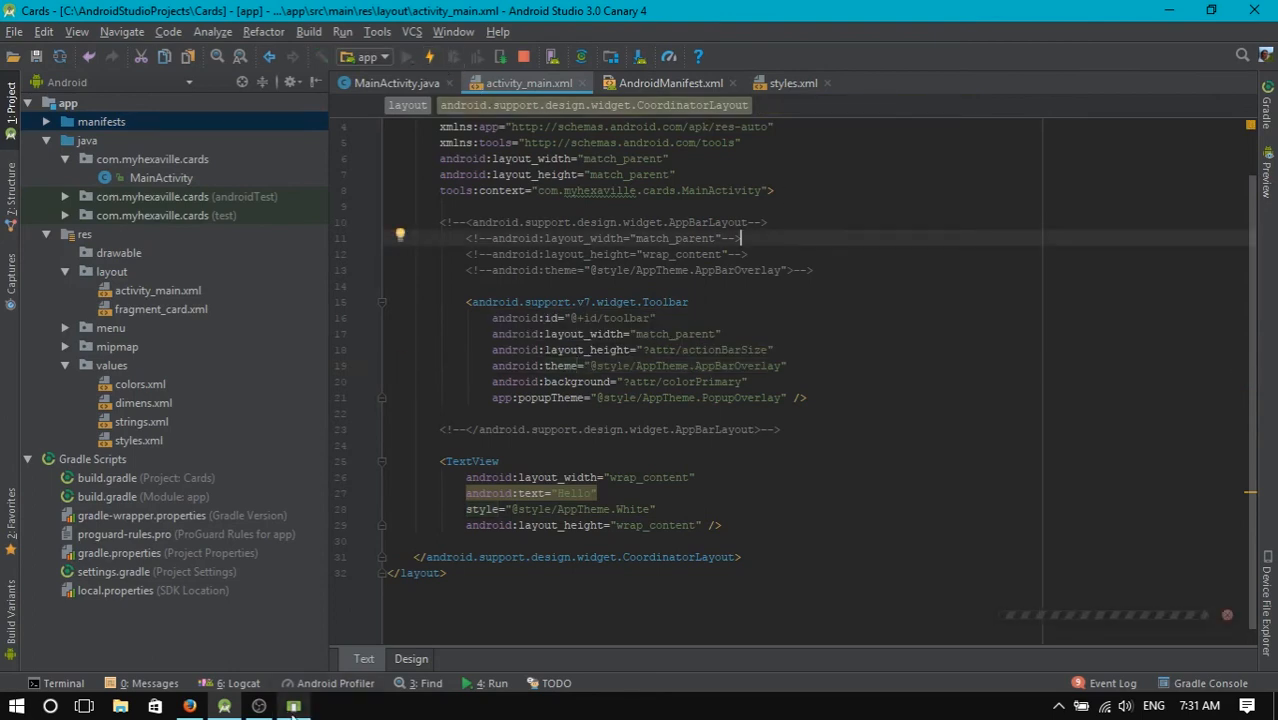
{"action": "left_click", "coordinate": [467, 683]}
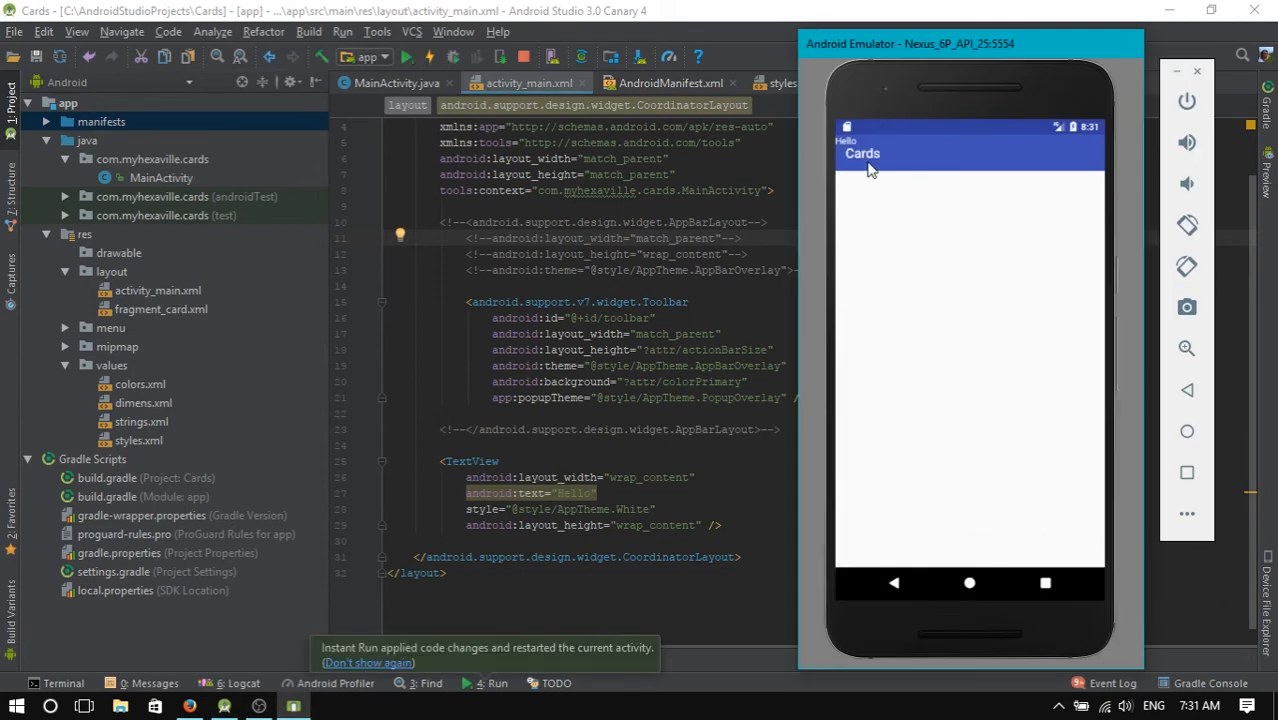
{"action": "mouse_move", "coordinate": [875, 163]}
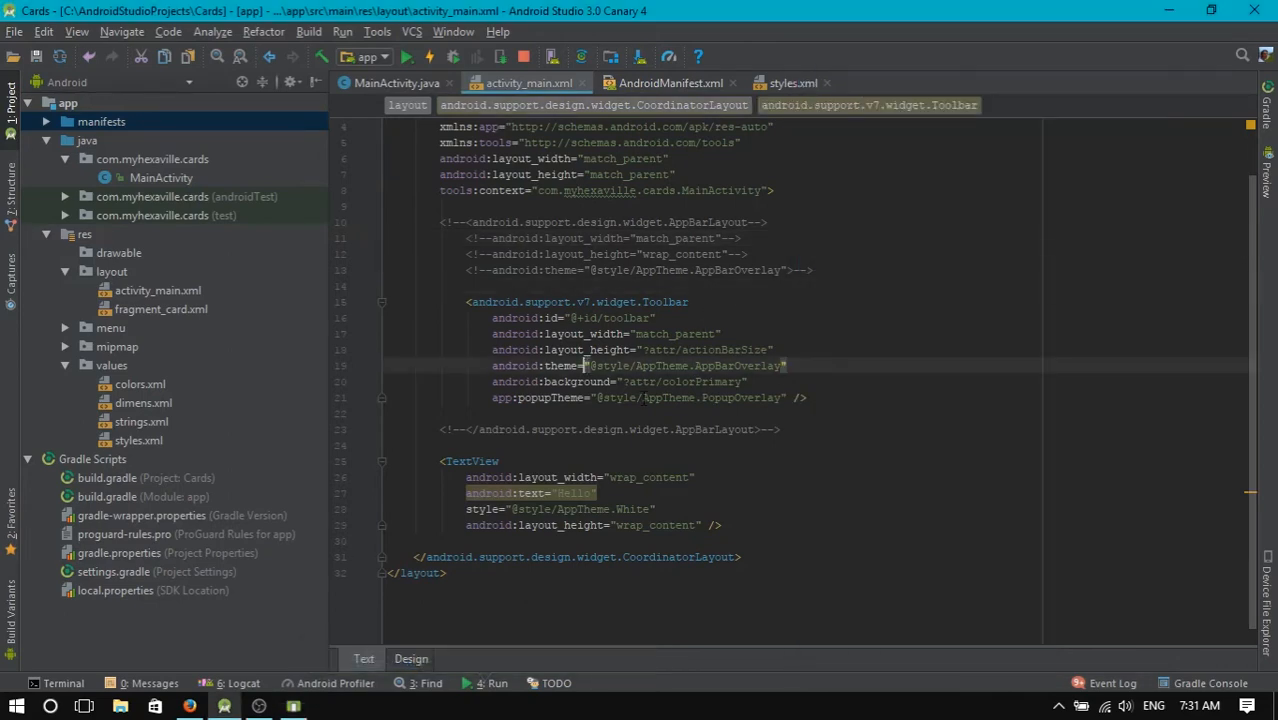
Step: Restore the AppBarLayout wrapper and select the Toolbar's android:theme line for removal
{"action": "double_click", "coordinate": [685, 365]}
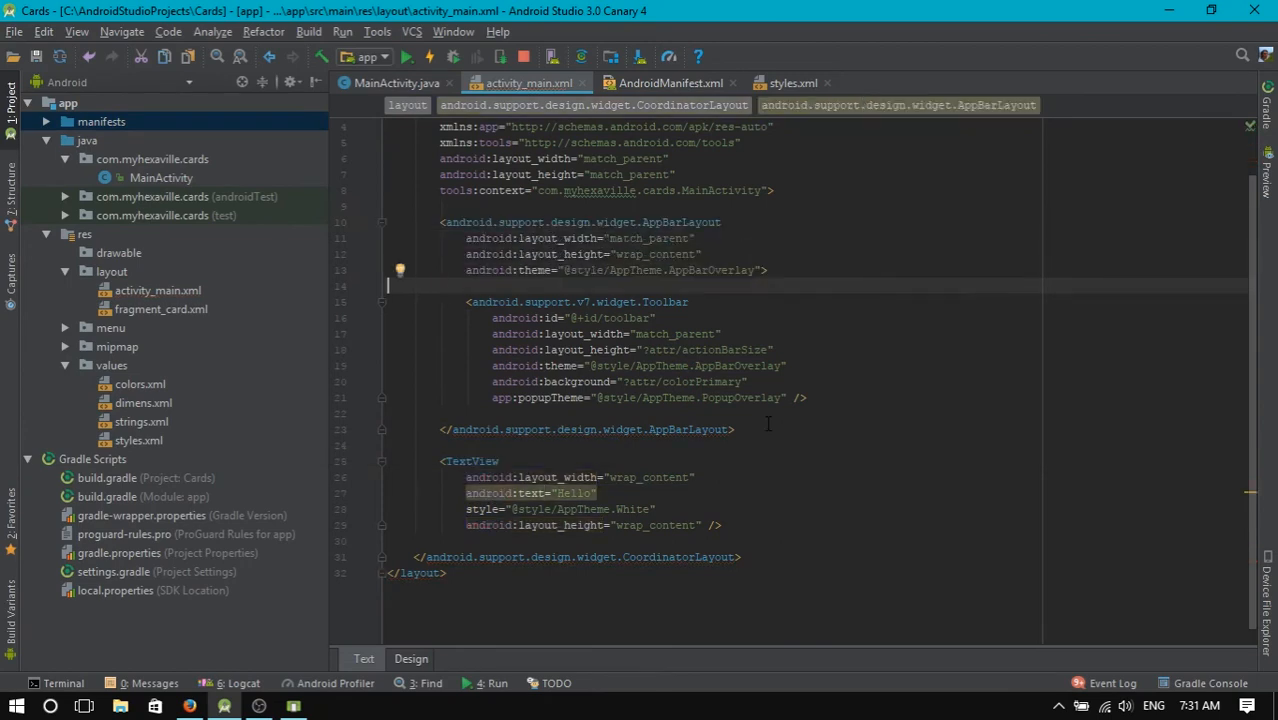
{"action": "double_click", "coordinate": [683, 222]}
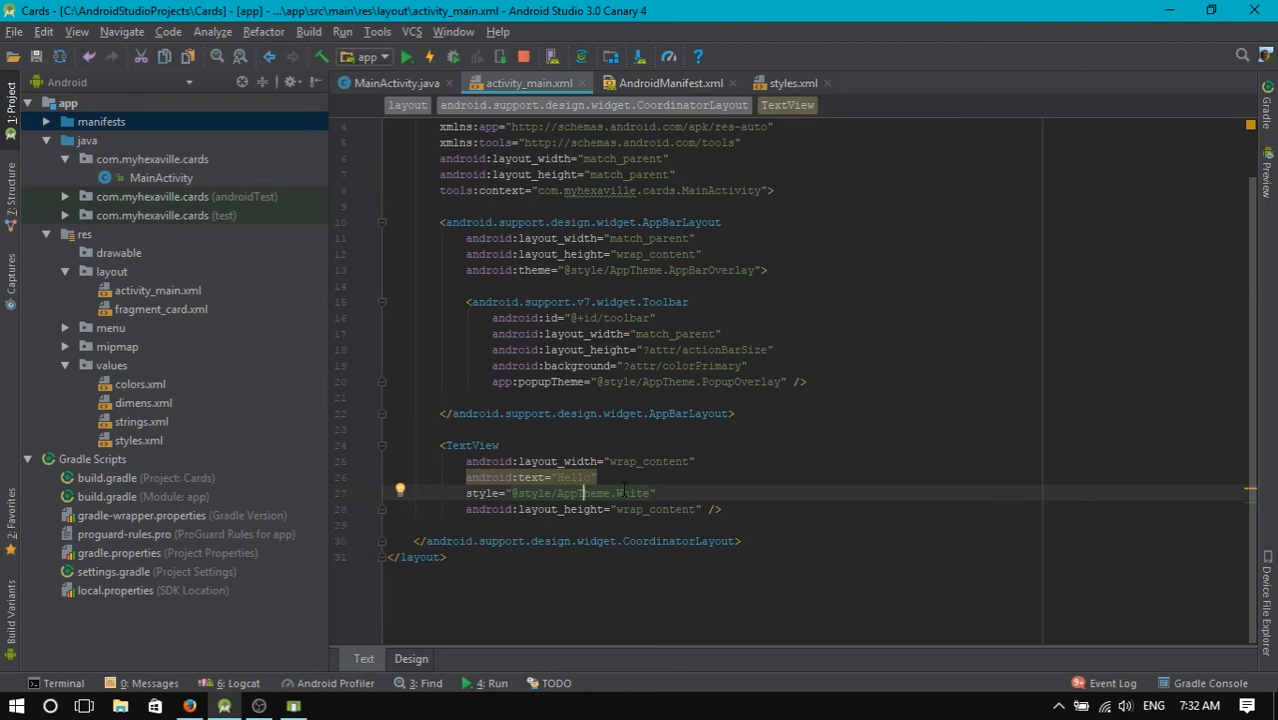
Step: Check AppTheme.White's white textColor in styles.xml and return to activity_main.xml
{"action": "left_click", "coordinate": [793, 83]}
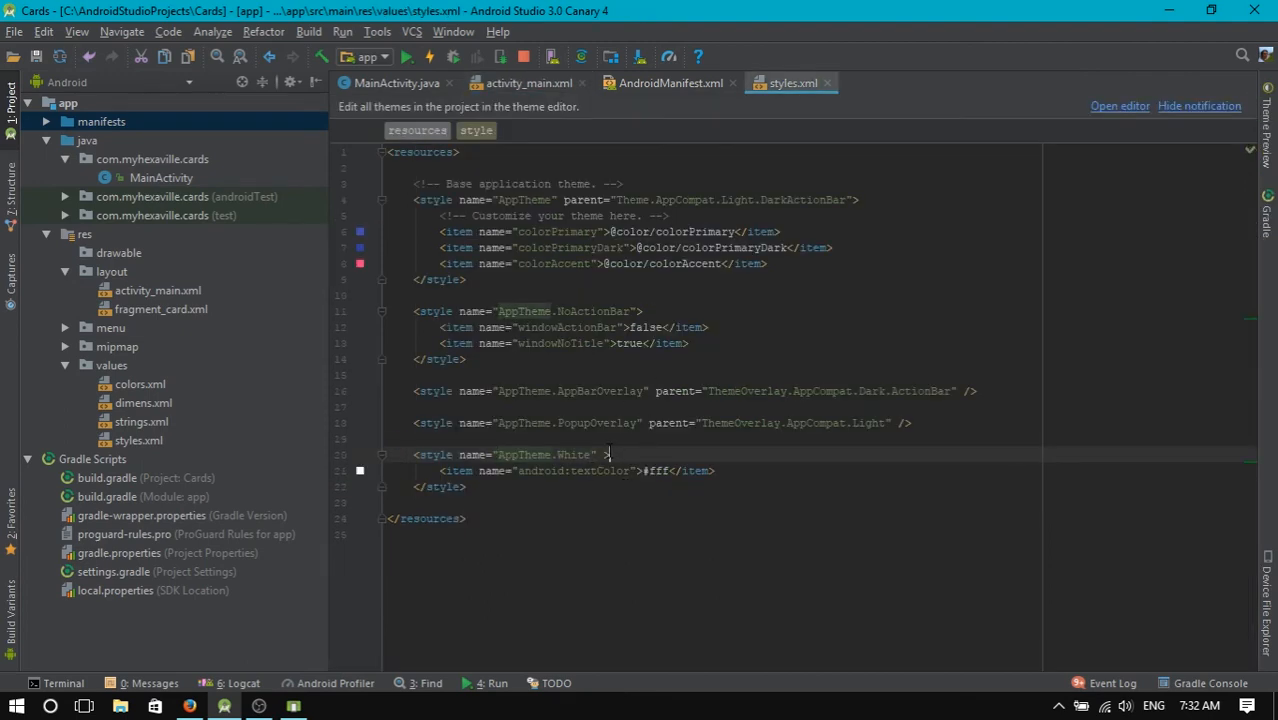
{"action": "double_click", "coordinate": [600, 471]}
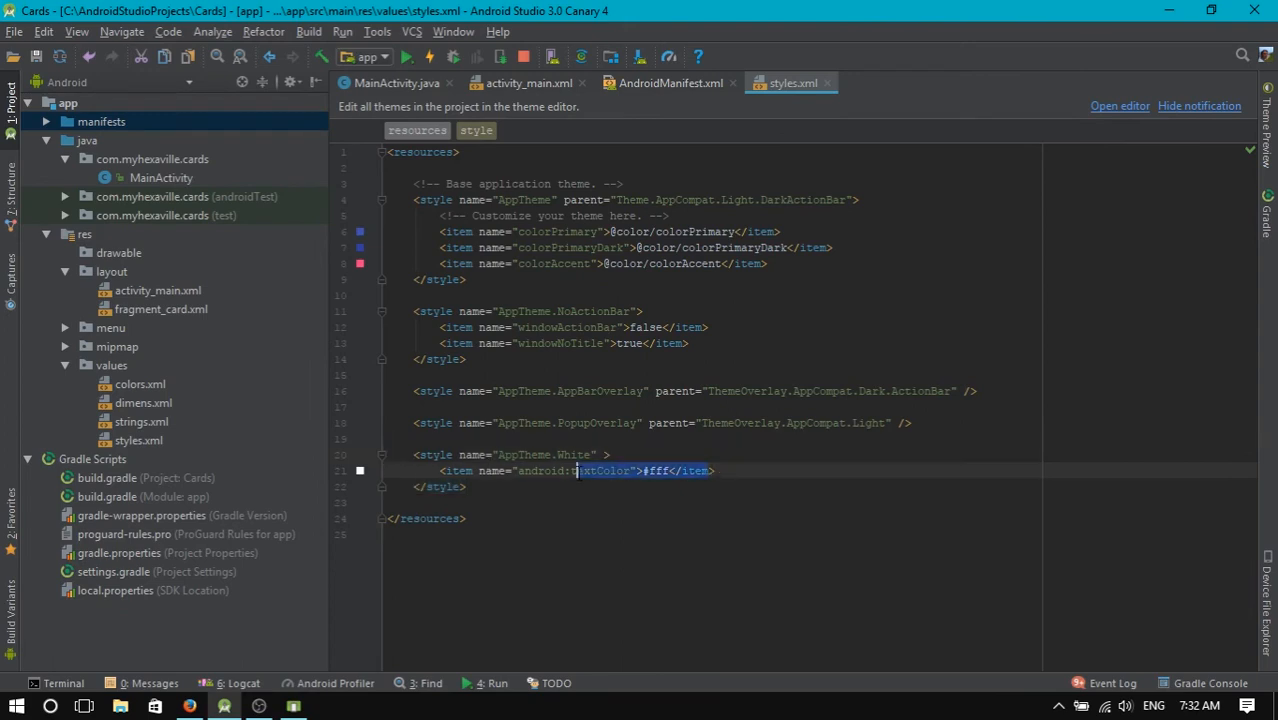
{"action": "left_click", "coordinate": [529, 83]}
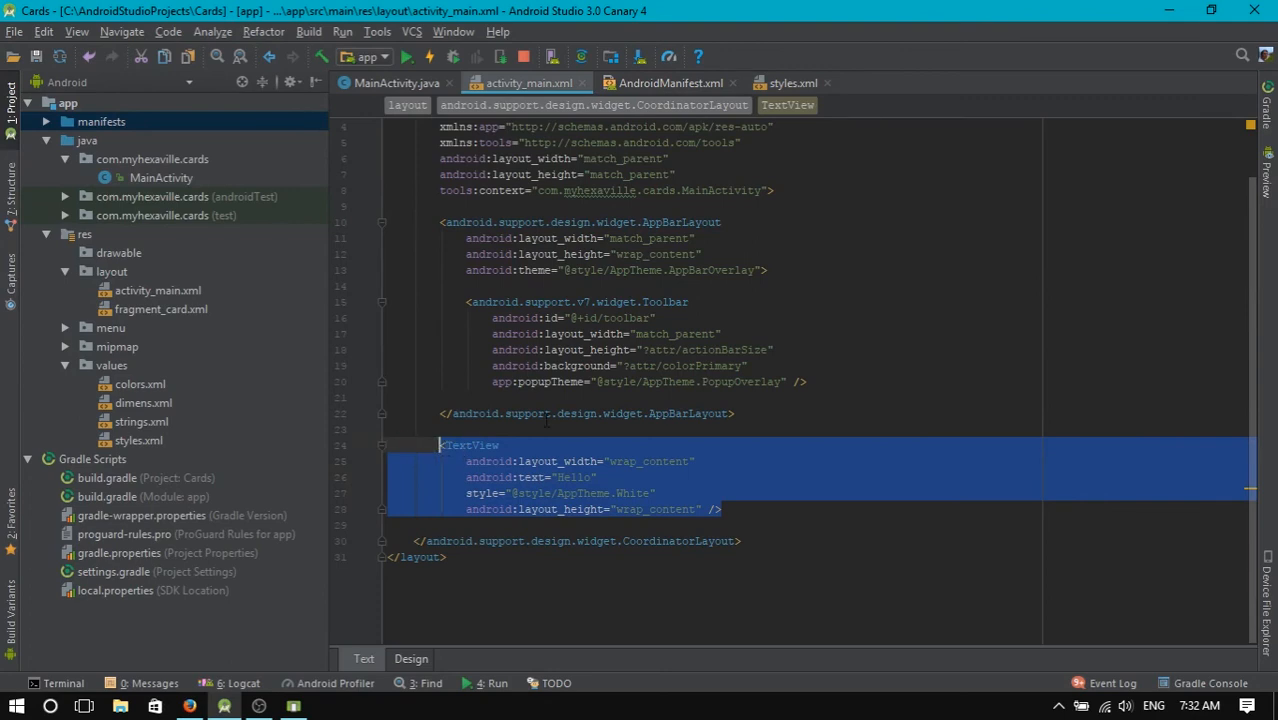
Step: Wrap two unstyled Hello TextViews in a vertical LinearLayout and apply changes to the running app
{"action": "key", "text": "ctrl+v"}
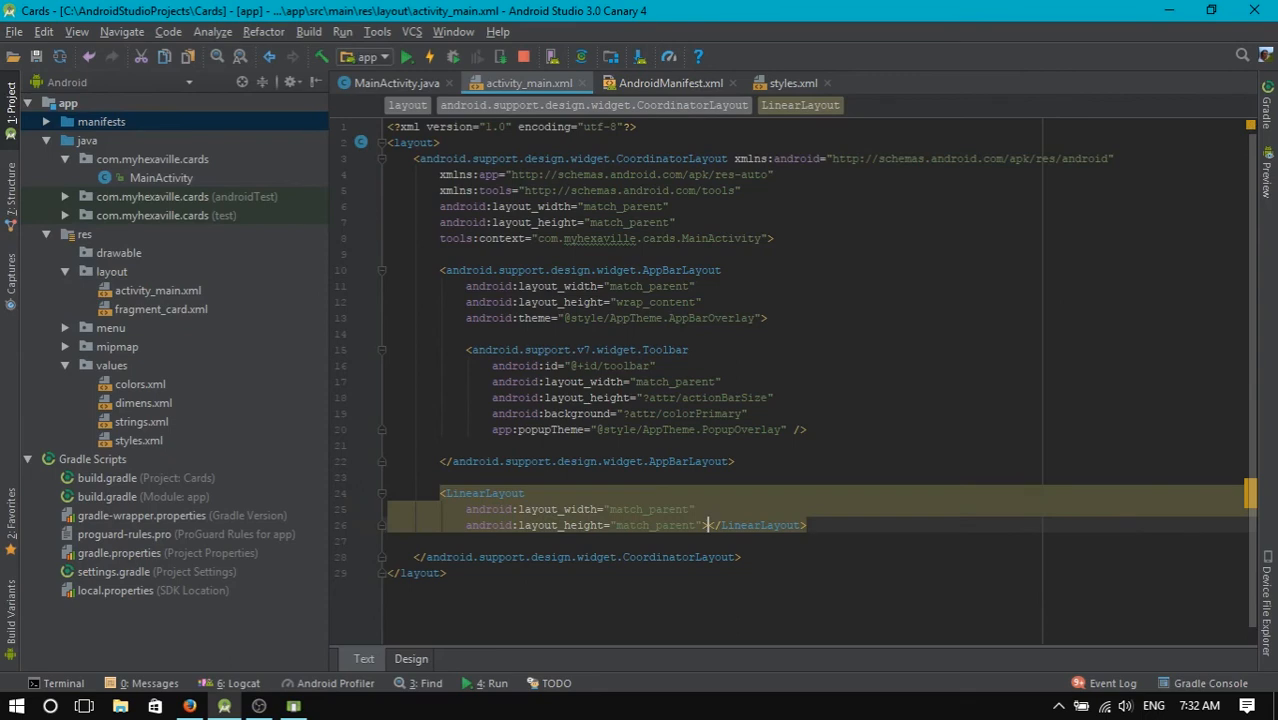
{"action": "type", "text": "android:orientation=\"vertical"}
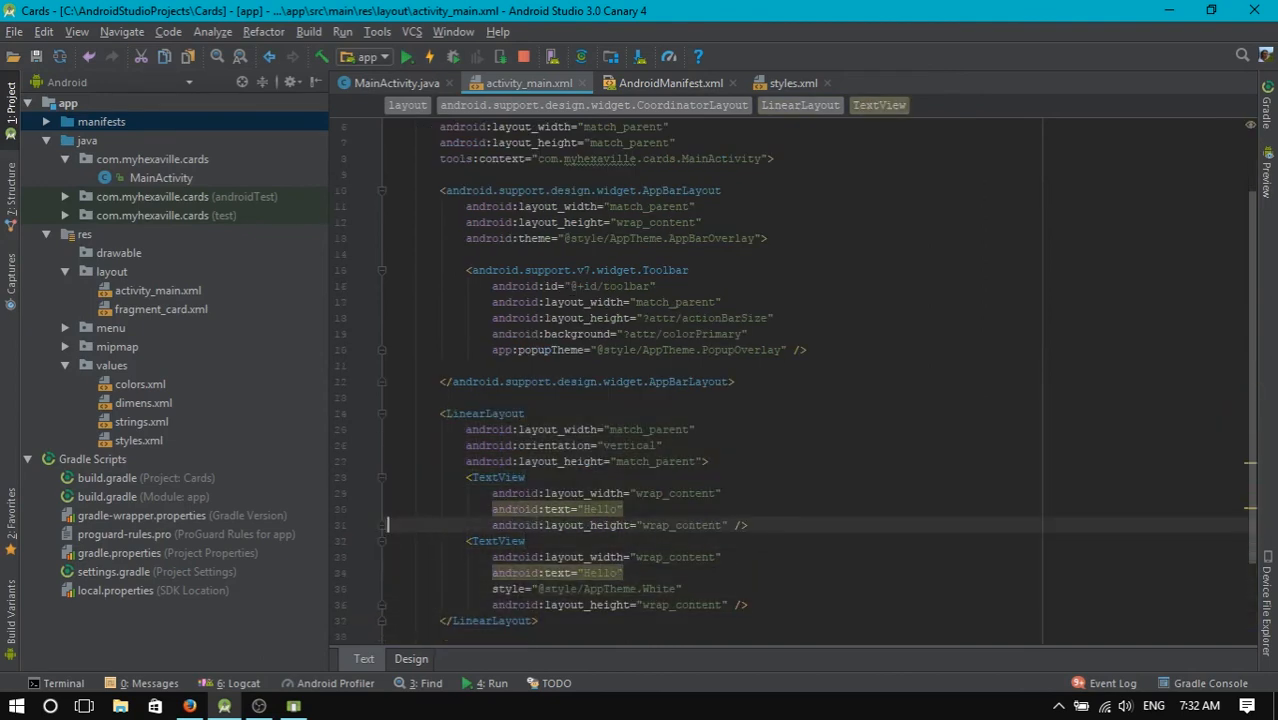
{"action": "left_click", "coordinate": [545, 588]}
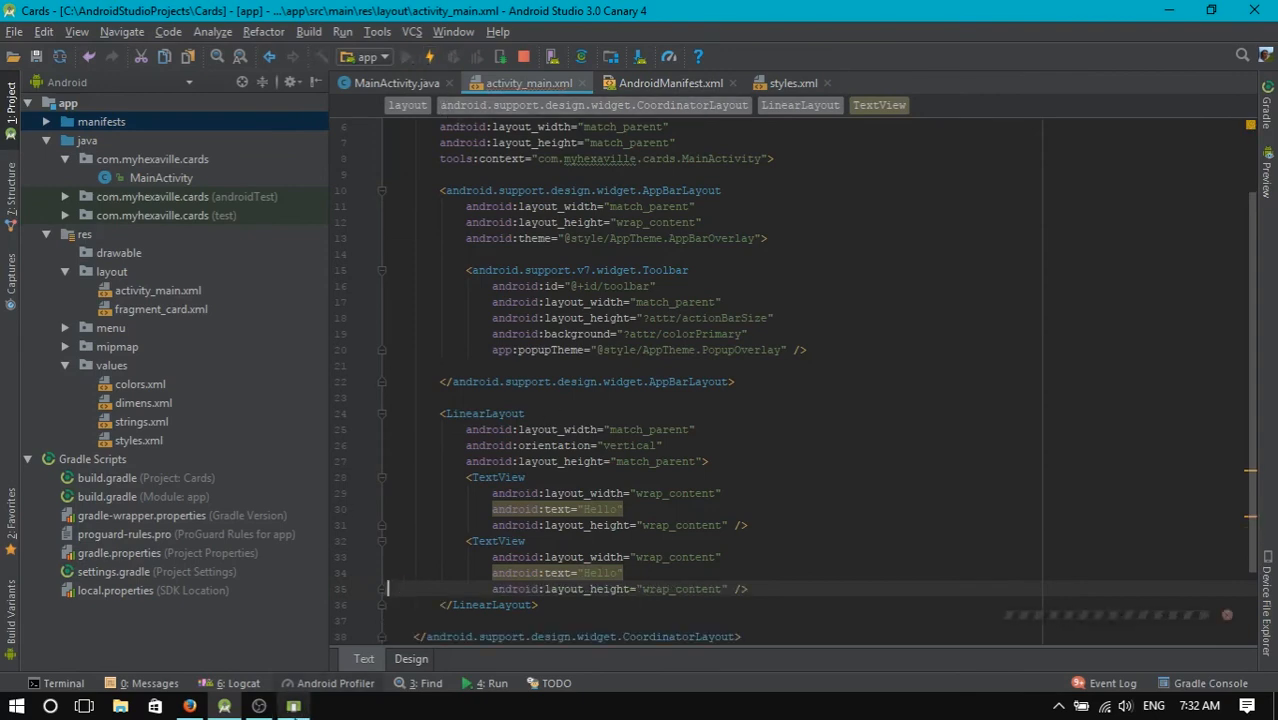
{"action": "left_click", "coordinate": [495, 683]}
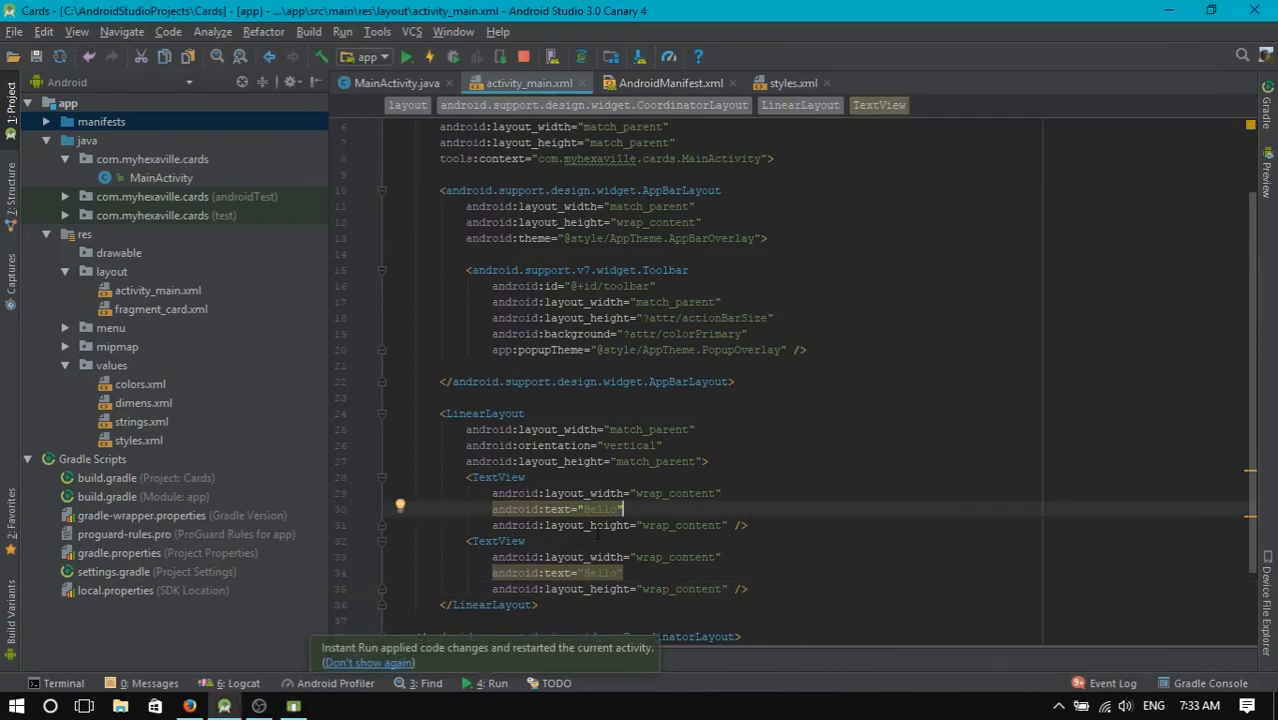
{"action": "left_click", "coordinate": [495, 683]}
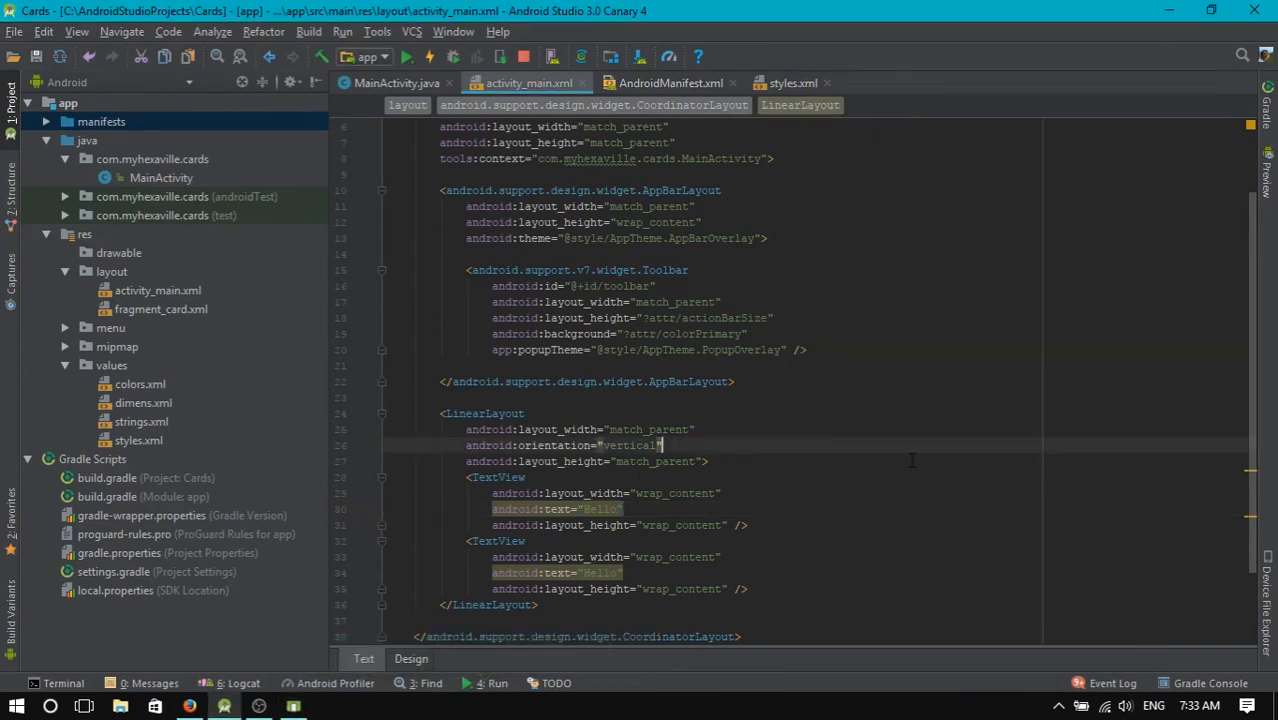
Step: Give the LinearLayout app:layout_behavior appbar_scrolling_view_behavior and apply changes to the emulator
{"action": "type", "text": "behavior=\"@string/appbar_scrolling_view_behavior"}
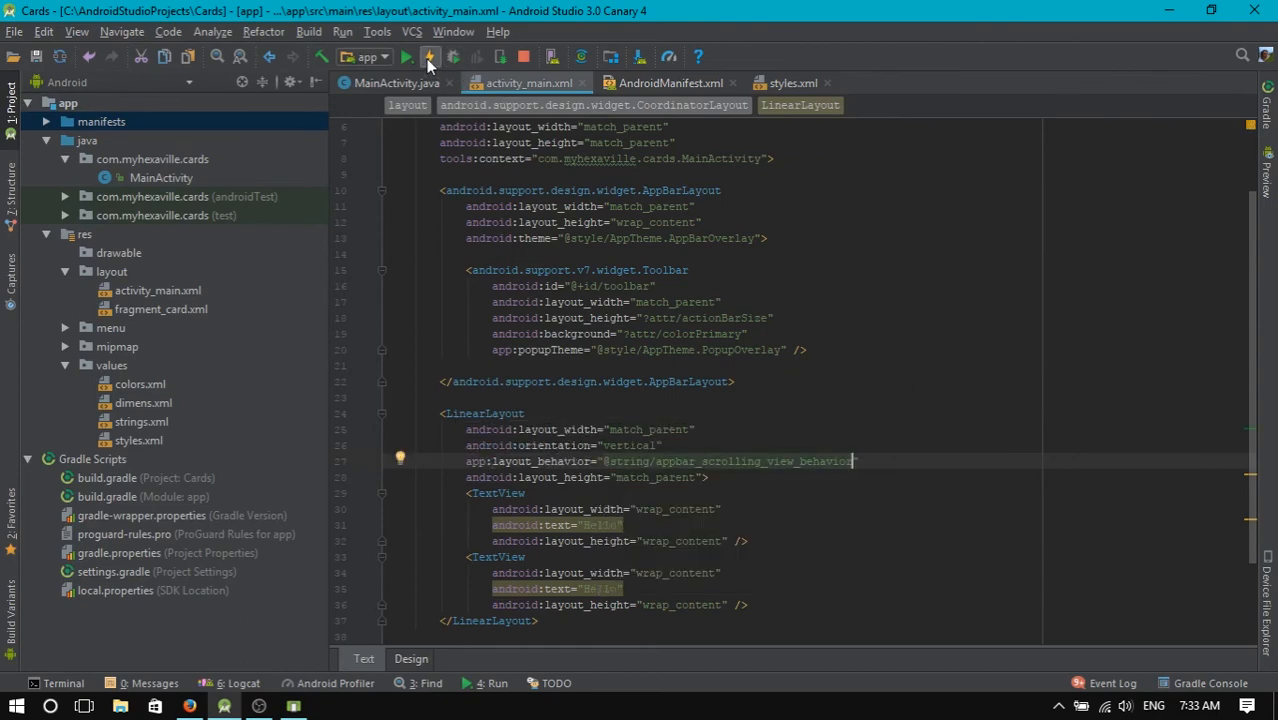
{"action": "left_click", "coordinate": [406, 57]}
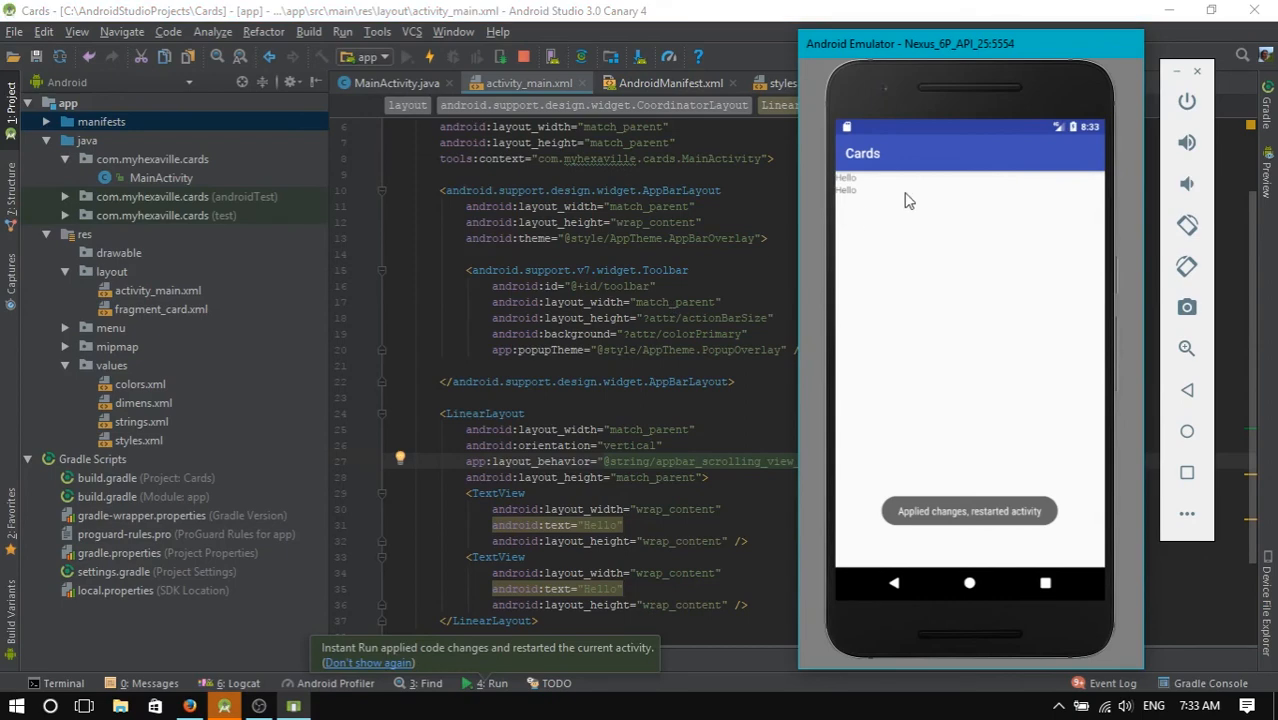
{"action": "mouse_move", "coordinate": [855, 188]}
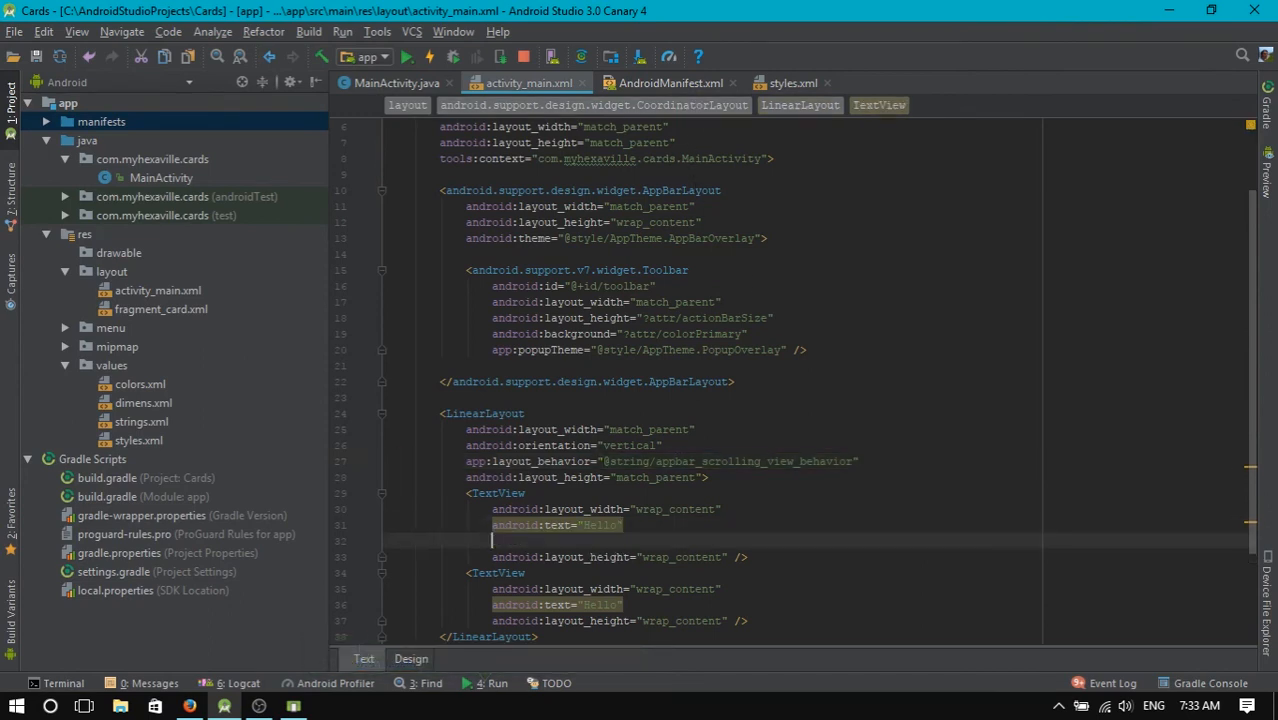
{"action": "type", "text": "sty"}
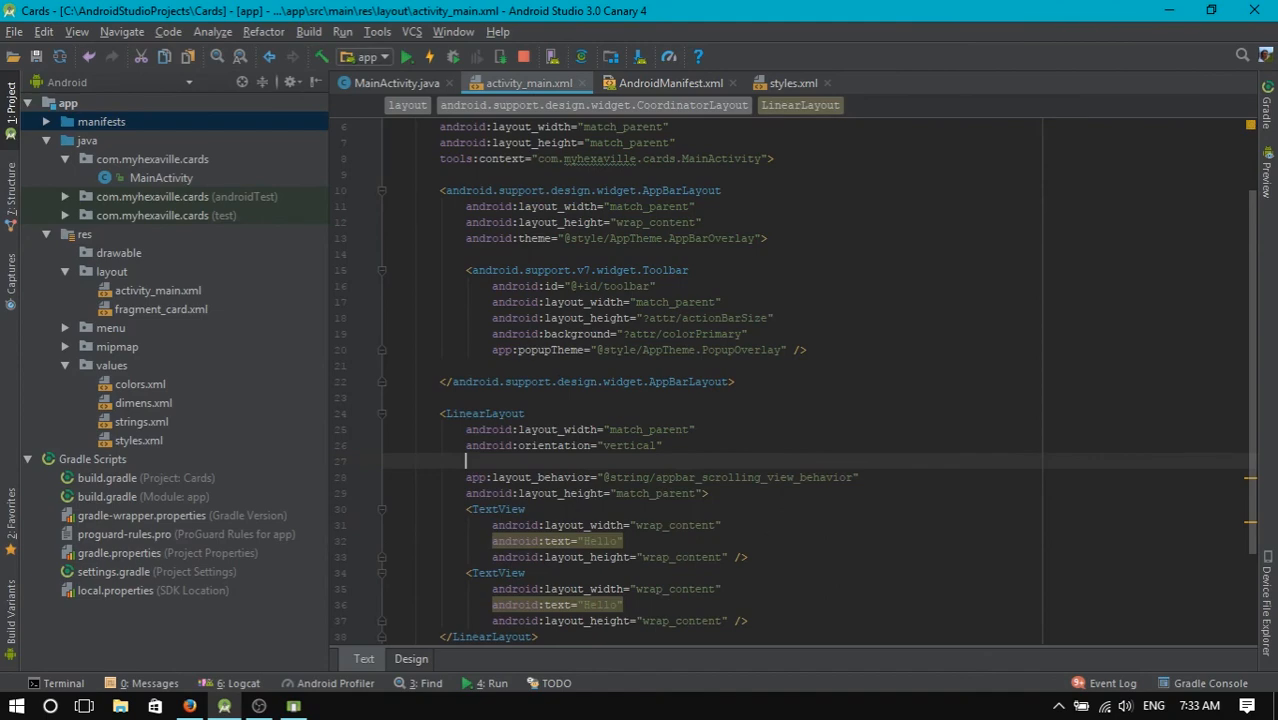
{"action": "type", "text": "android:theme"}
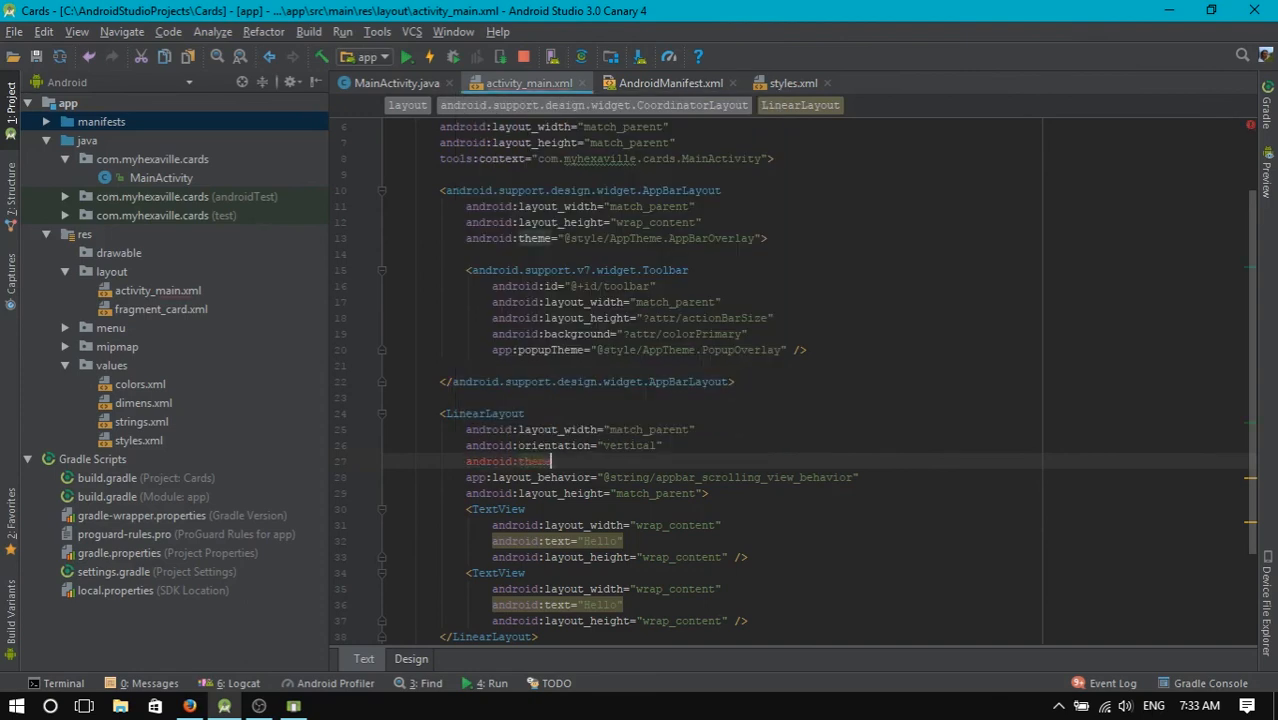
{"action": "type", "text": "=\"@style/AppTheme.White"}
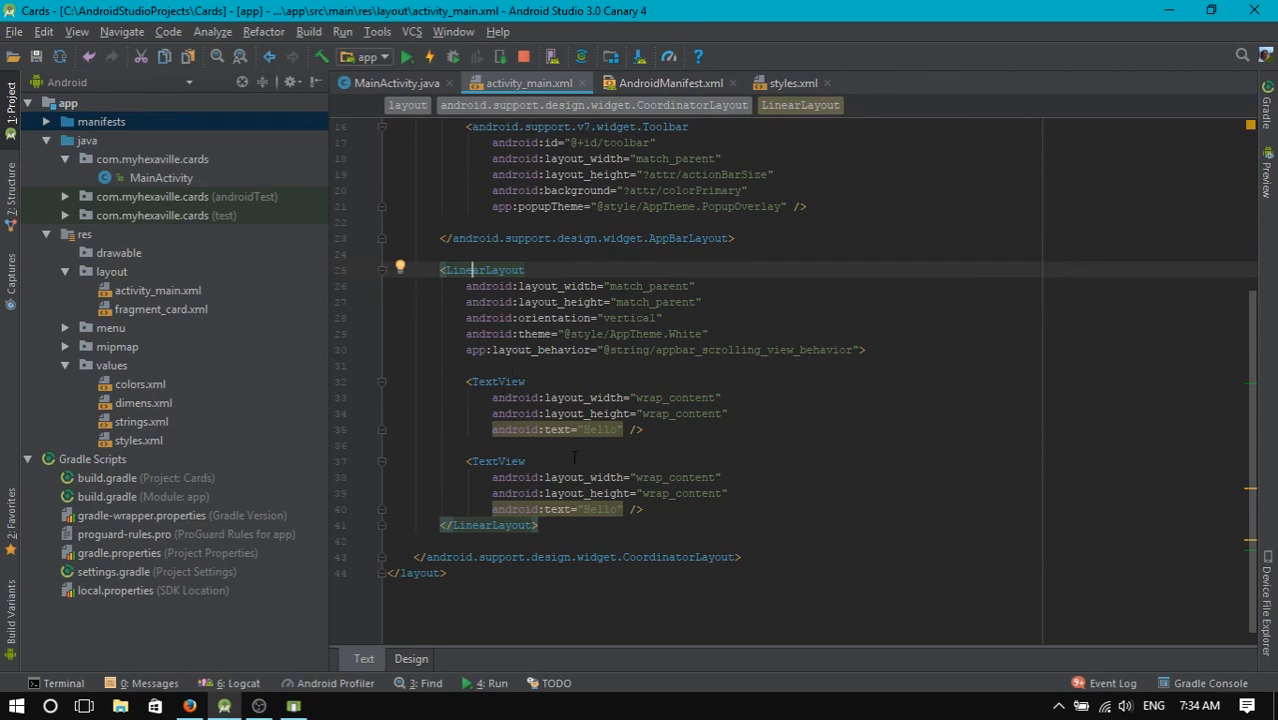
{"action": "mouse_move", "coordinate": [575, 457]}
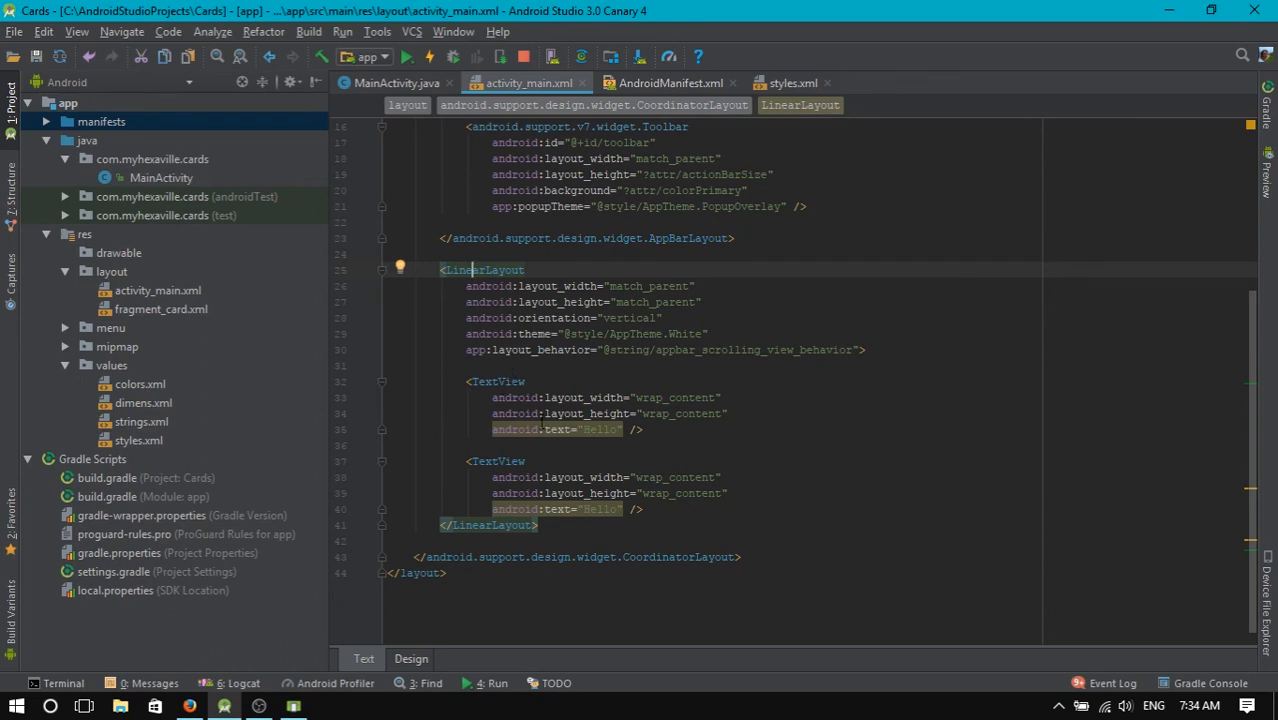
{"action": "left_click", "coordinate": [726, 83]}
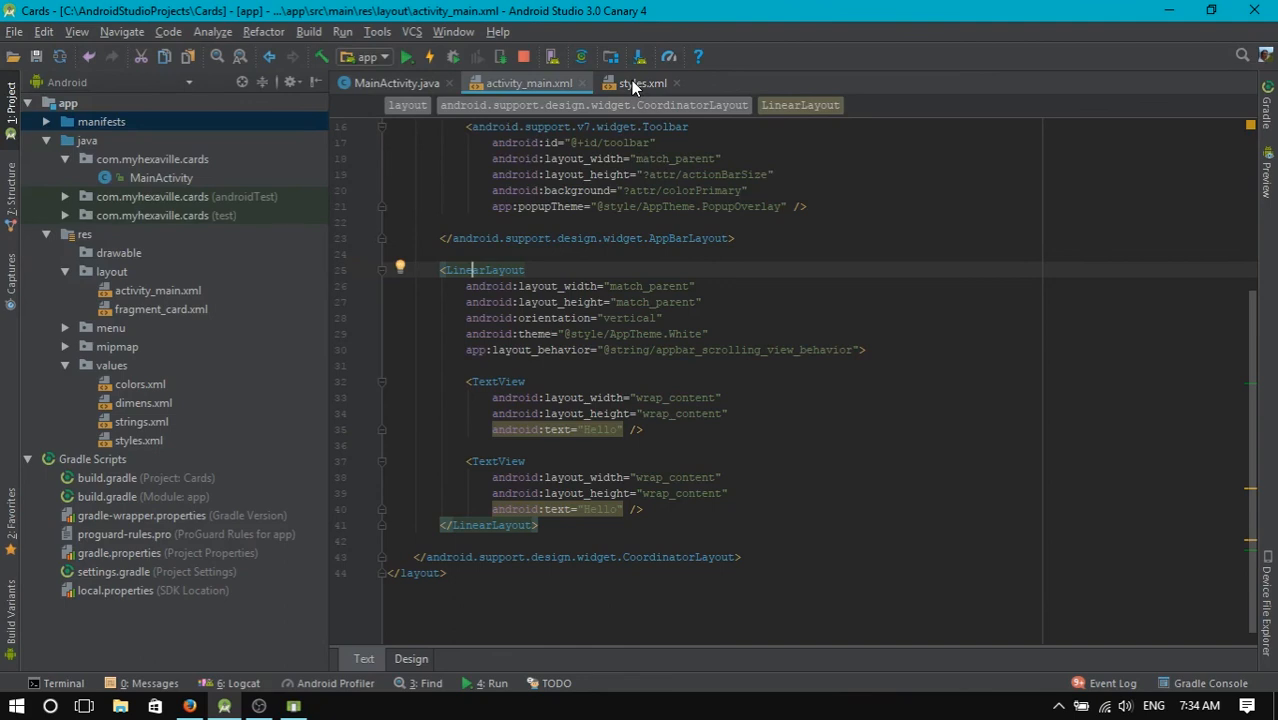
Step: Show styles.xml and browse the quick documentation of AppTheme's DarkActionBar parent theme
{"action": "scroll", "scroll_direction": "up", "scroll_amount": 3}
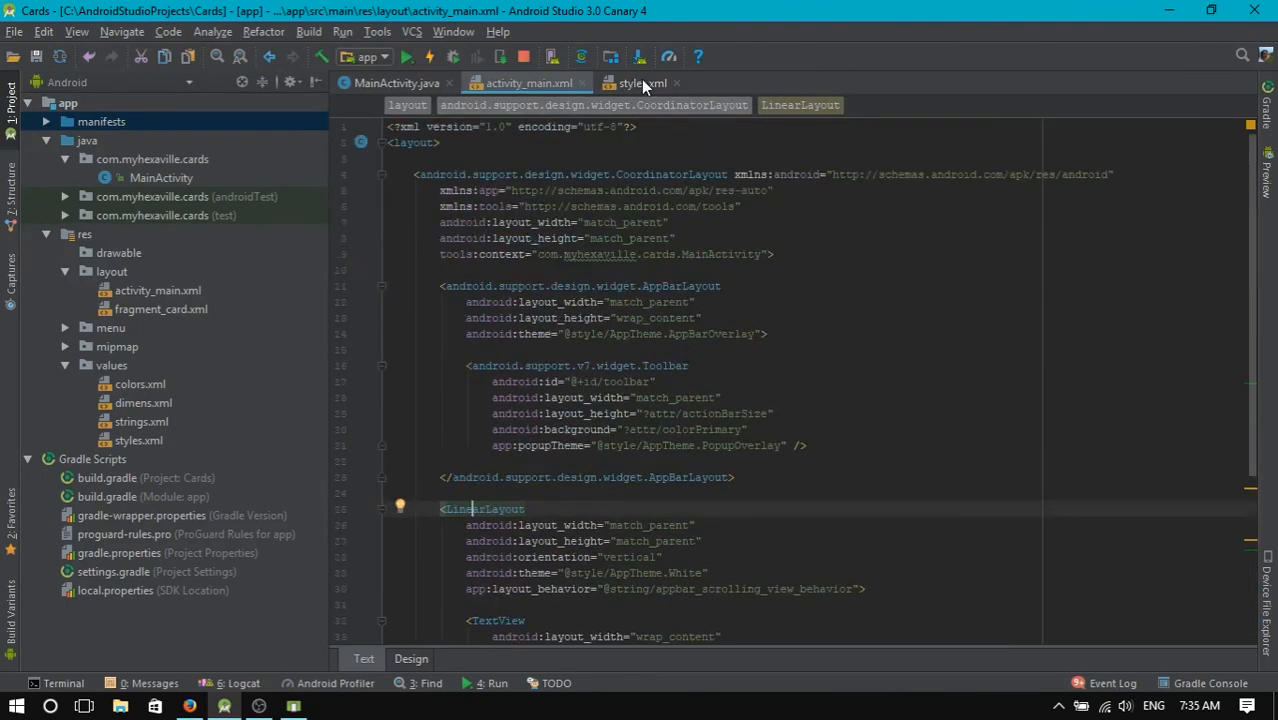
{"action": "left_click", "coordinate": [640, 83]}
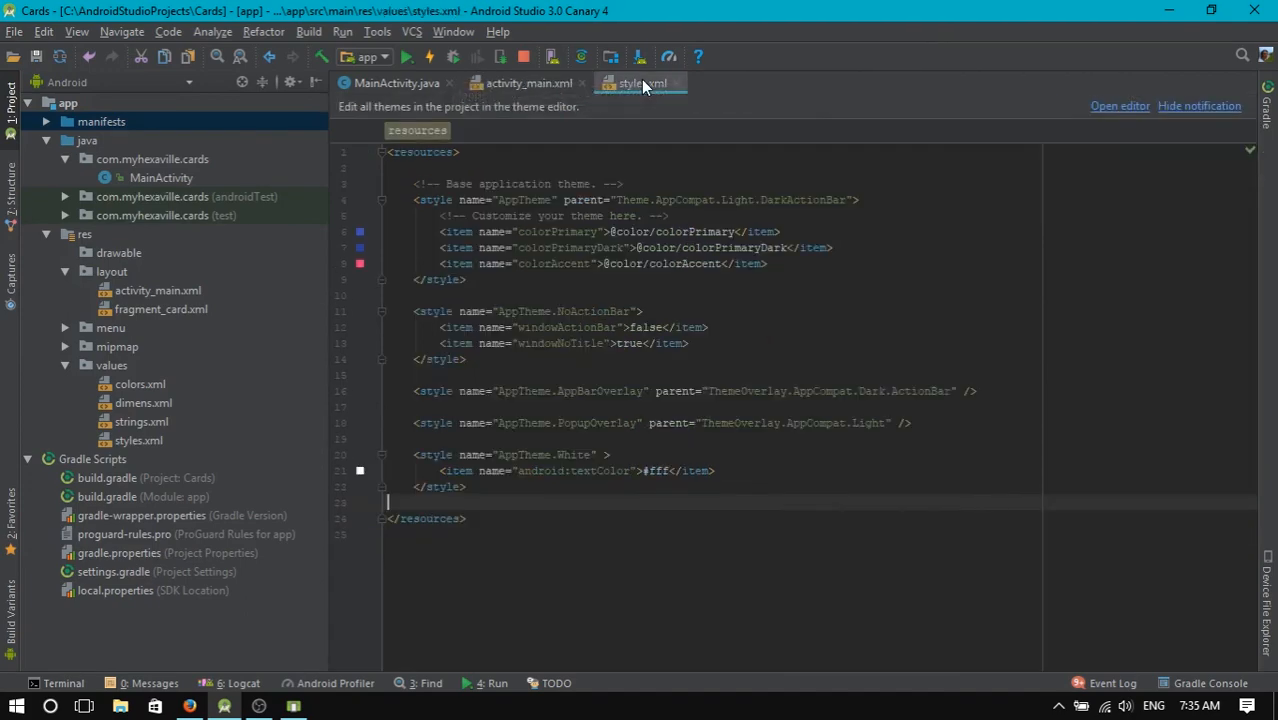
{"action": "left_click", "coordinate": [792, 199]}
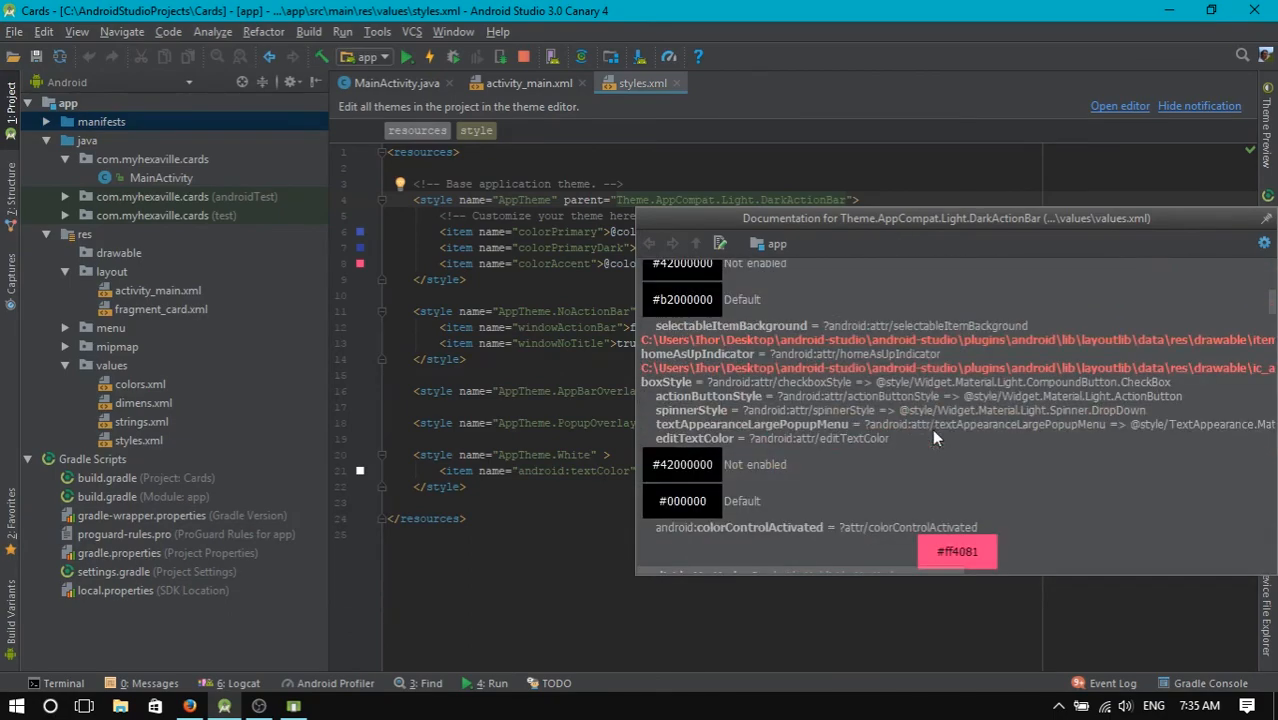
{"action": "scroll", "scroll_direction": "up", "scroll_amount": 3}
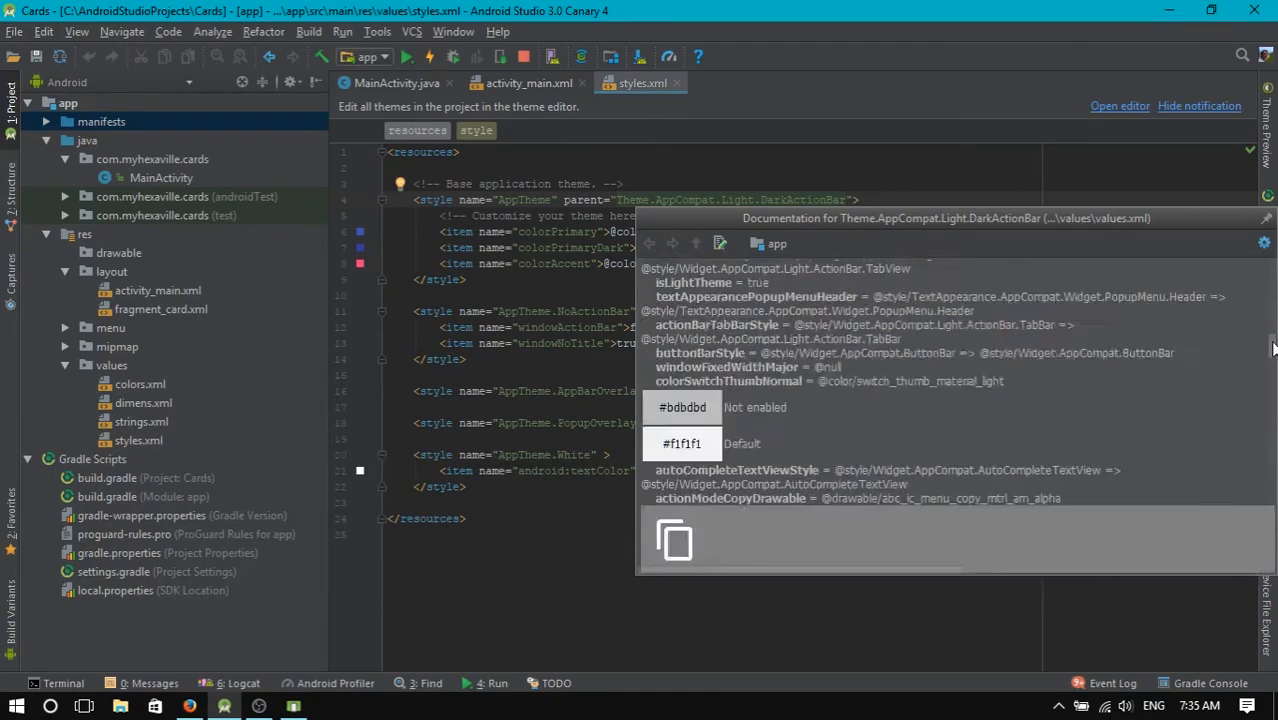
{"action": "scroll", "scroll_direction": "down", "scroll_amount": 3}
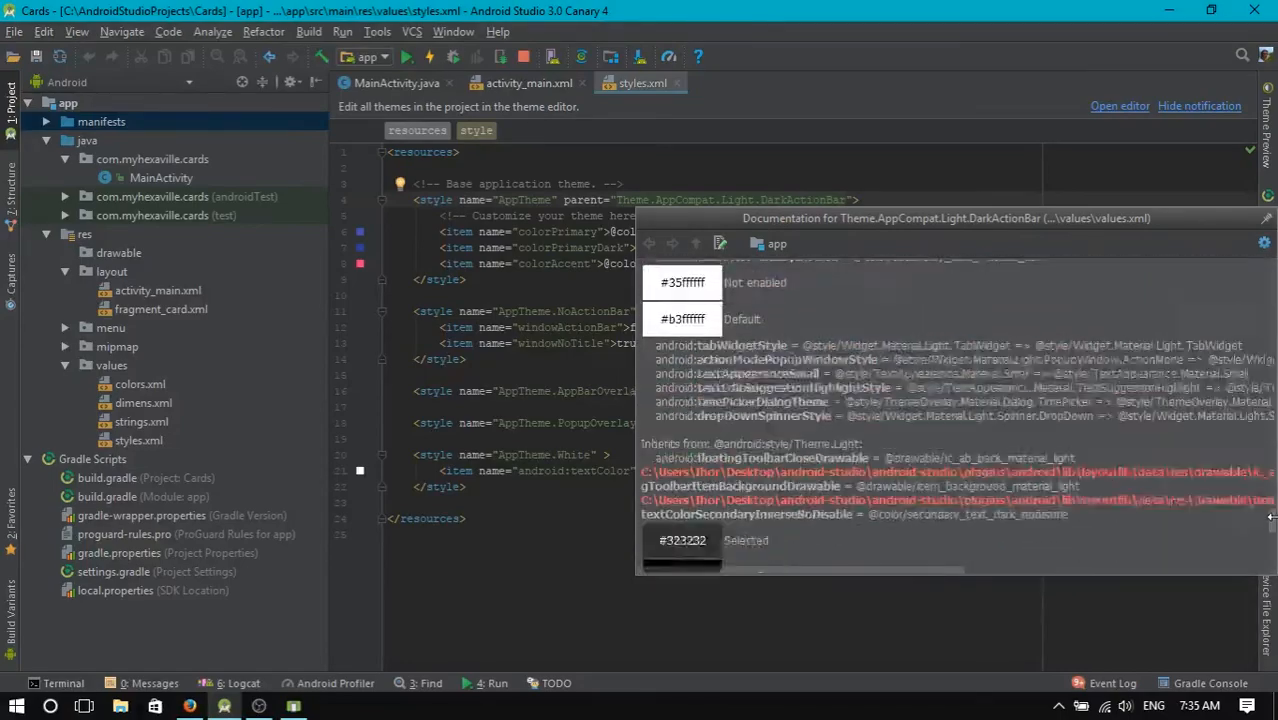
{"action": "left_click", "coordinate": [768, 159]}
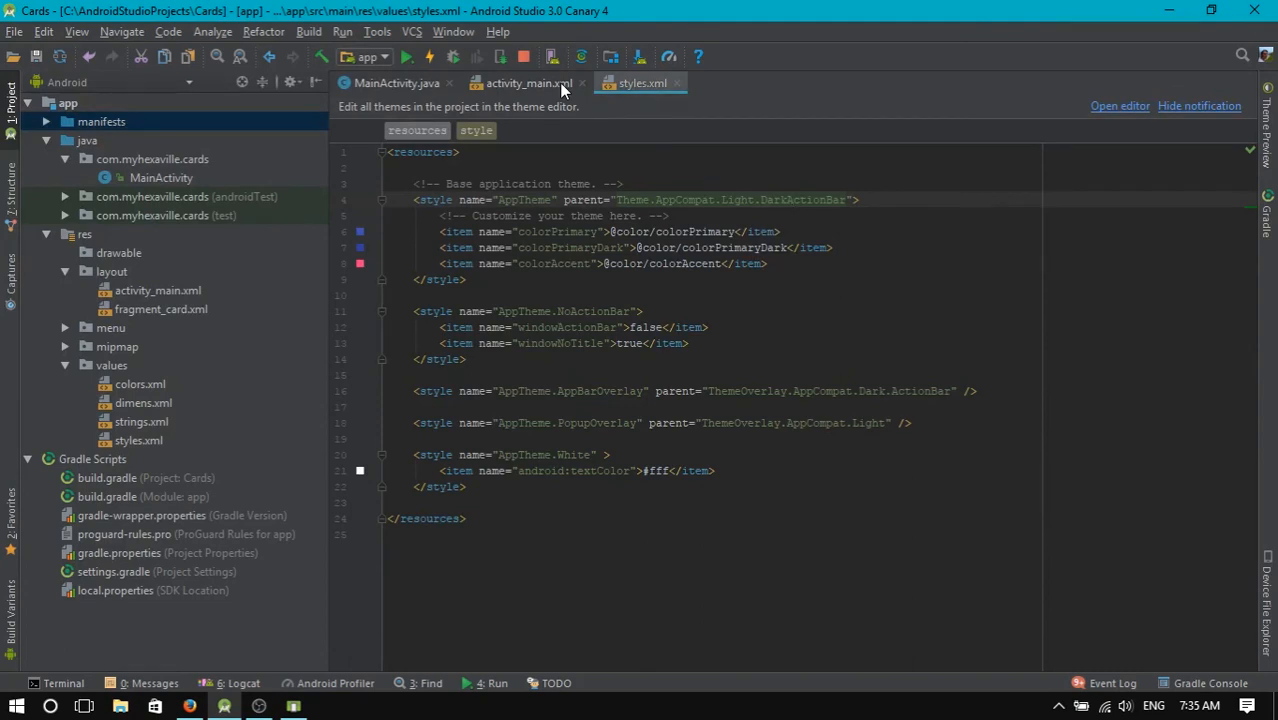
{"action": "mouse_move", "coordinate": [528, 83]}
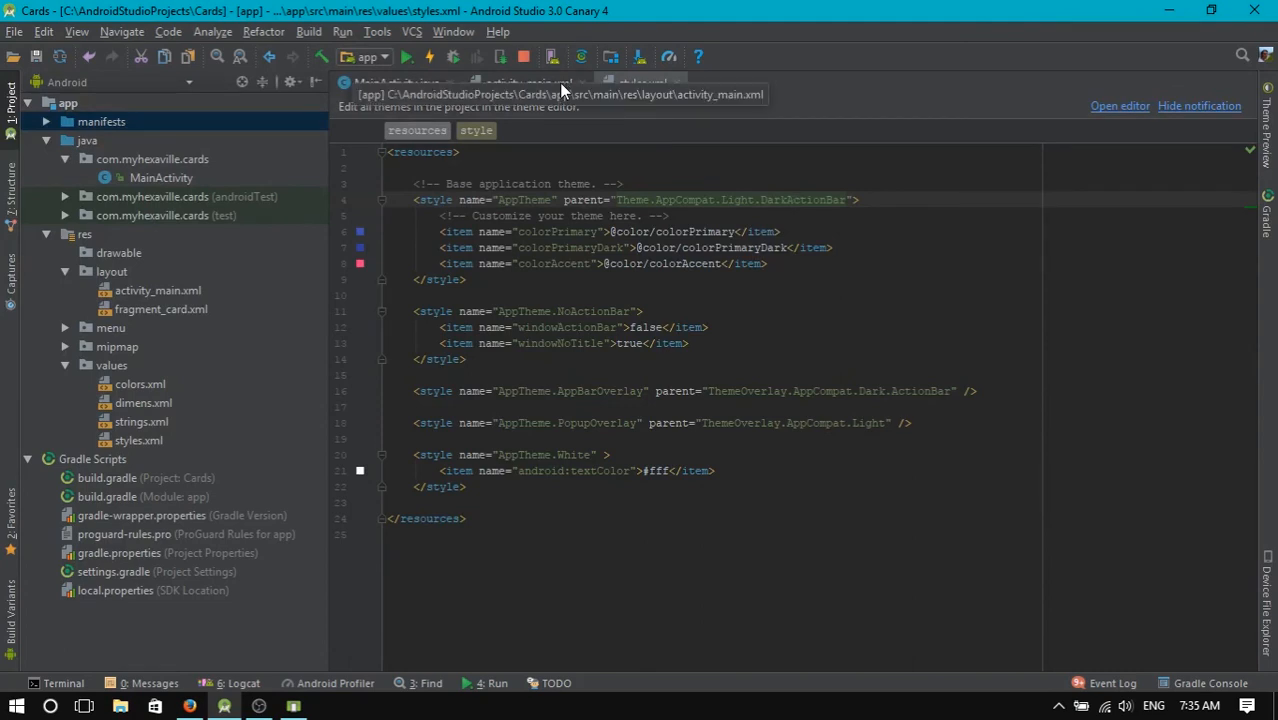
Step: Return to activity_main.xml and scroll through the AppTheme.White LinearLayout with both TextViews
{"action": "left_click", "coordinate": [528, 83]}
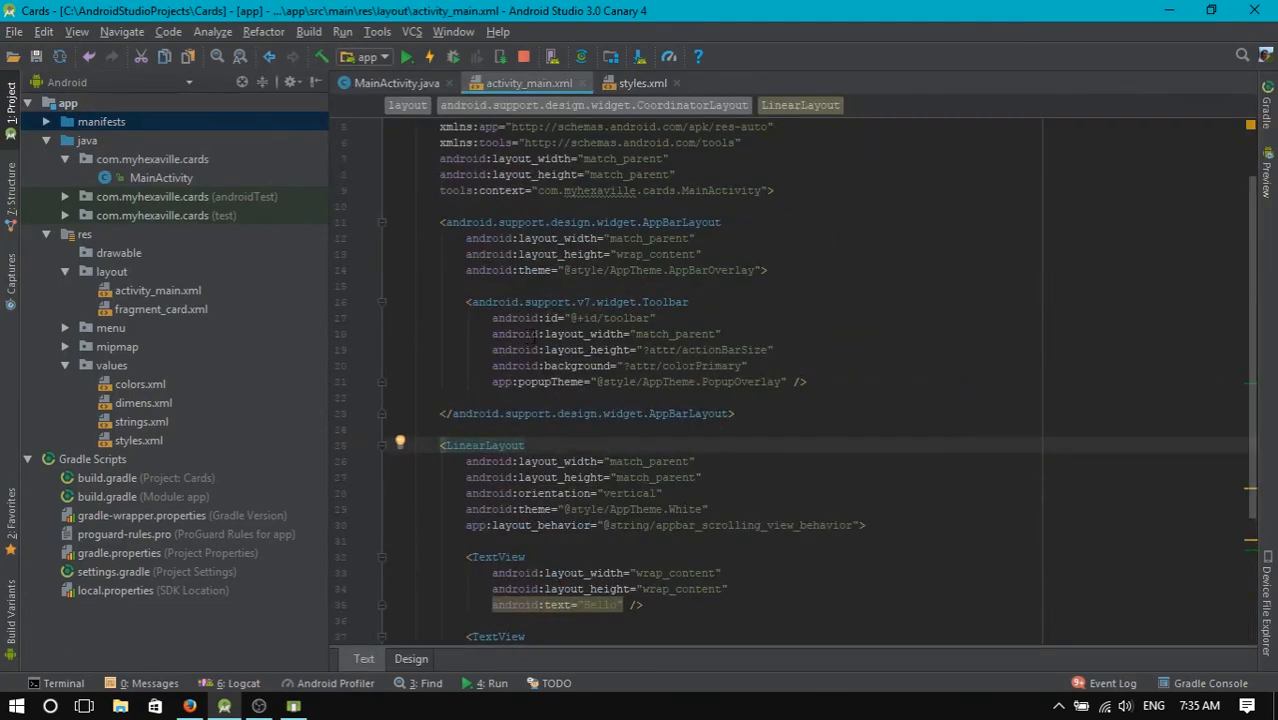
{"action": "scroll", "scroll_direction": "up", "scroll_amount": 3}
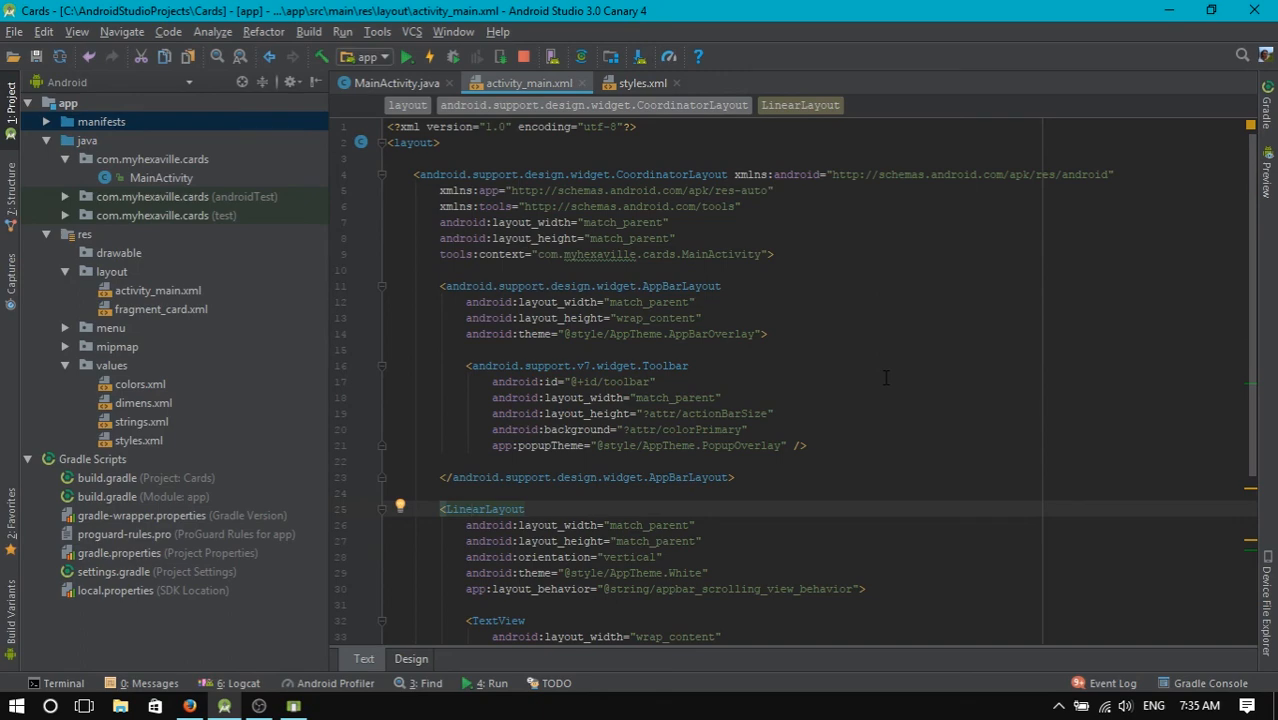
{"action": "scroll", "scroll_direction": "down", "scroll_amount": 3}
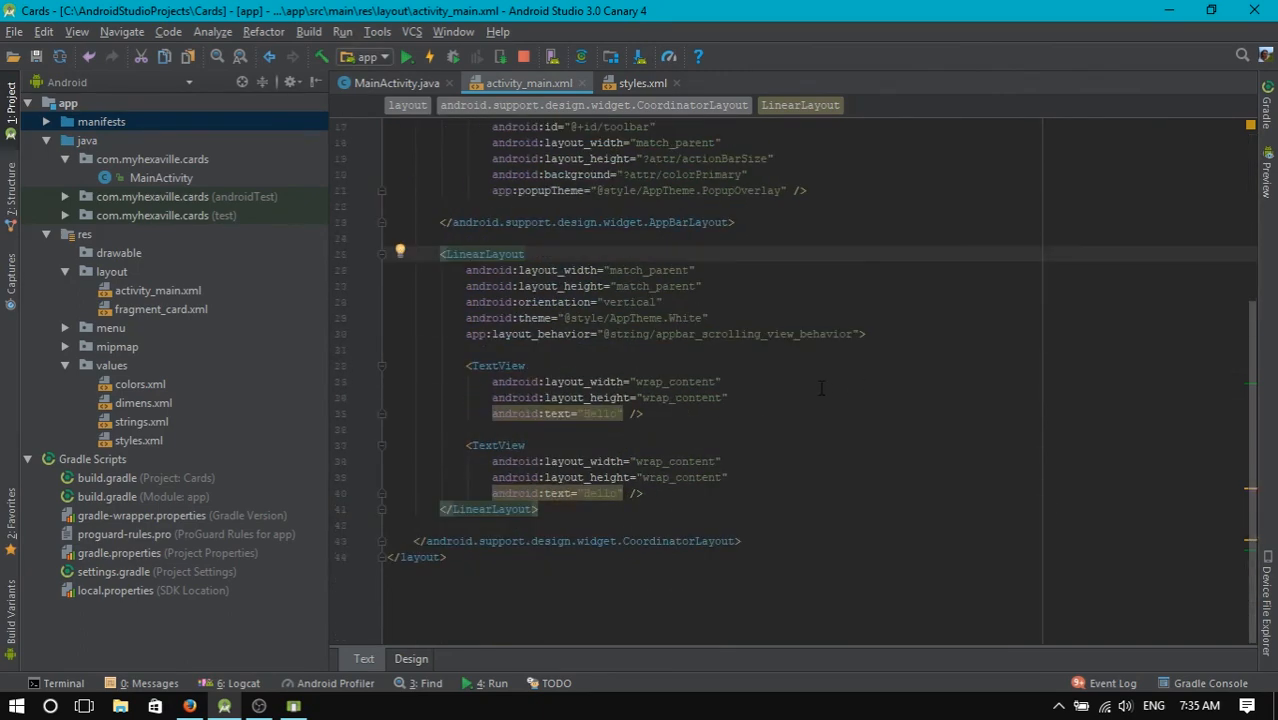
{"action": "scroll", "scroll_direction": "up", "scroll_amount": 3}
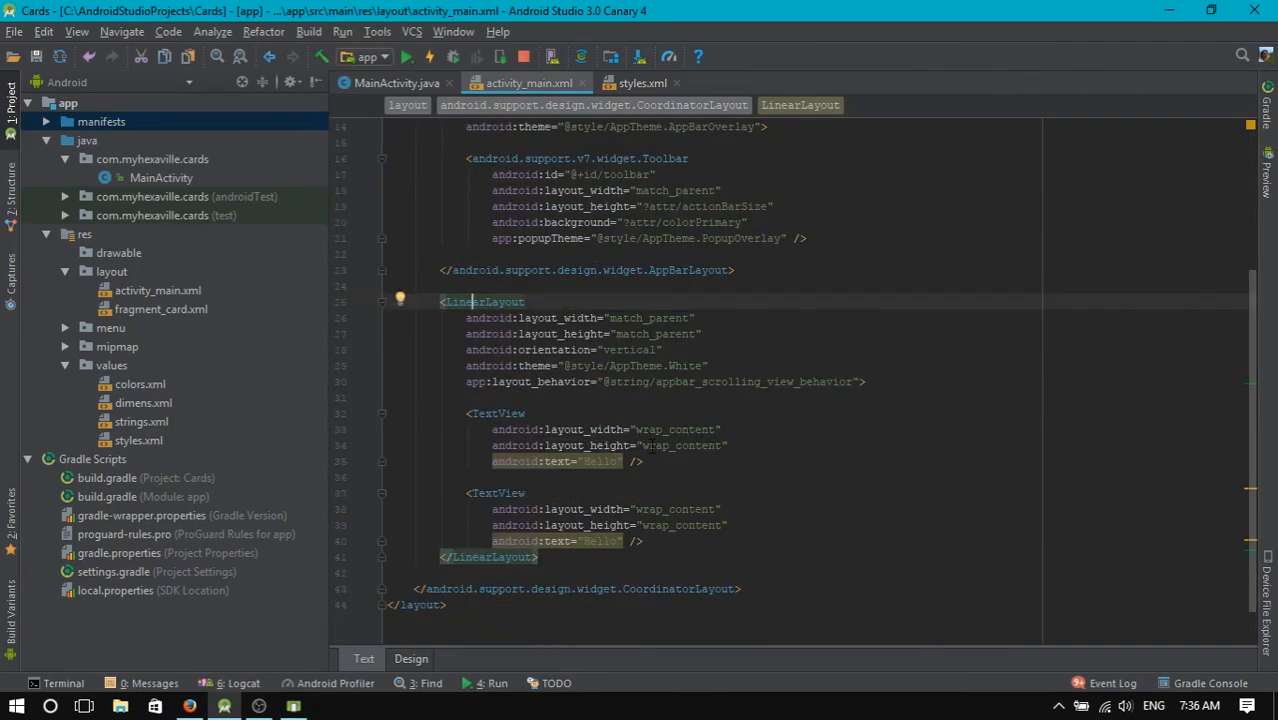